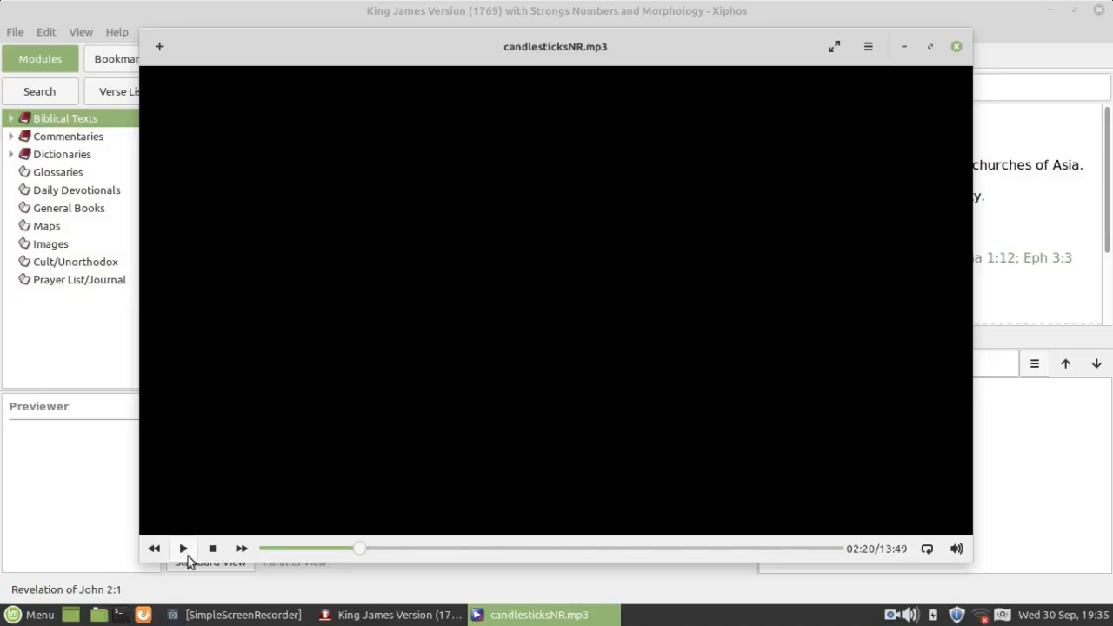
Step: Hide the audio player and highlight 'seven churches' in Revelation 1:20
{"action": "left_click", "coordinate": [183, 548]}
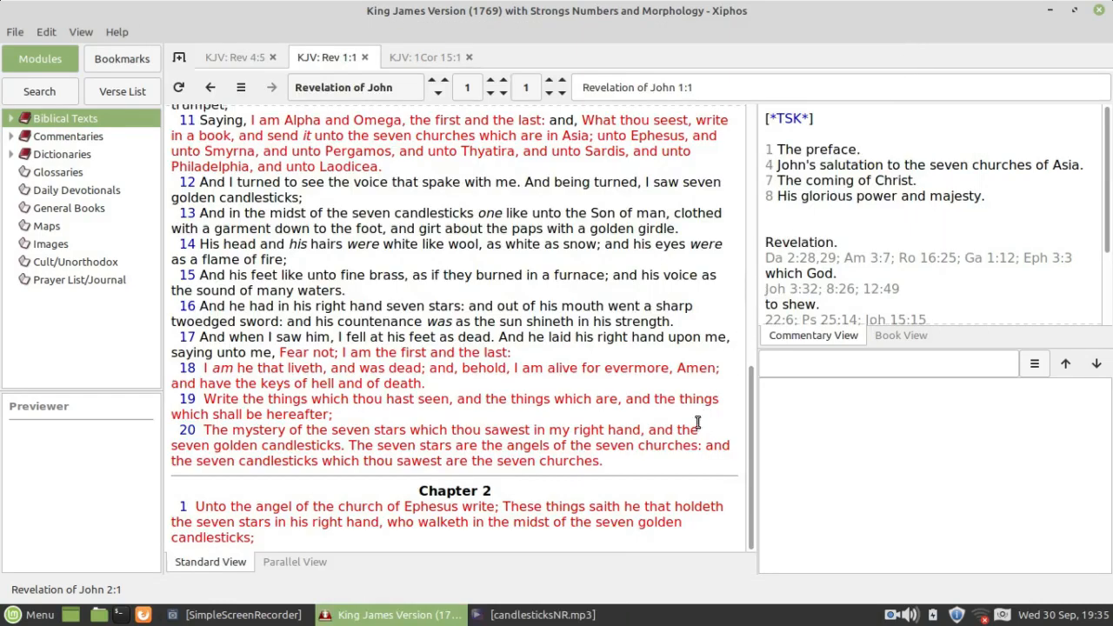
{"action": "mouse_move", "coordinate": [494, 461]}
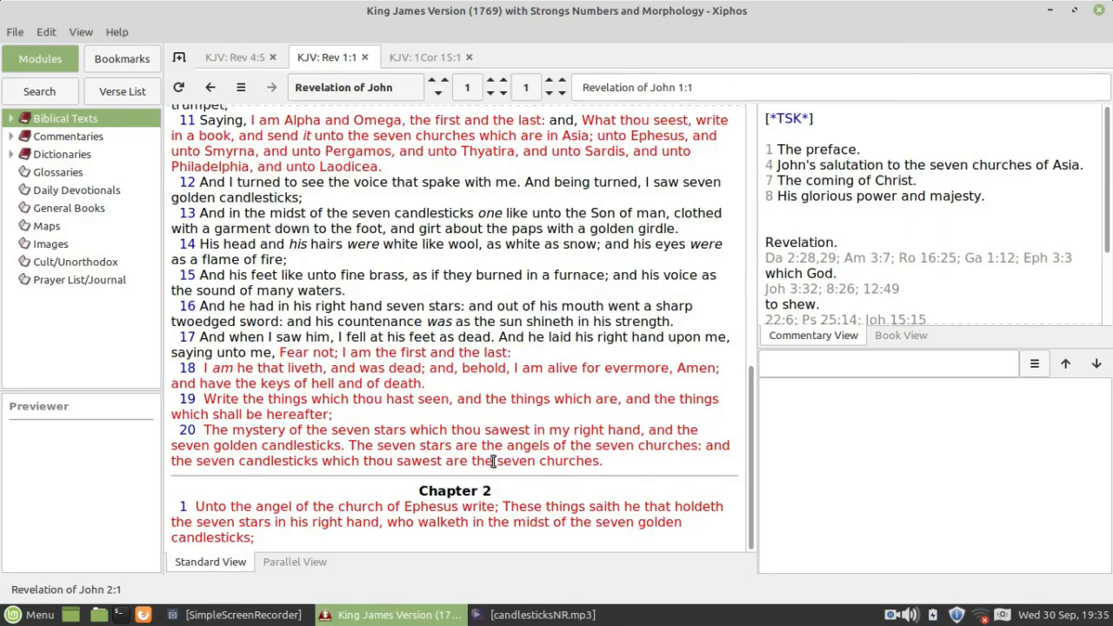
{"action": "mouse_move", "coordinate": [261, 409]}
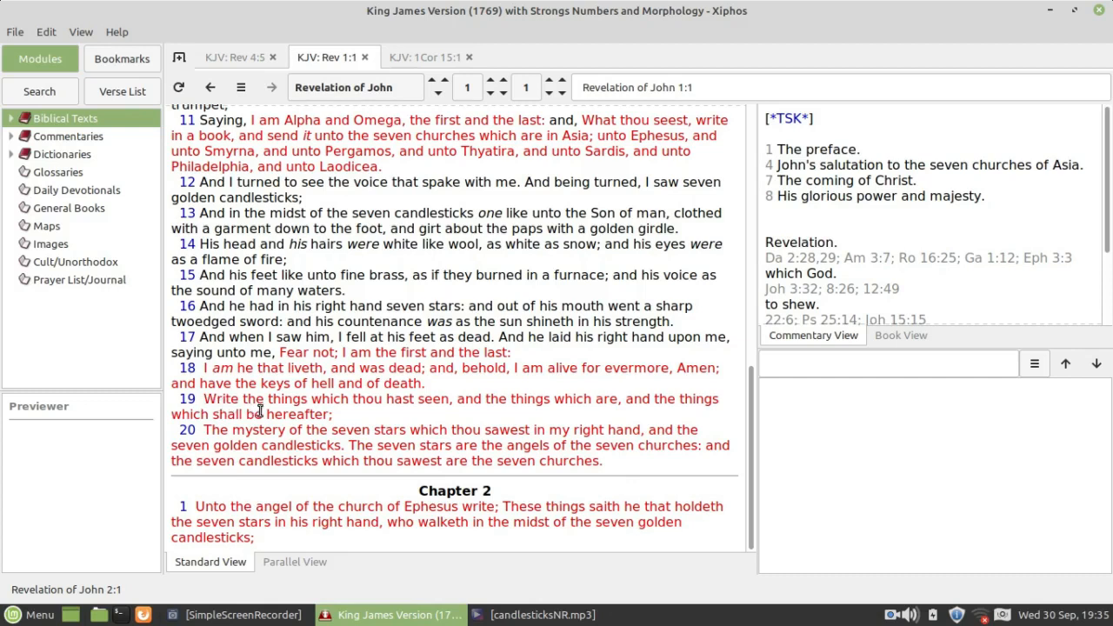
{"action": "mouse_move", "coordinate": [379, 414]}
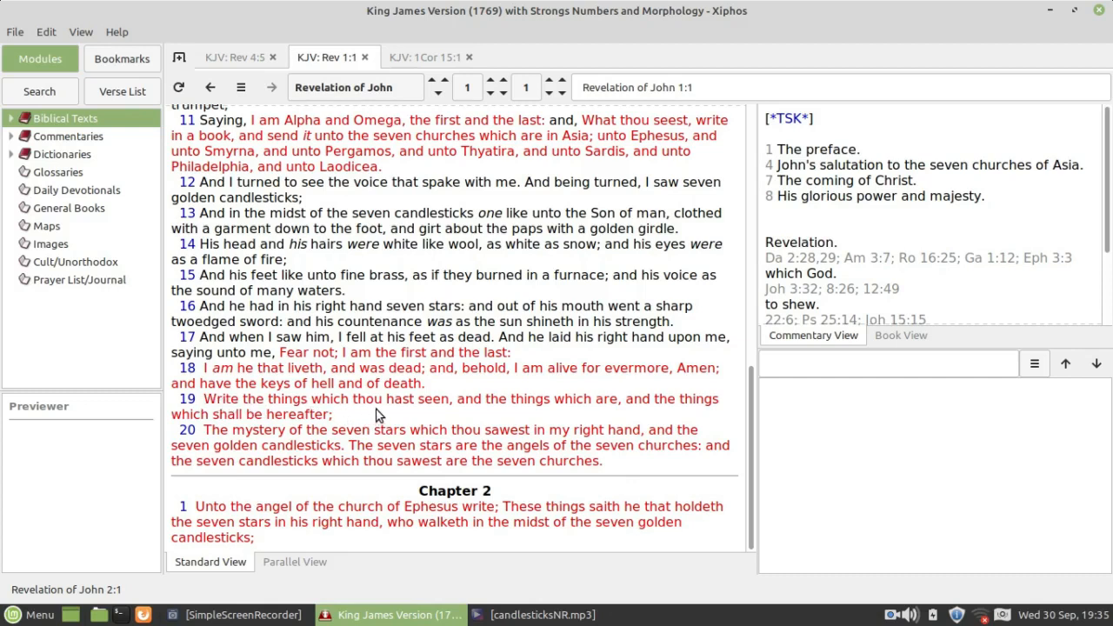
{"action": "mouse_move", "coordinate": [230, 442]}
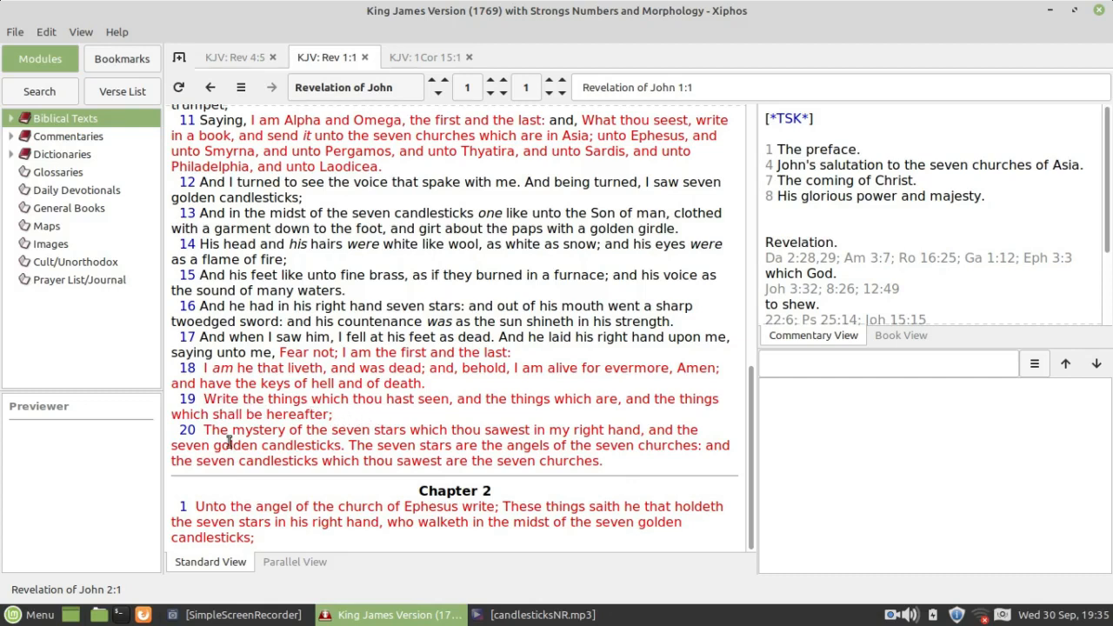
{"action": "mouse_move", "coordinate": [170, 436]}
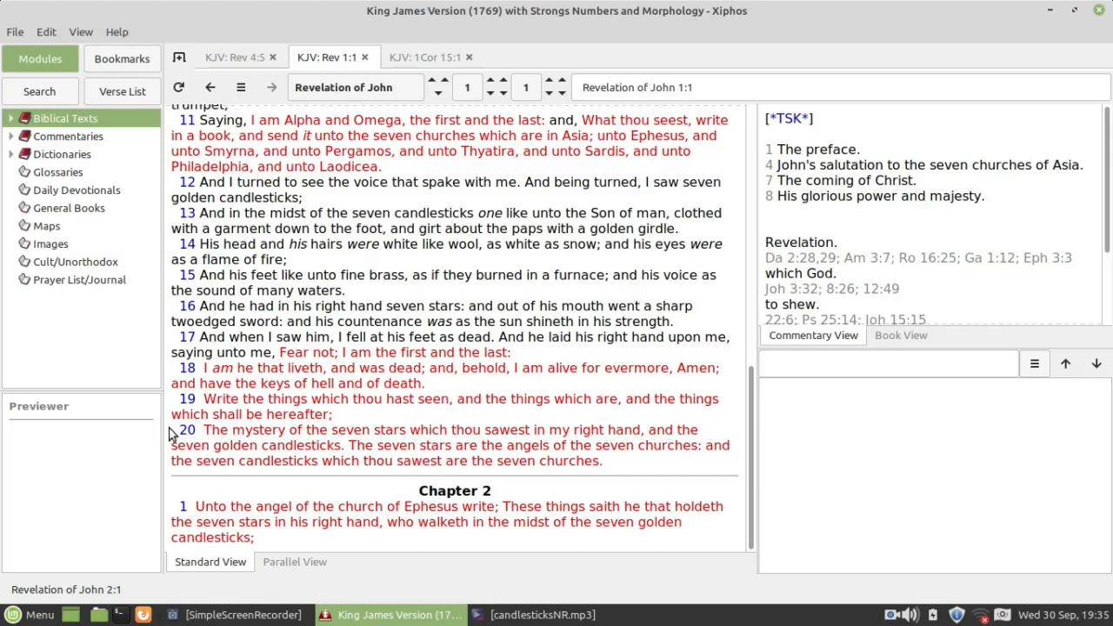
{"action": "mouse_move", "coordinate": [334, 442]}
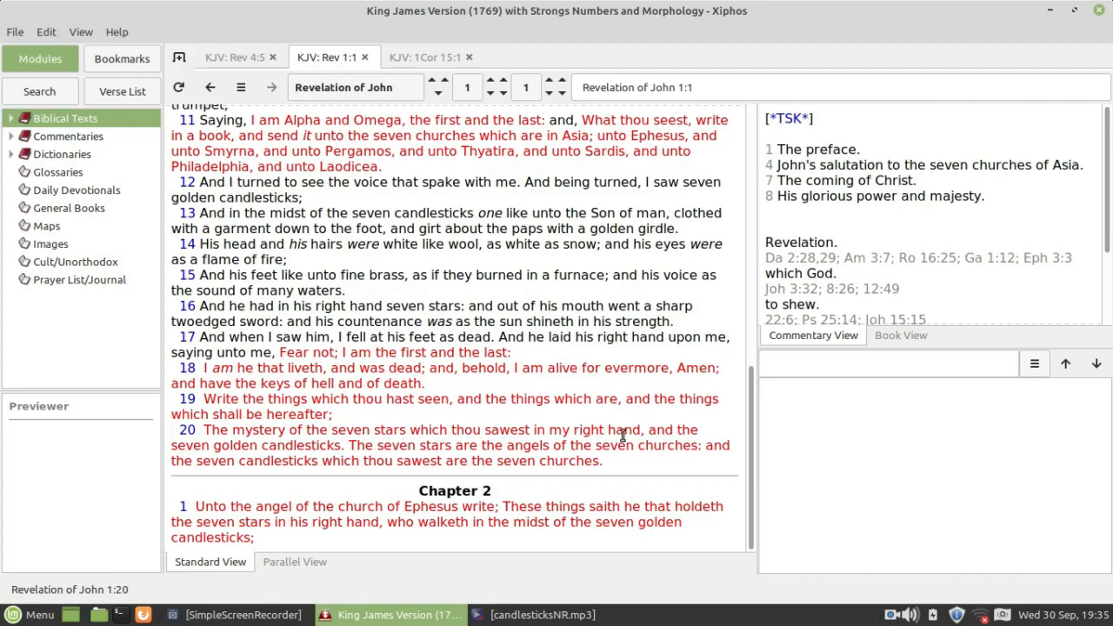
{"action": "mouse_move", "coordinate": [414, 438]}
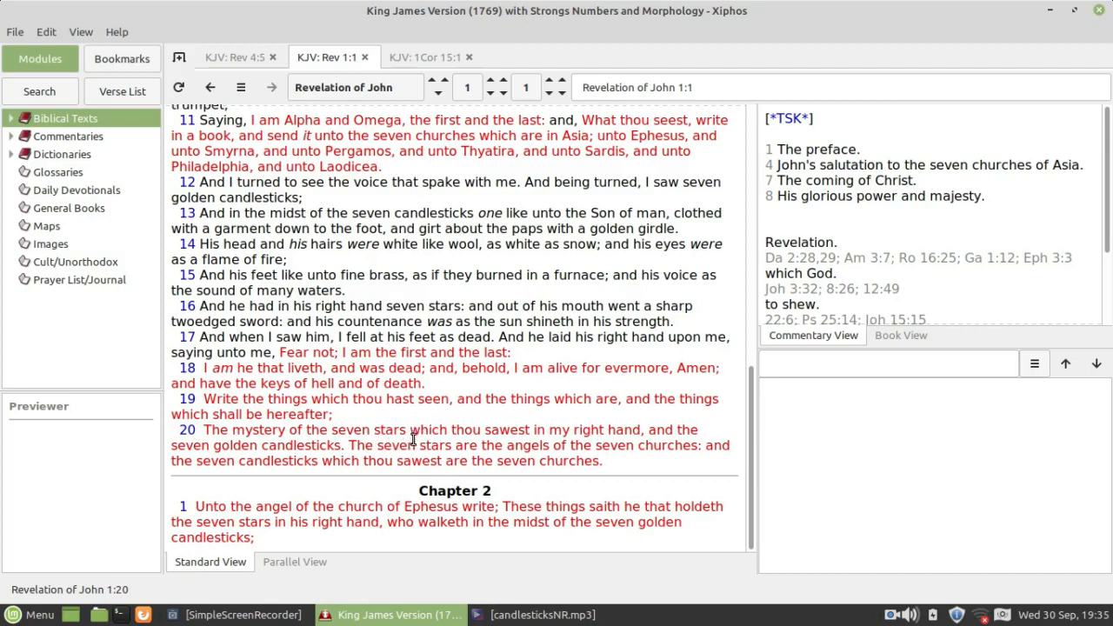
{"action": "mouse_move", "coordinate": [588, 463]}
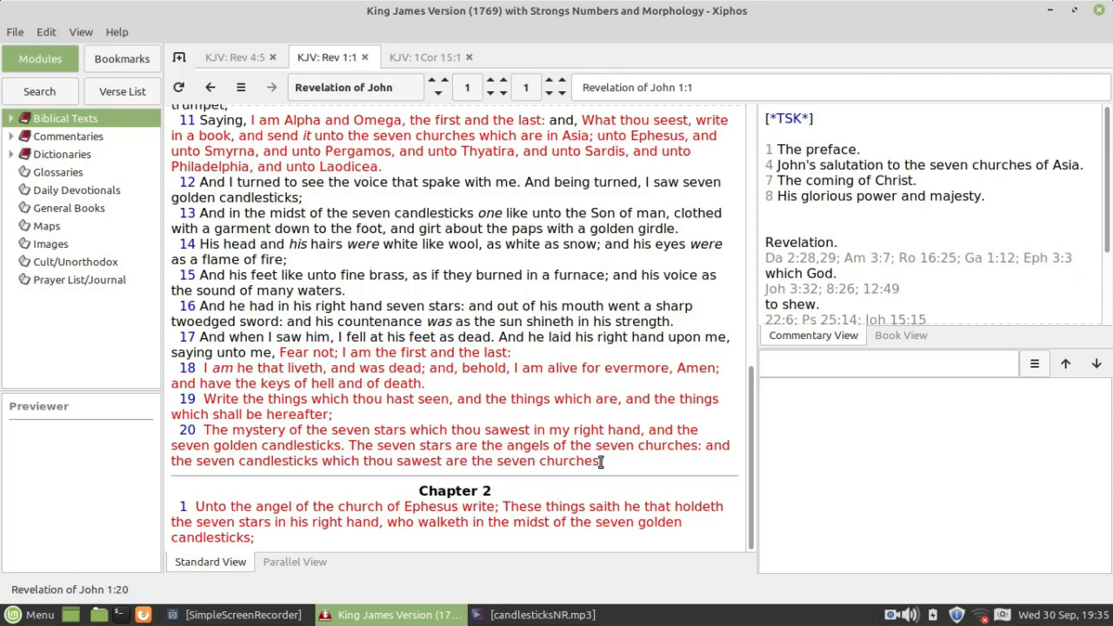
{"action": "double_click", "coordinate": [578, 461]}
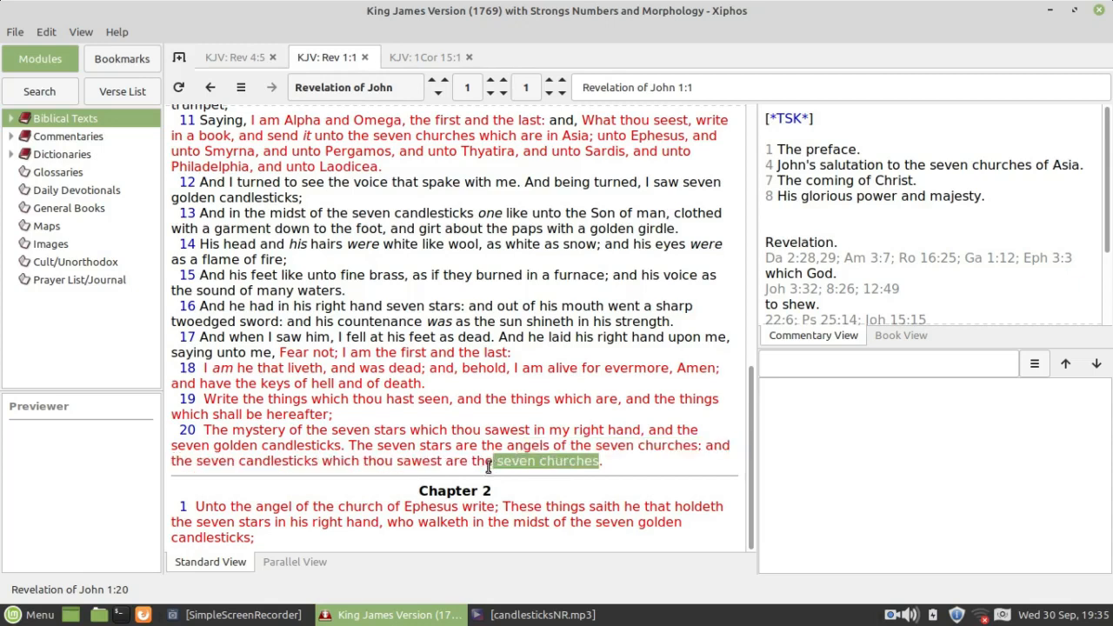
{"action": "mouse_move", "coordinate": [468, 480]}
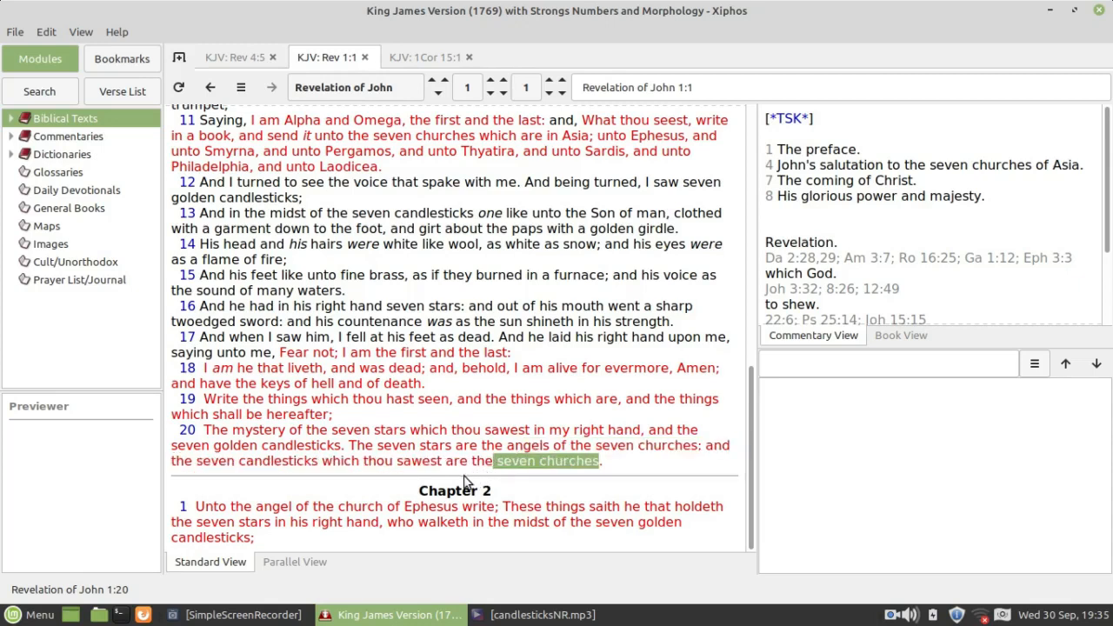
{"action": "mouse_move", "coordinate": [449, 484]}
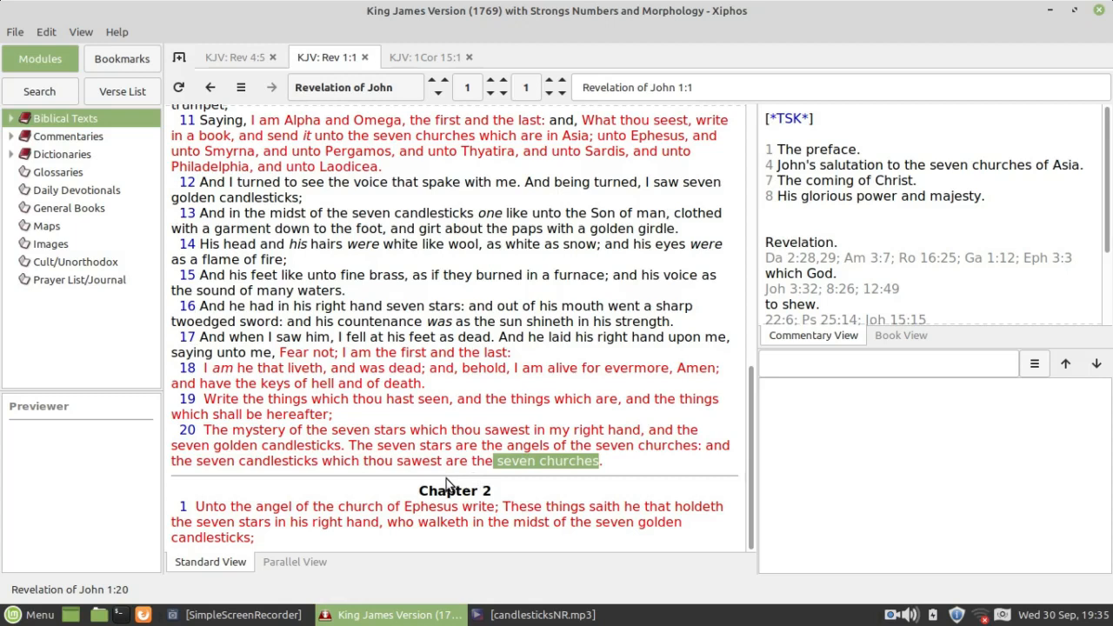
{"action": "mouse_move", "coordinate": [358, 315]}
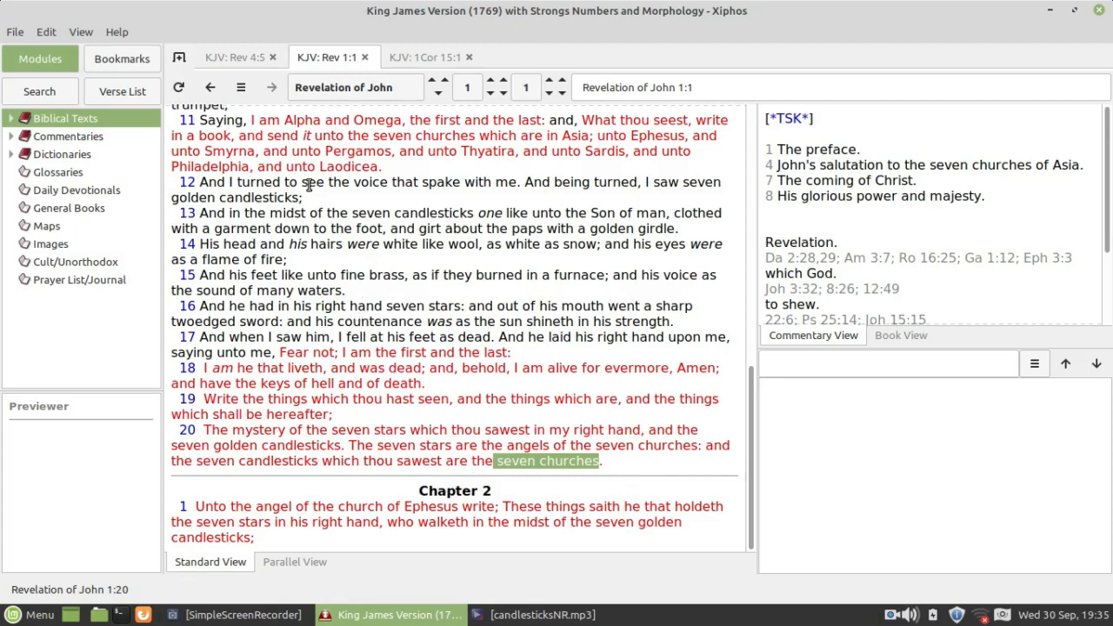
Step: Switch to the Rev 4:5 passage and highlight 'seven Spirits' in verse 5
{"action": "left_click", "coordinate": [230, 56]}
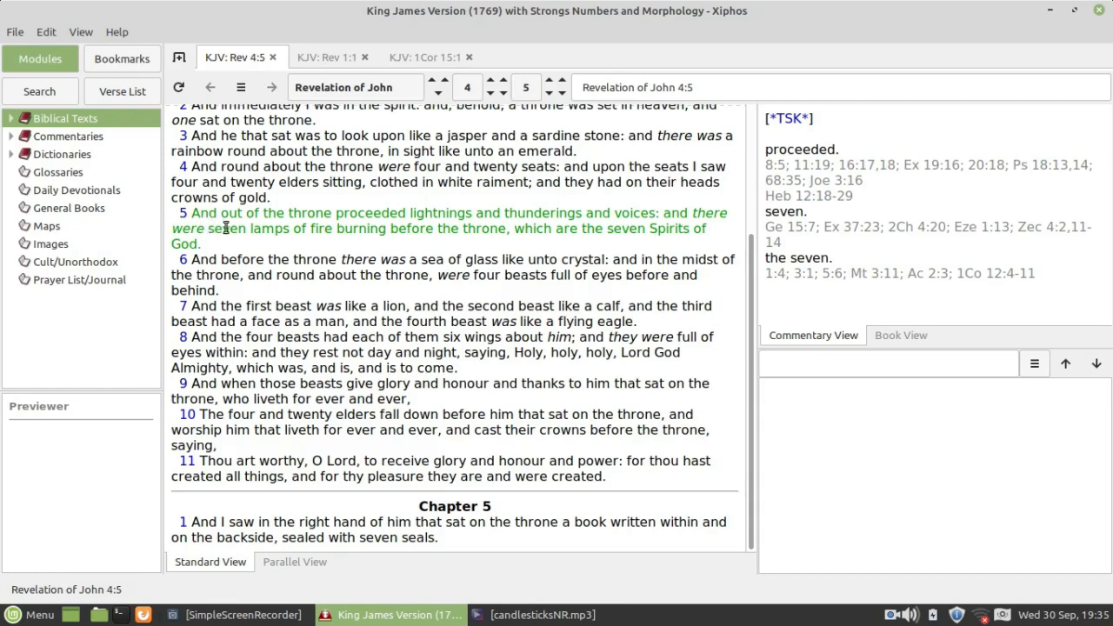
{"action": "mouse_move", "coordinate": [625, 228]}
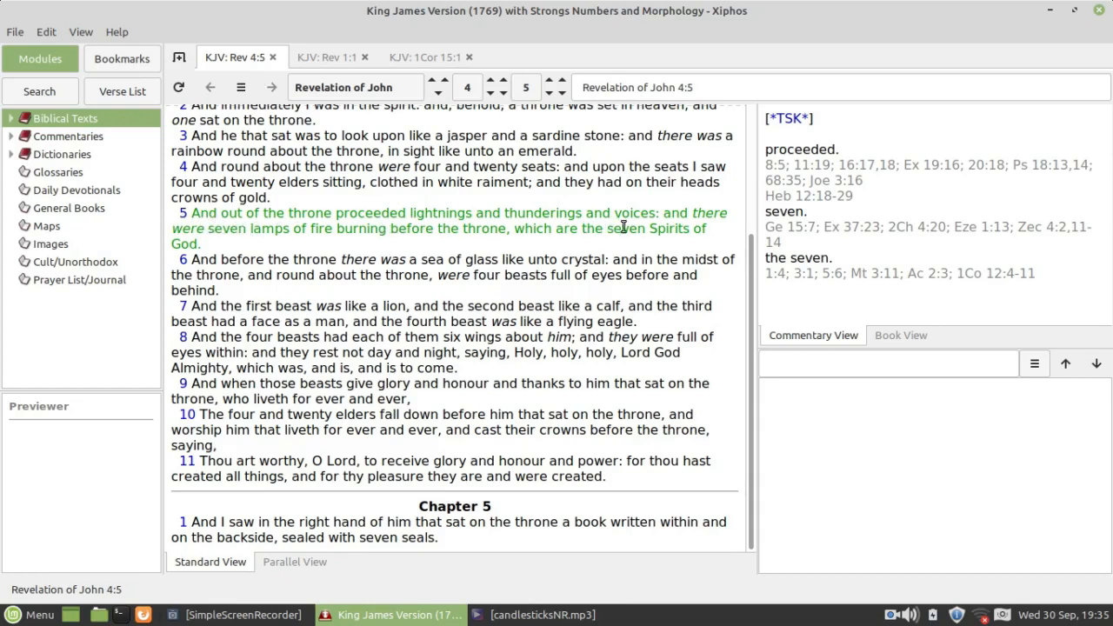
{"action": "mouse_move", "coordinate": [323, 247]}
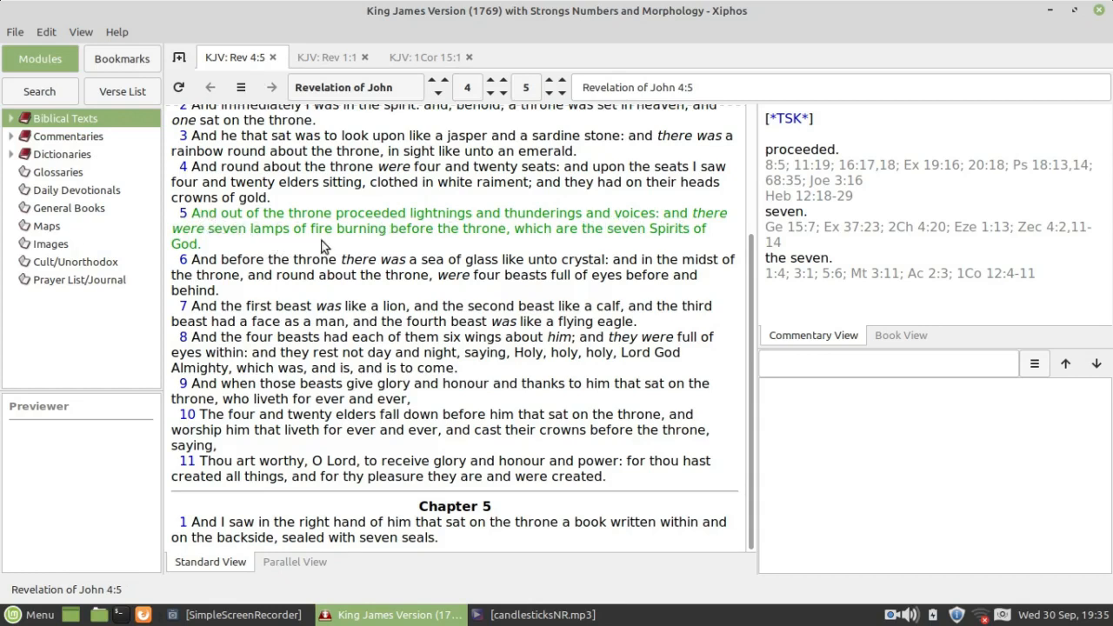
{"action": "mouse_move", "coordinate": [410, 246]}
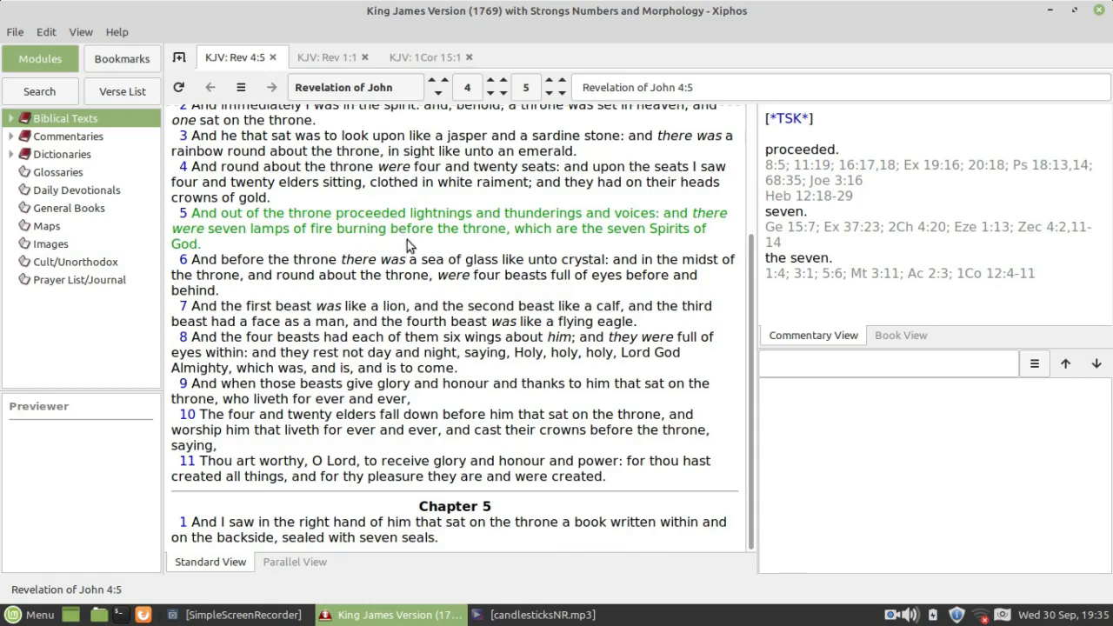
{"action": "mouse_move", "coordinate": [689, 233]}
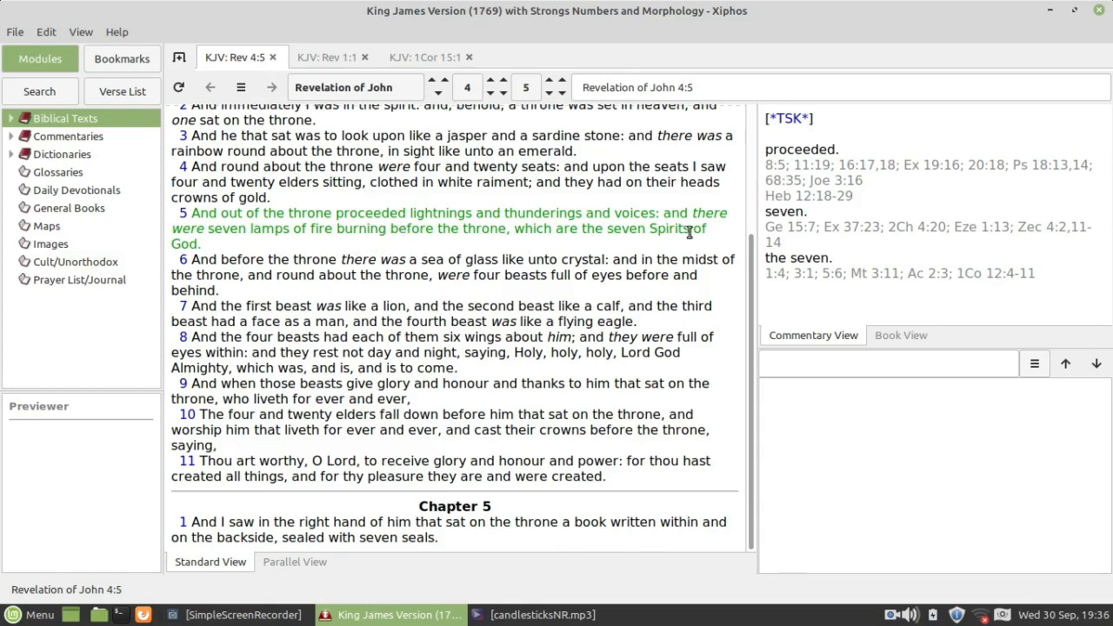
{"action": "double_click", "coordinate": [648, 230]}
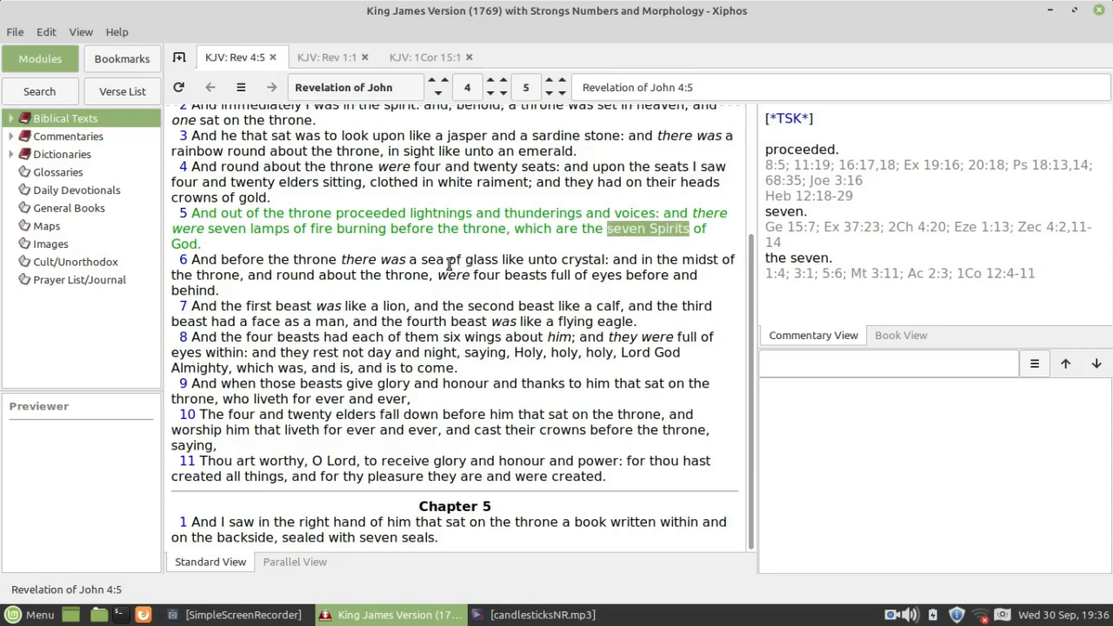
{"action": "mouse_move", "coordinate": [734, 296]}
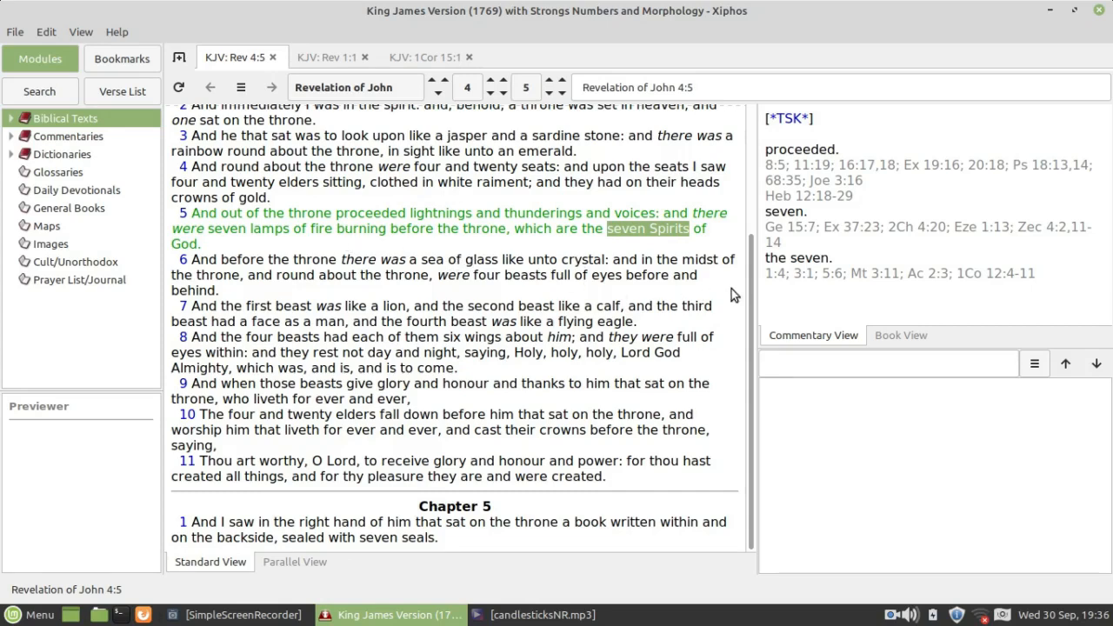
{"action": "scroll", "scroll_direction": "up", "scroll_amount": 3}
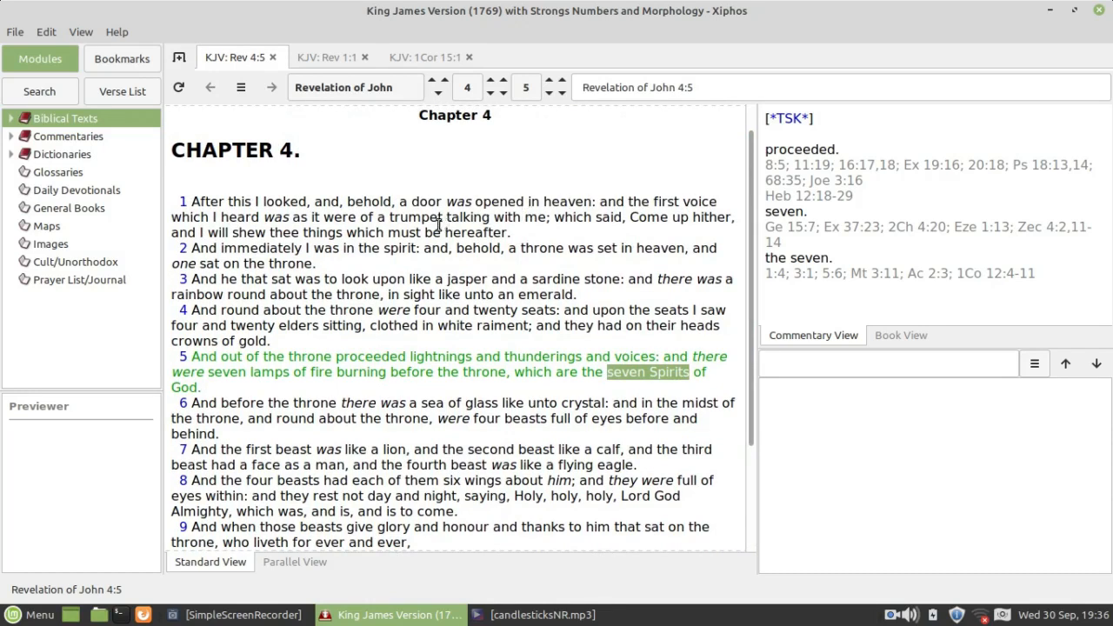
{"action": "mouse_move", "coordinate": [382, 200]}
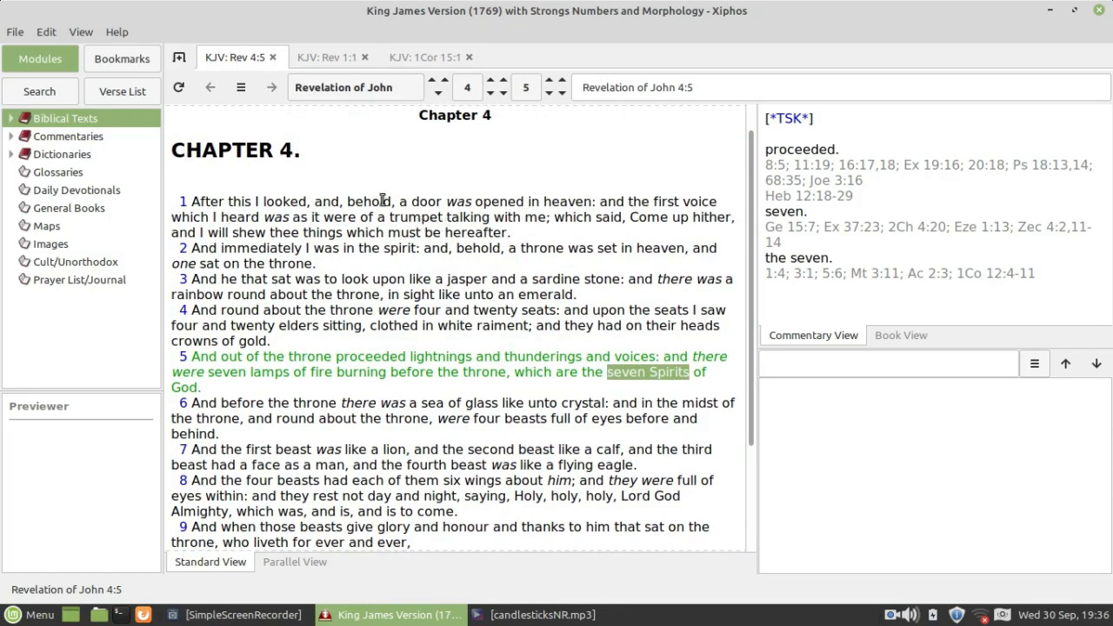
Step: Return to the Rev 1:1 passage, scroll to verse 20 and highlight 'seven churches'
{"action": "left_click", "coordinate": [327, 55]}
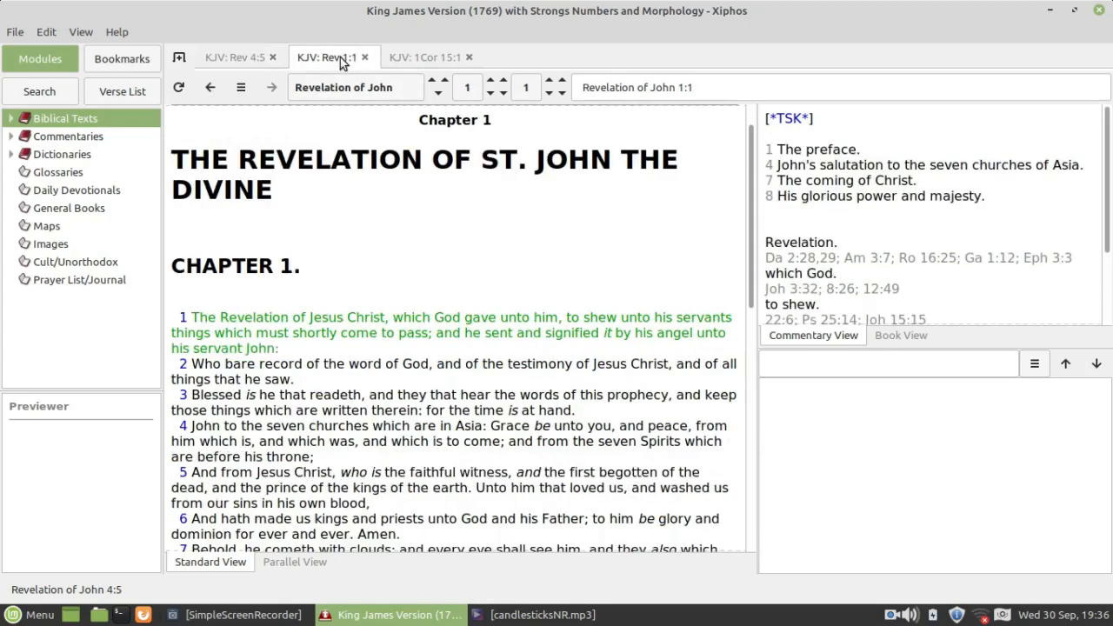
{"action": "mouse_move", "coordinate": [755, 230]}
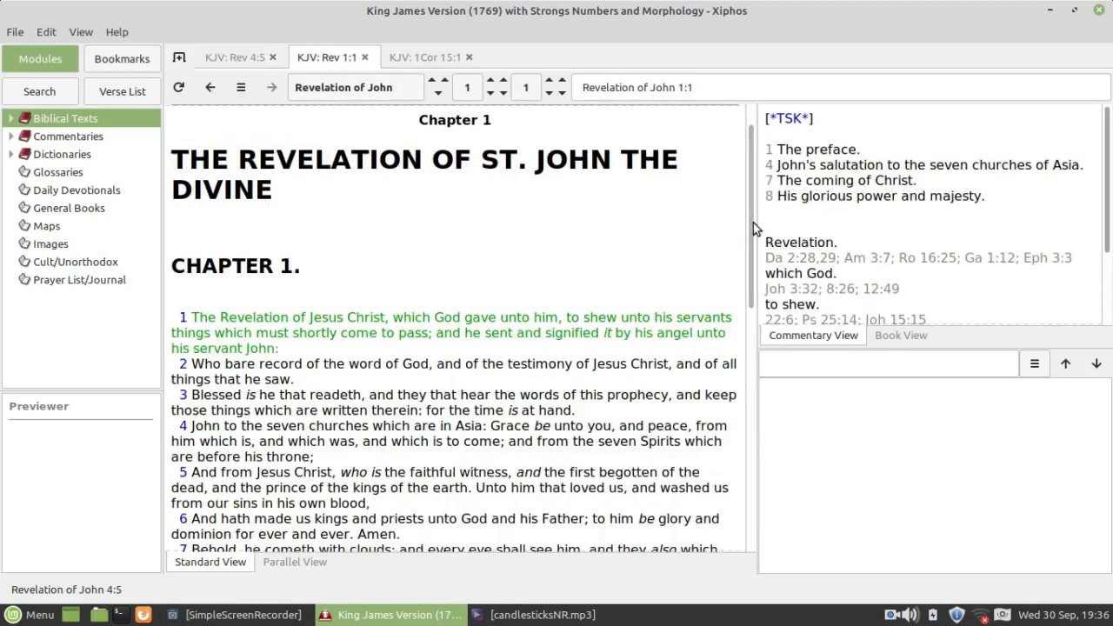
{"action": "scroll", "scroll_direction": "down", "scroll_amount": 3}
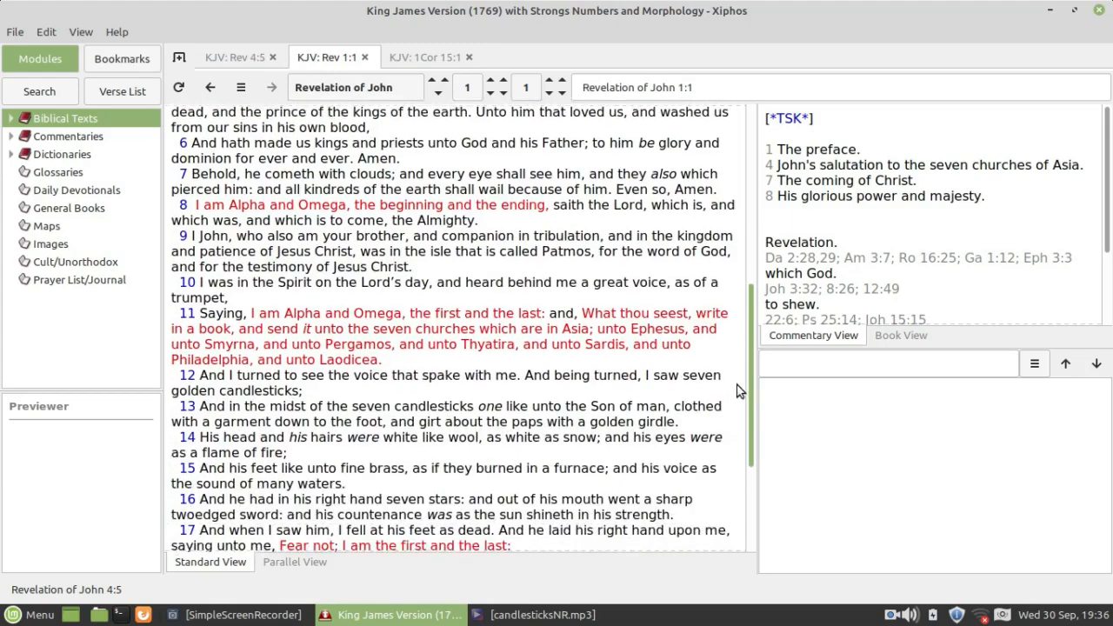
{"action": "scroll", "scroll_direction": "down", "scroll_amount": 3}
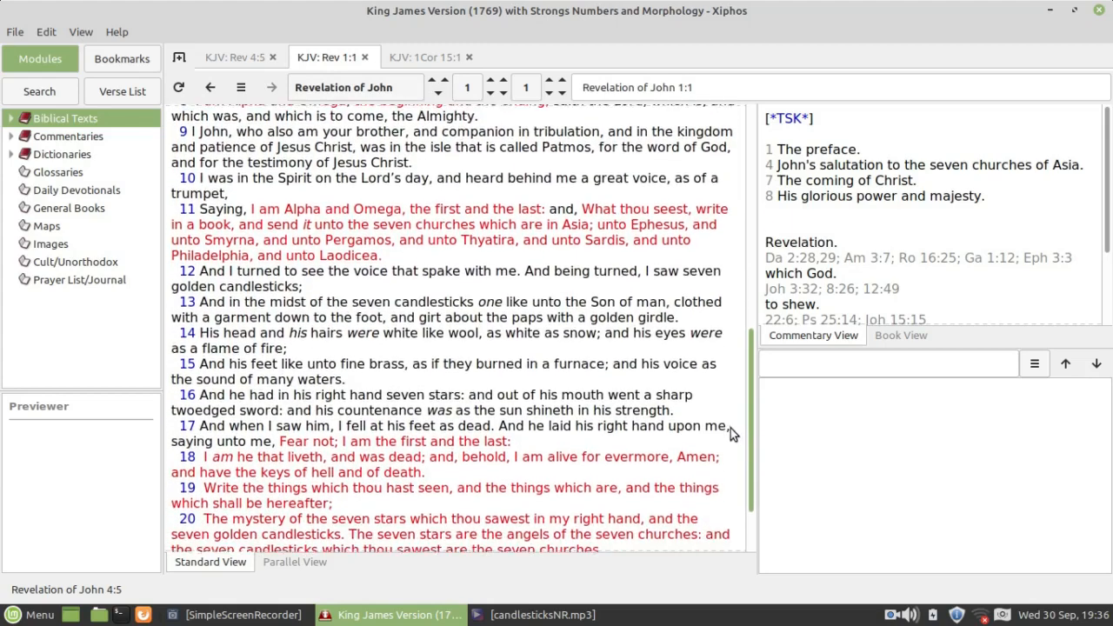
{"action": "scroll", "scroll_direction": "down", "scroll_amount": 3}
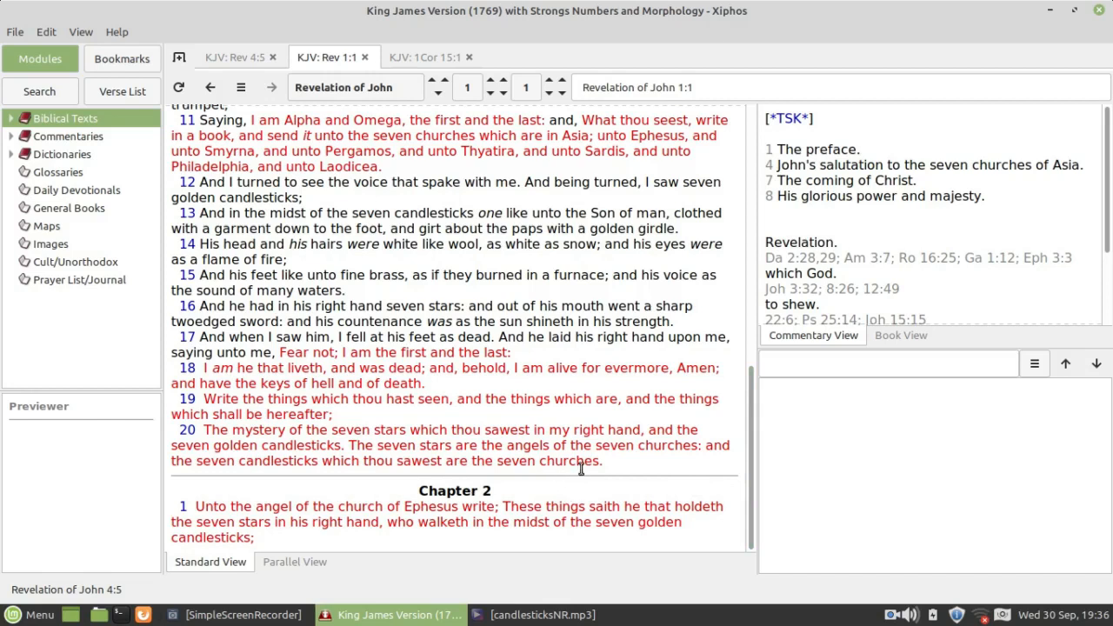
{"action": "double_click", "coordinate": [557, 461]}
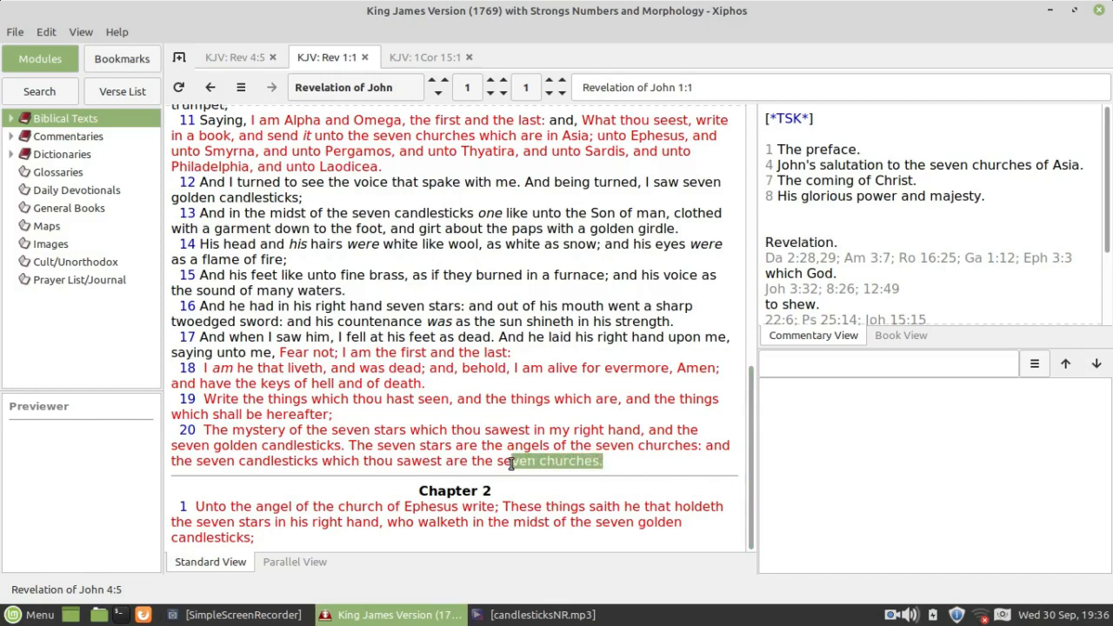
Step: Switch to the Rev 4:5 passage and scroll down to verse 5 on the seven lamps of fire
{"action": "left_click", "coordinate": [233, 56]}
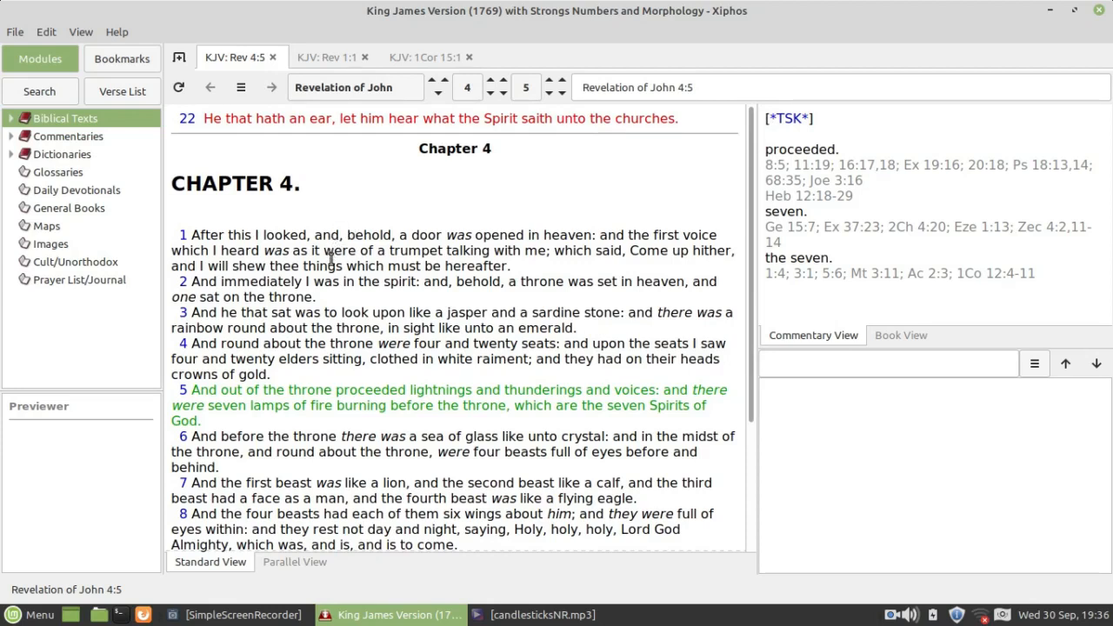
{"action": "mouse_move", "coordinate": [331, 310]}
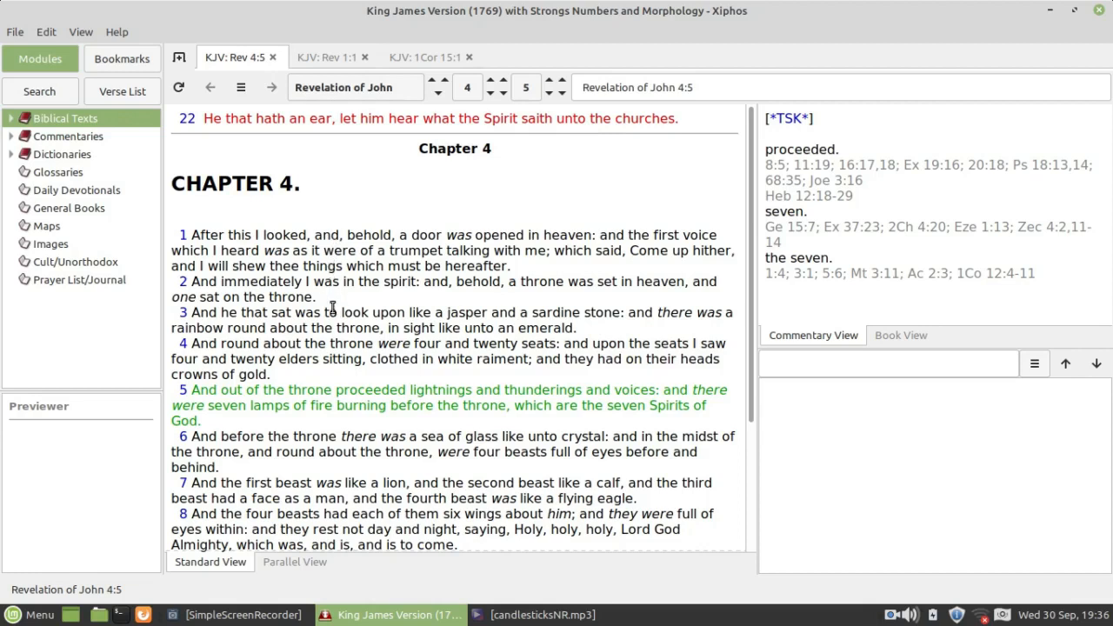
{"action": "mouse_move", "coordinate": [334, 330]}
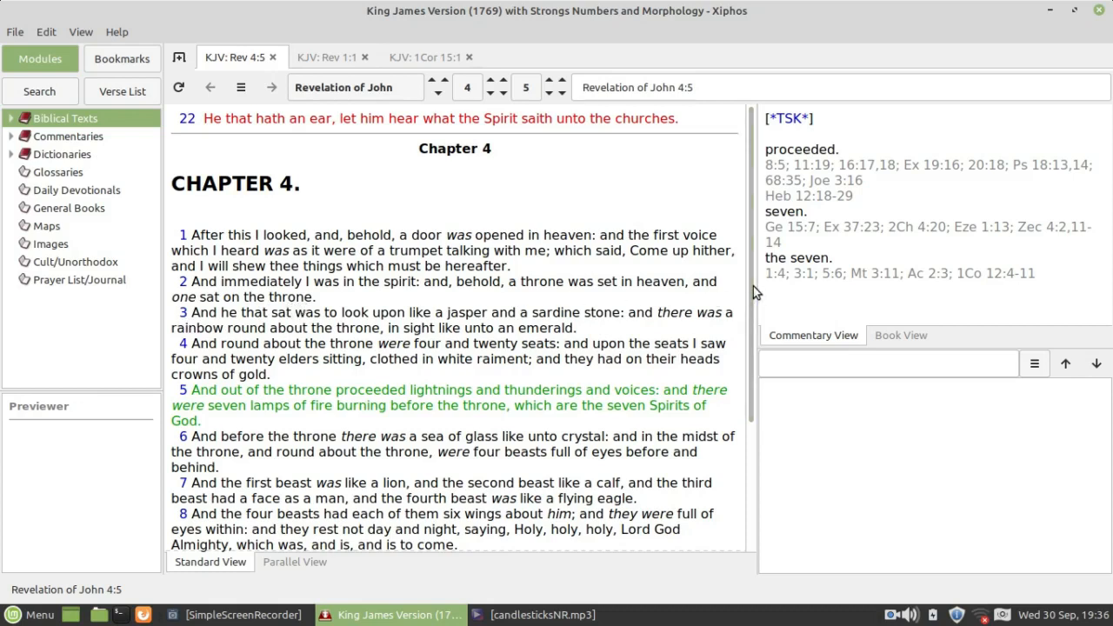
{"action": "scroll", "scroll_direction": "down", "scroll_amount": 3}
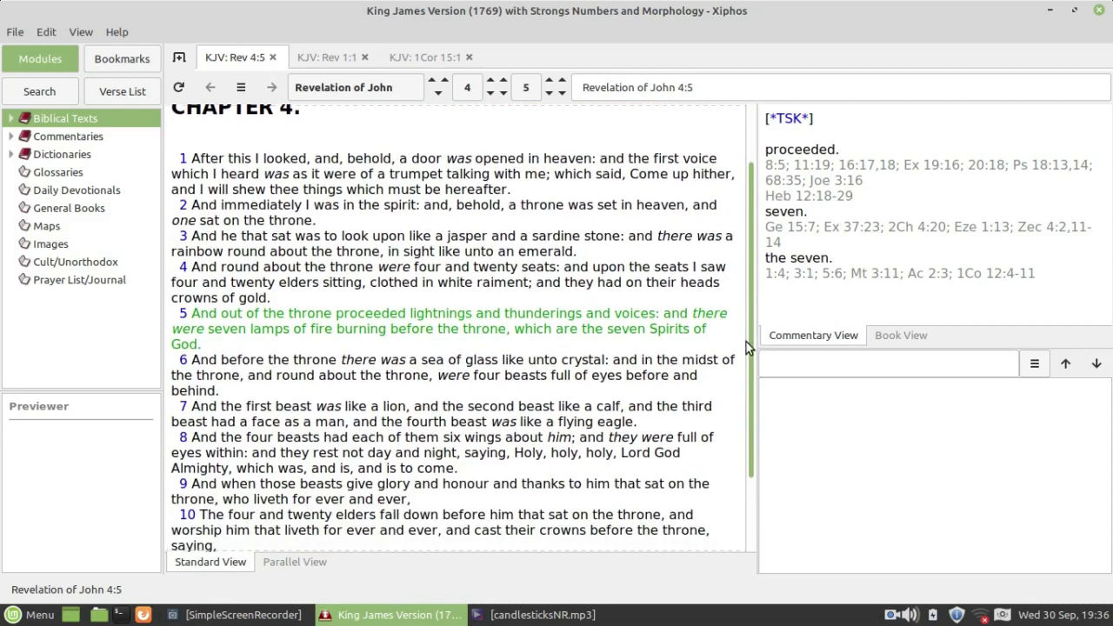
{"action": "scroll", "scroll_direction": "down", "scroll_amount": 3}
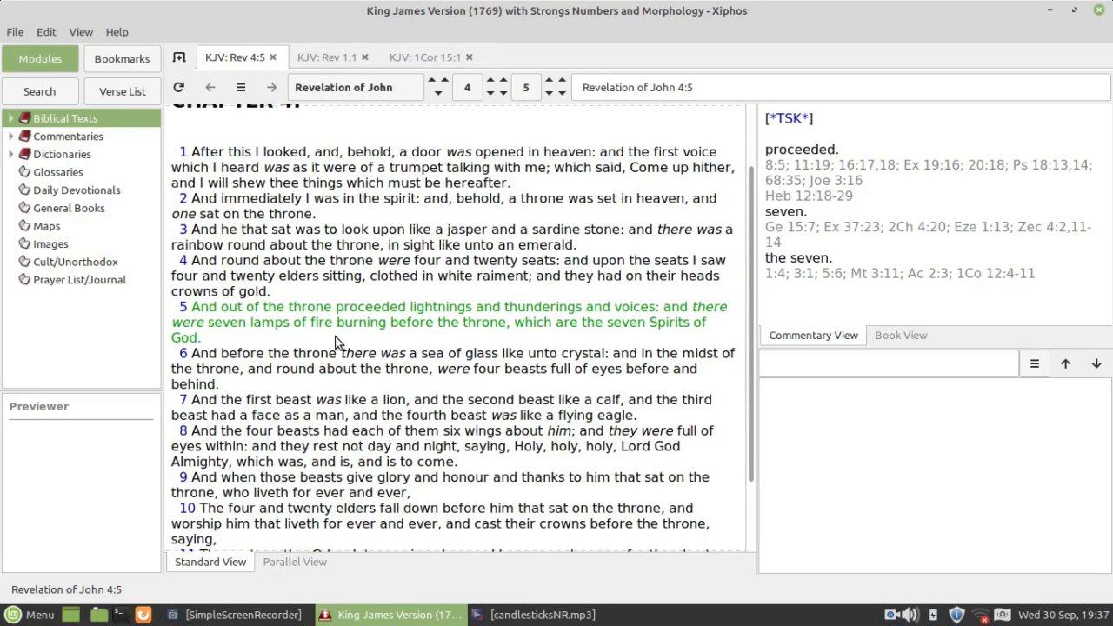
{"action": "mouse_move", "coordinate": [331, 327]}
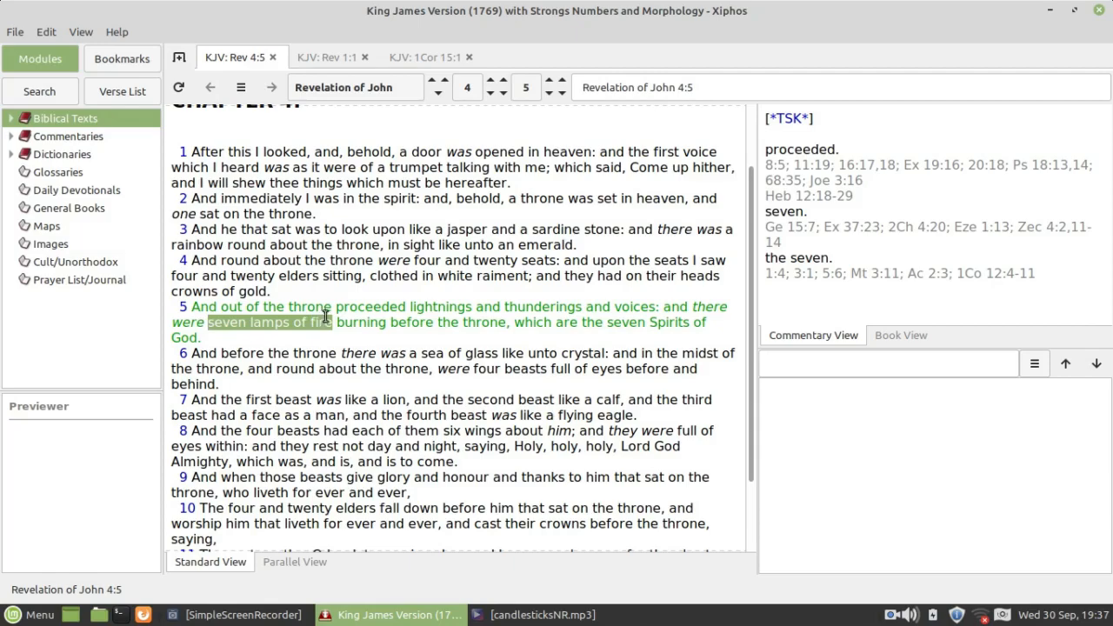
{"action": "mouse_move", "coordinate": [426, 56]}
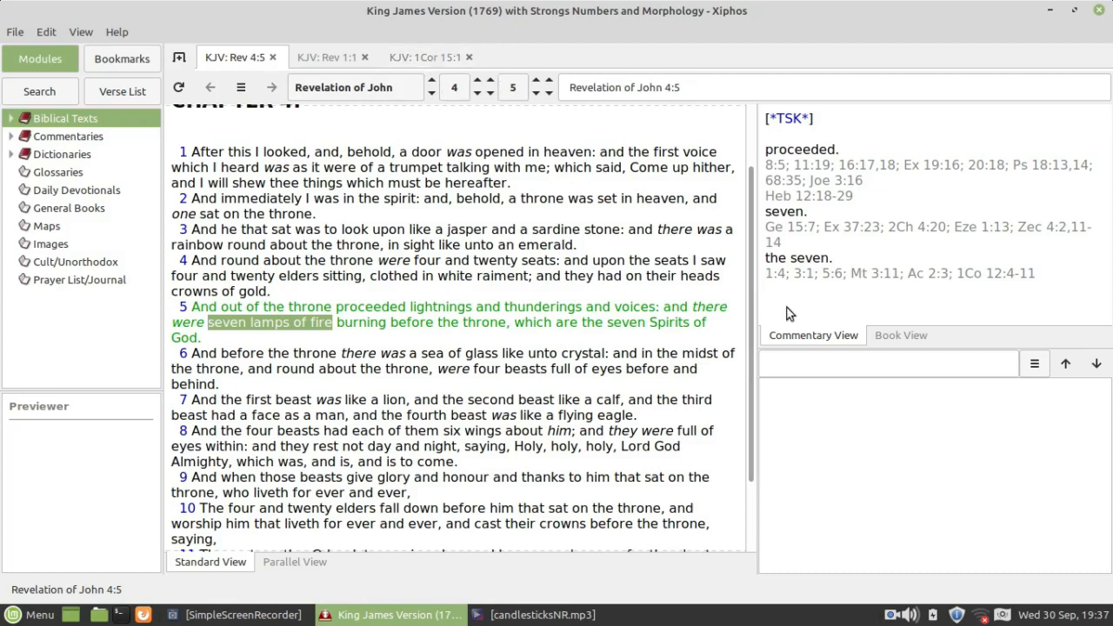
{"action": "mouse_move", "coordinate": [334, 56]}
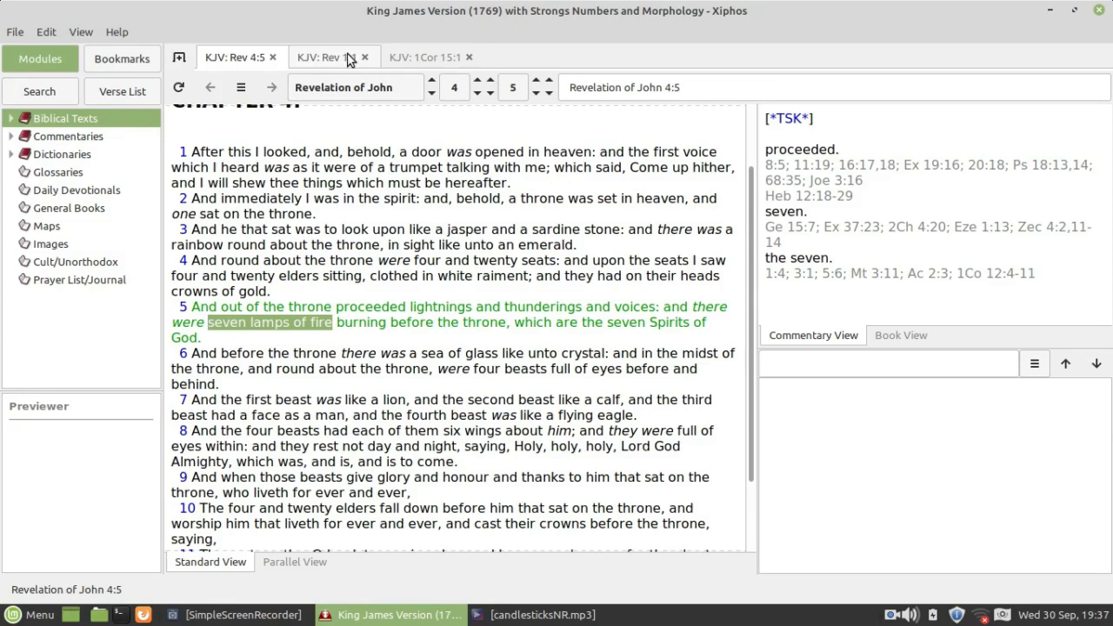
{"action": "left_click", "coordinate": [327, 56]}
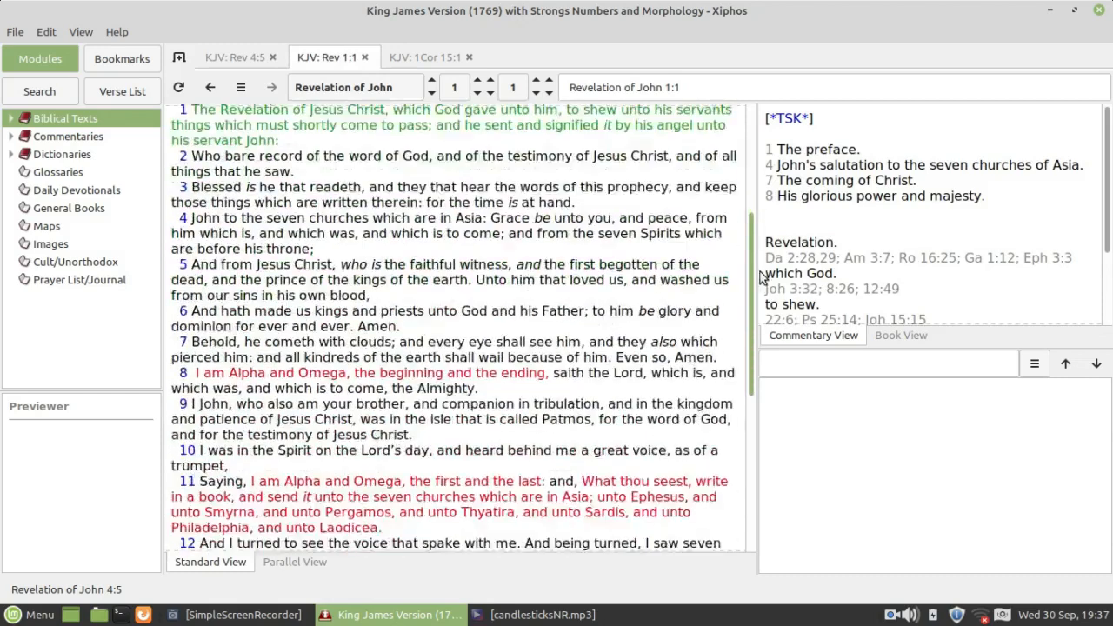
{"action": "scroll", "scroll_direction": "down", "scroll_amount": 3}
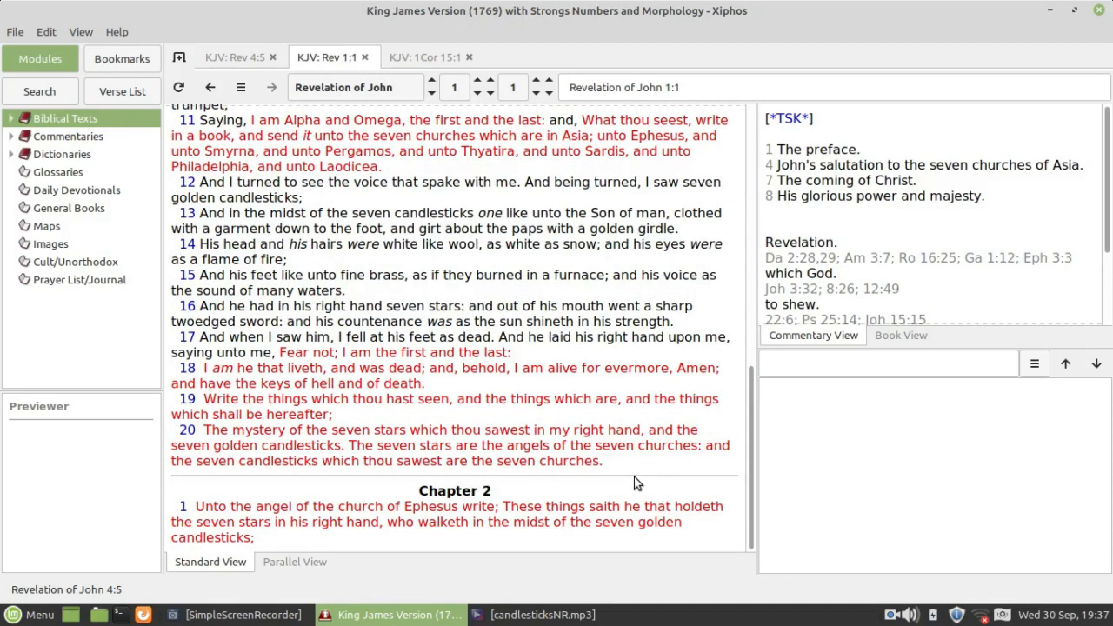
{"action": "mouse_move", "coordinate": [600, 466]}
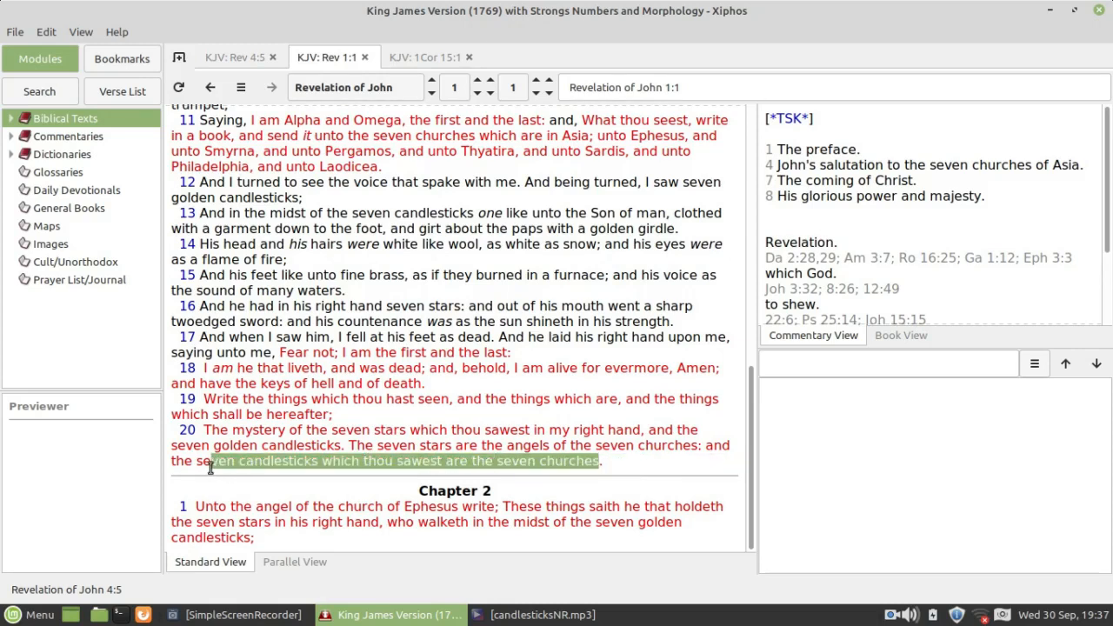
{"action": "mouse_move", "coordinate": [205, 463]}
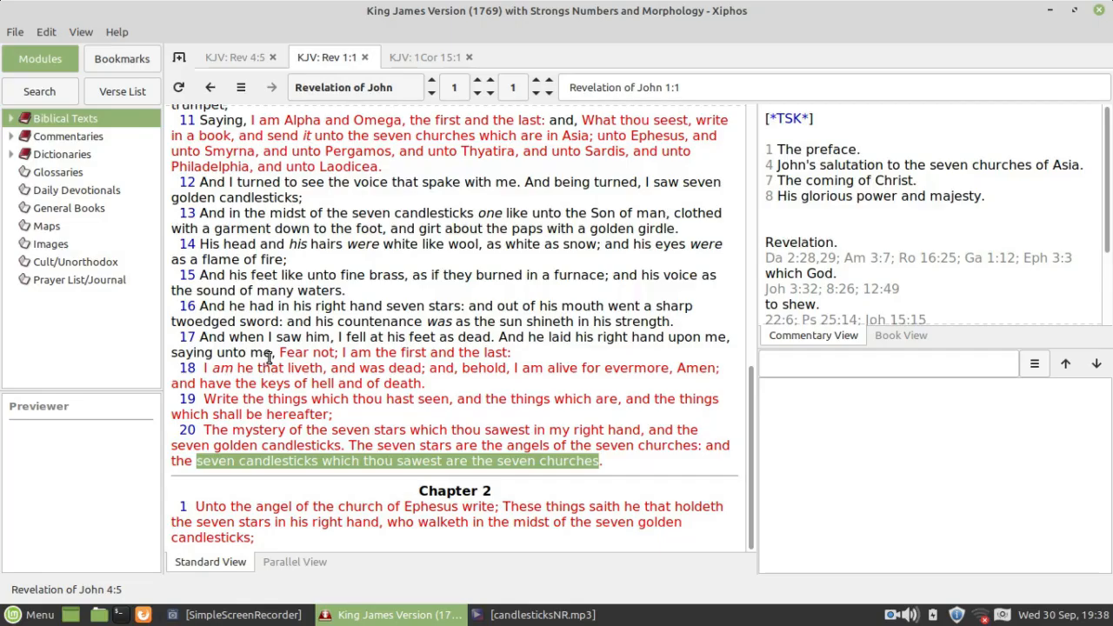
{"action": "mouse_move", "coordinate": [542, 167]}
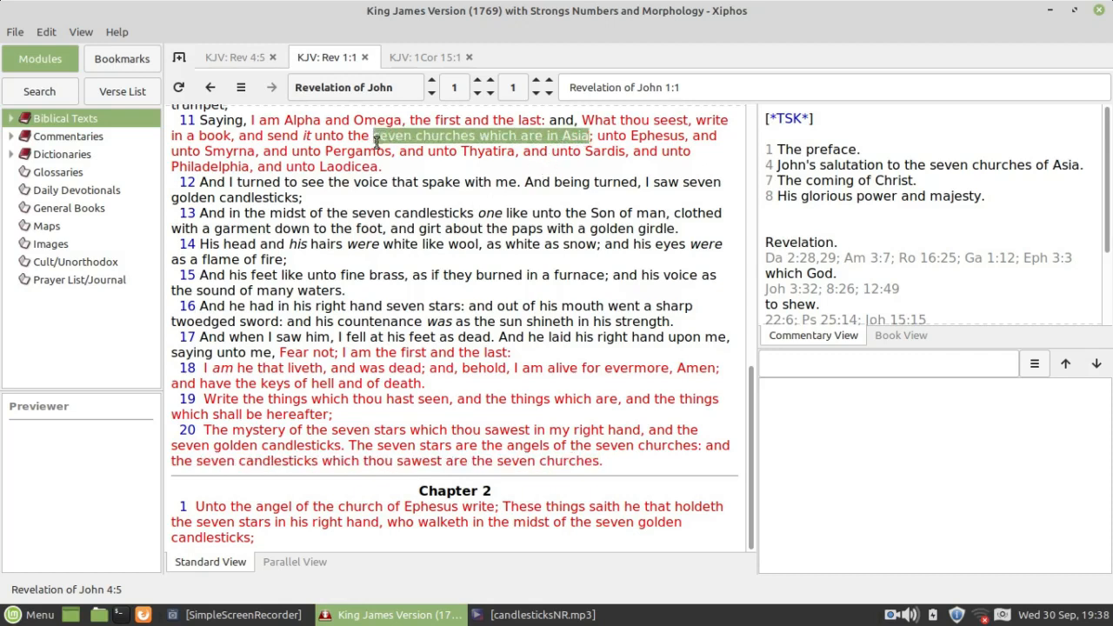
{"action": "mouse_move", "coordinate": [390, 178]}
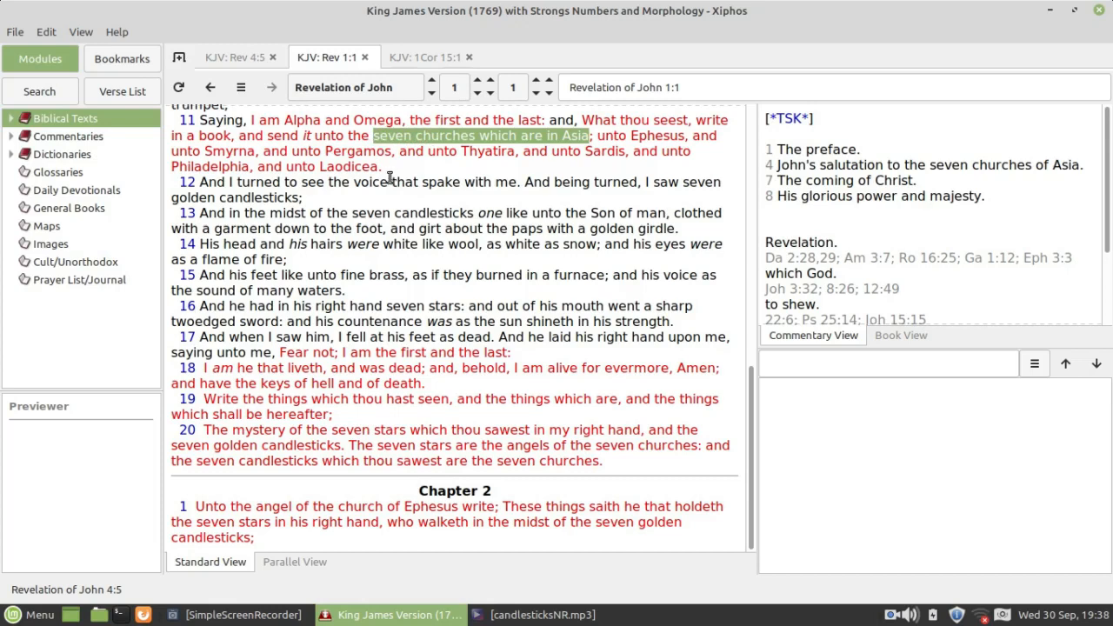
{"action": "mouse_move", "coordinate": [397, 166]}
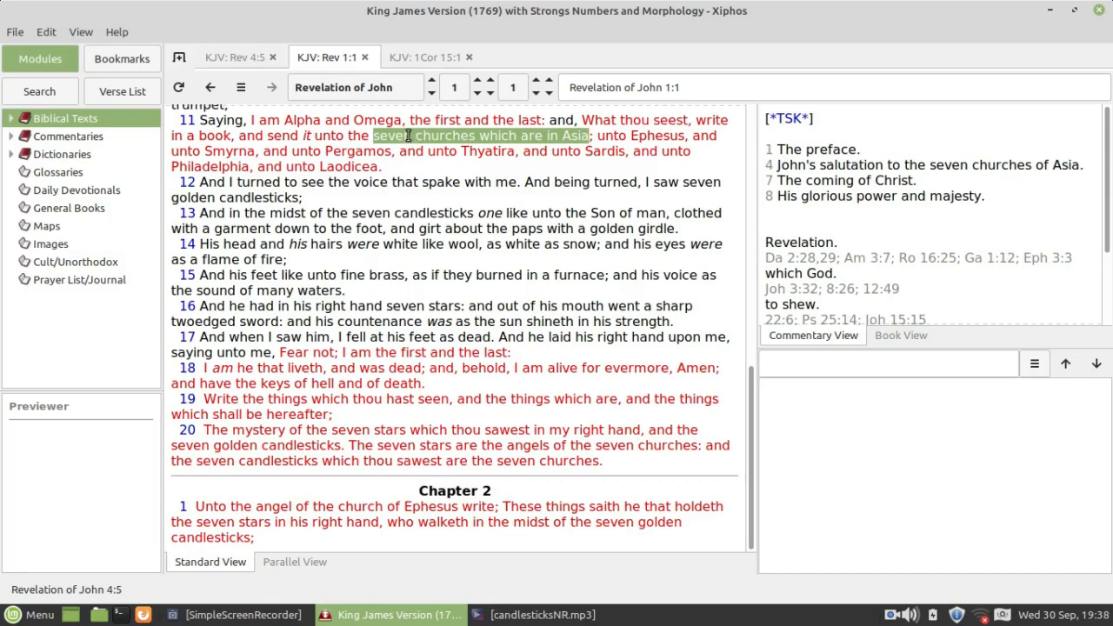
{"action": "mouse_move", "coordinate": [253, 56]}
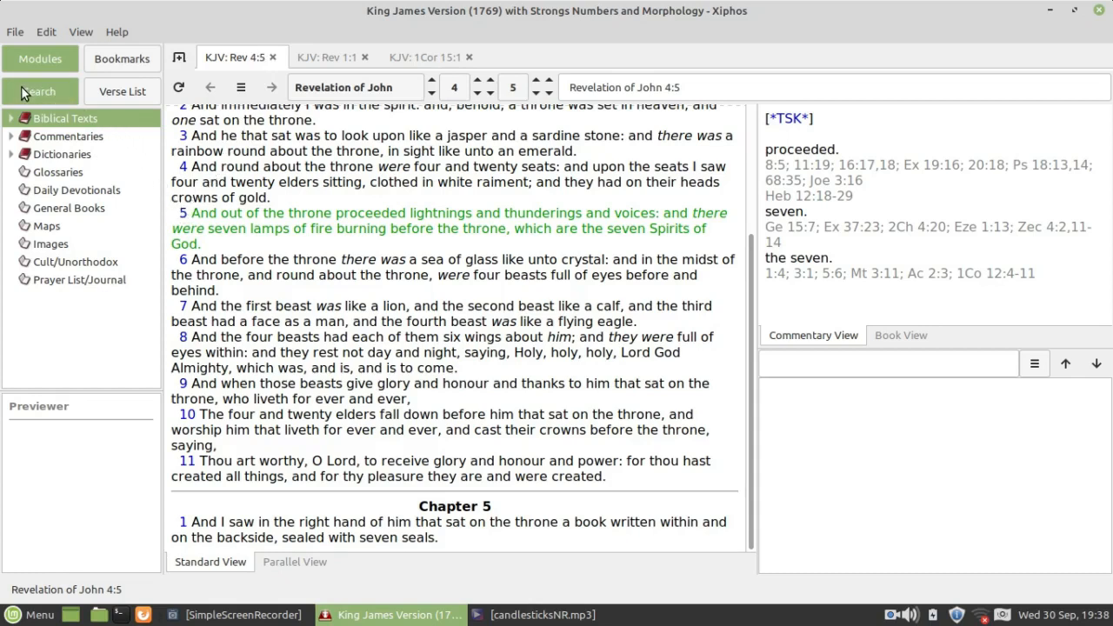
Step: Search the Bible for 'seven lamps' from the sidebar search panel
{"action": "left_click", "coordinate": [38, 90]}
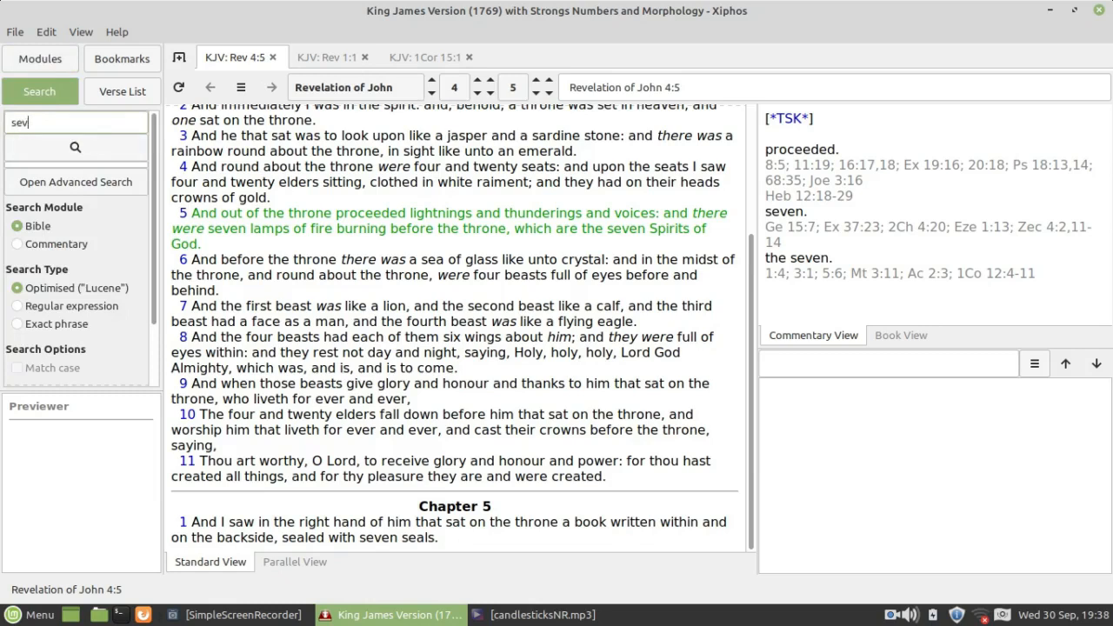
{"action": "type", "text": "en lam"}
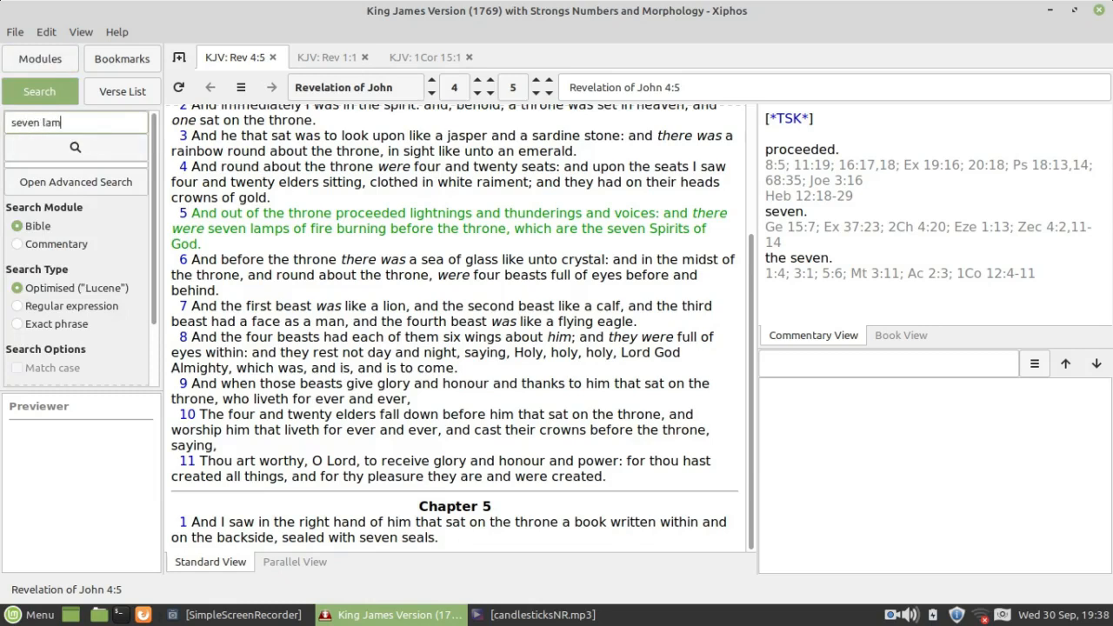
{"action": "type", "text": "ps"}
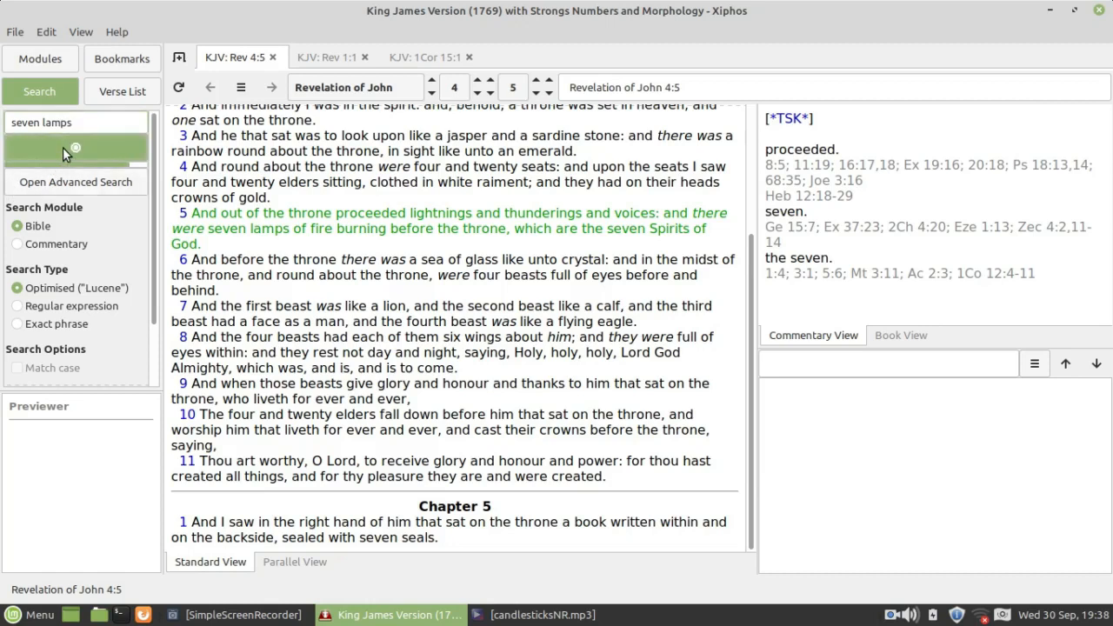
{"action": "left_click", "coordinate": [38, 91]}
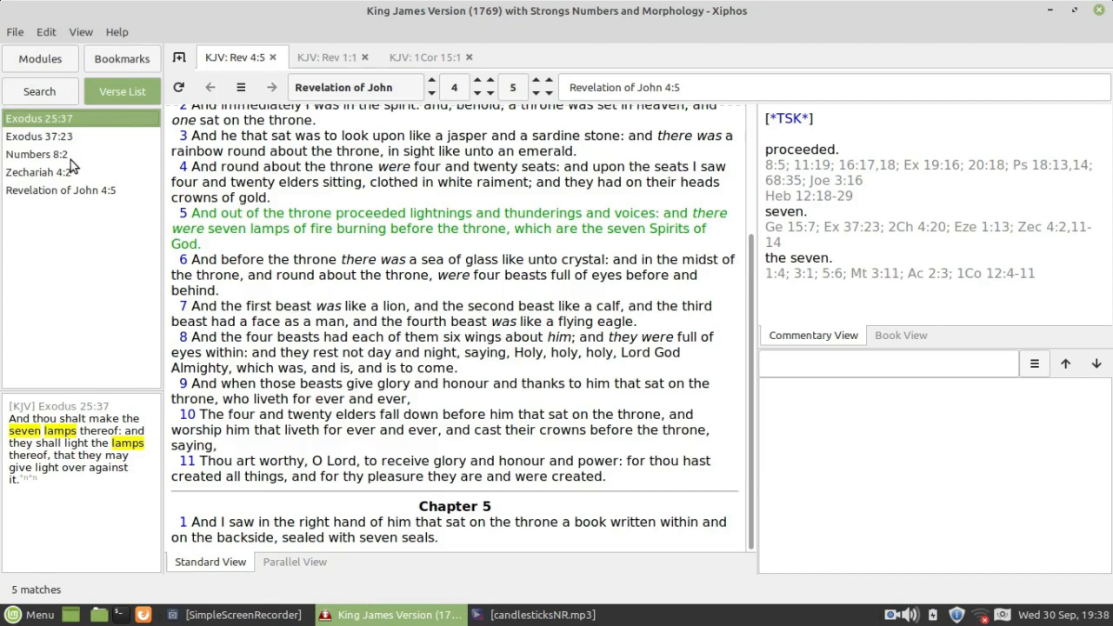
{"action": "mouse_move", "coordinate": [126, 199]}
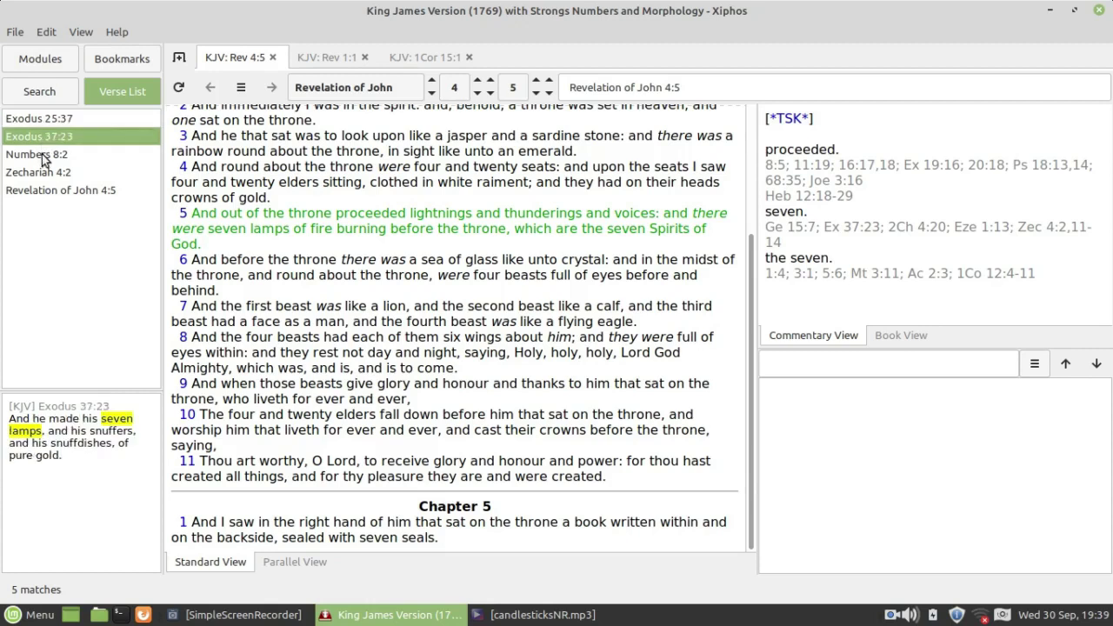
Step: Preview Numbers 8:2, Zechariah 4:2 and then Exodus 25:37 from the search results
{"action": "left_click", "coordinate": [37, 153]}
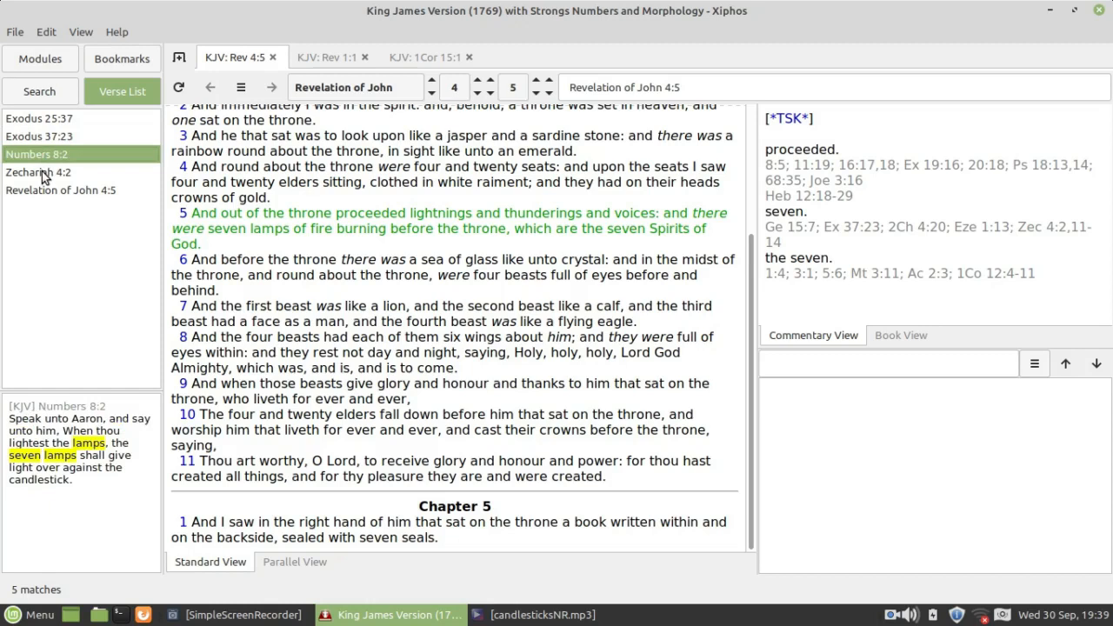
{"action": "left_click", "coordinate": [39, 172]}
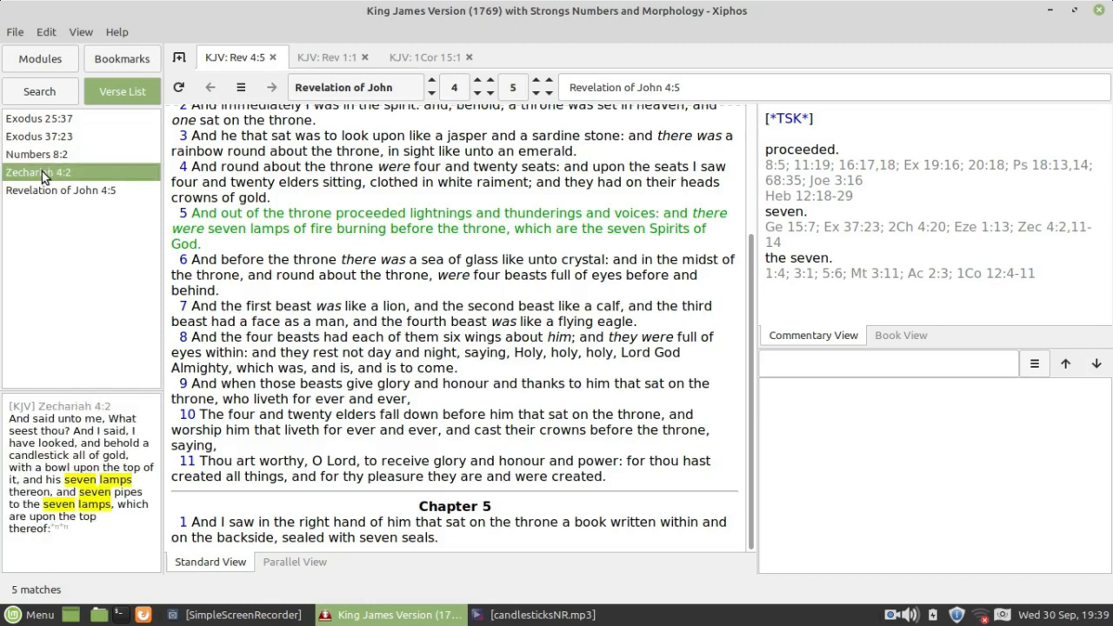
{"action": "mouse_move", "coordinate": [43, 130]}
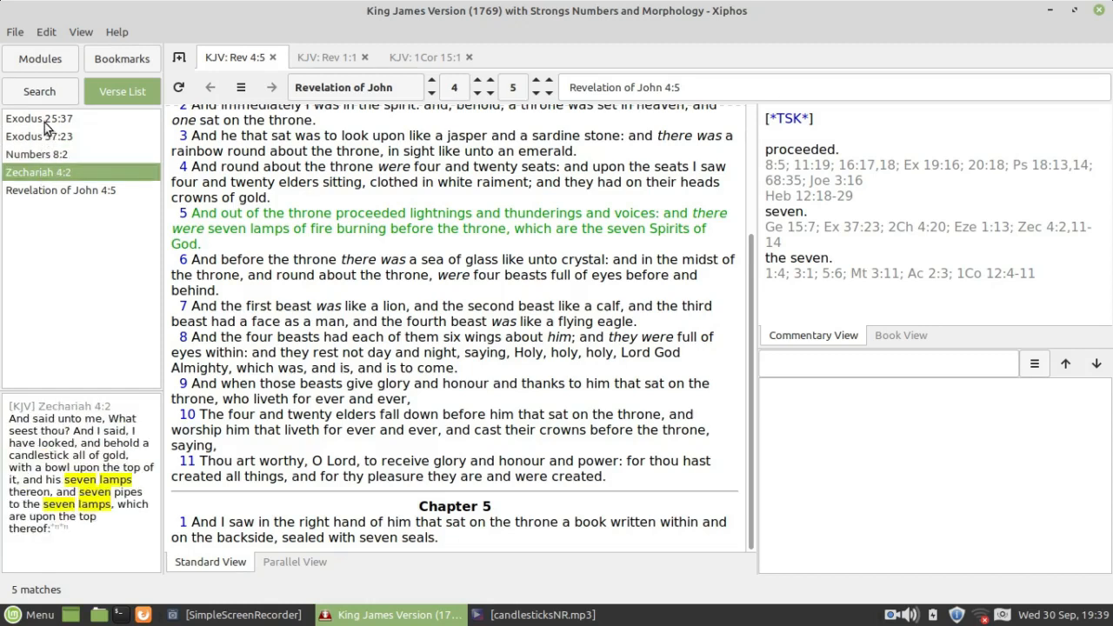
{"action": "left_click", "coordinate": [38, 118]}
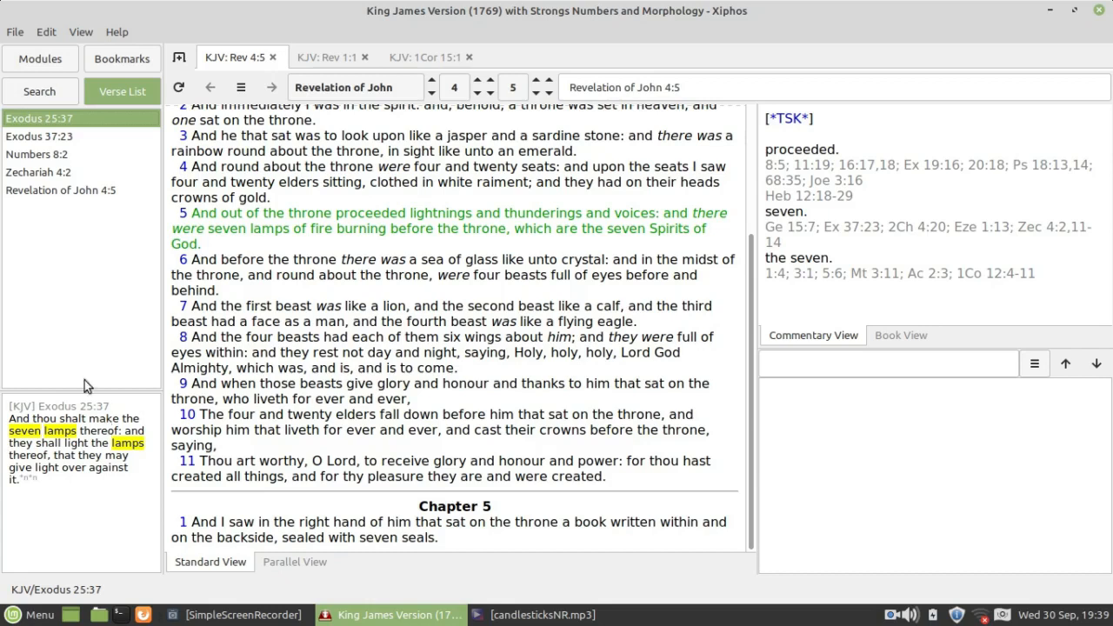
{"action": "mouse_move", "coordinate": [56, 119]}
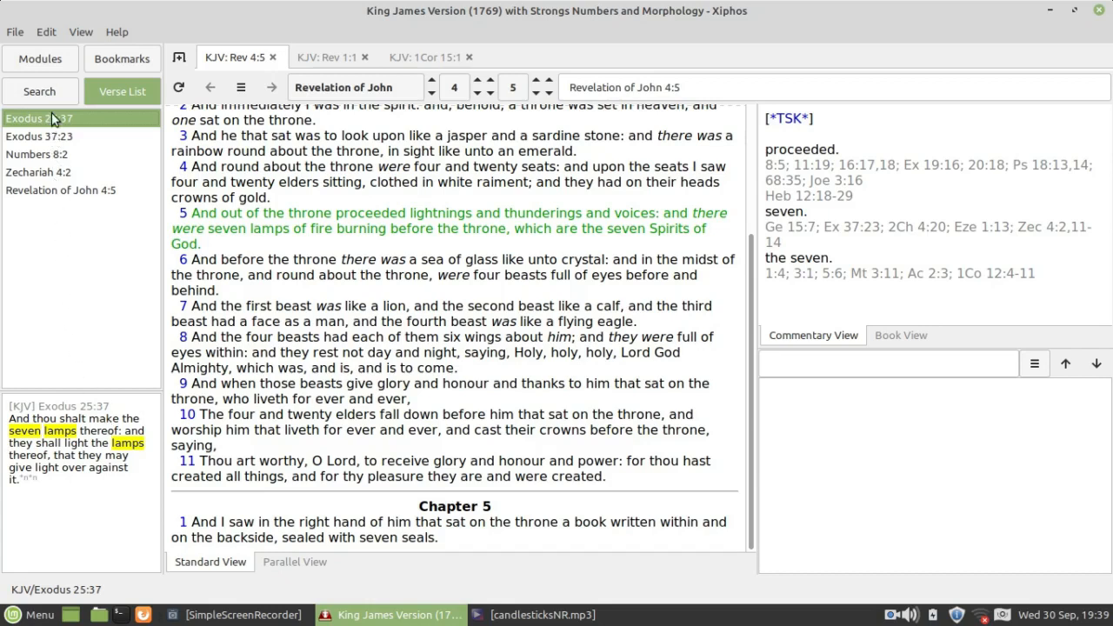
Step: Read Exodus 25:37 in the main text, then preview Exodus 37:23 from the results
{"action": "left_click", "coordinate": [38, 119]}
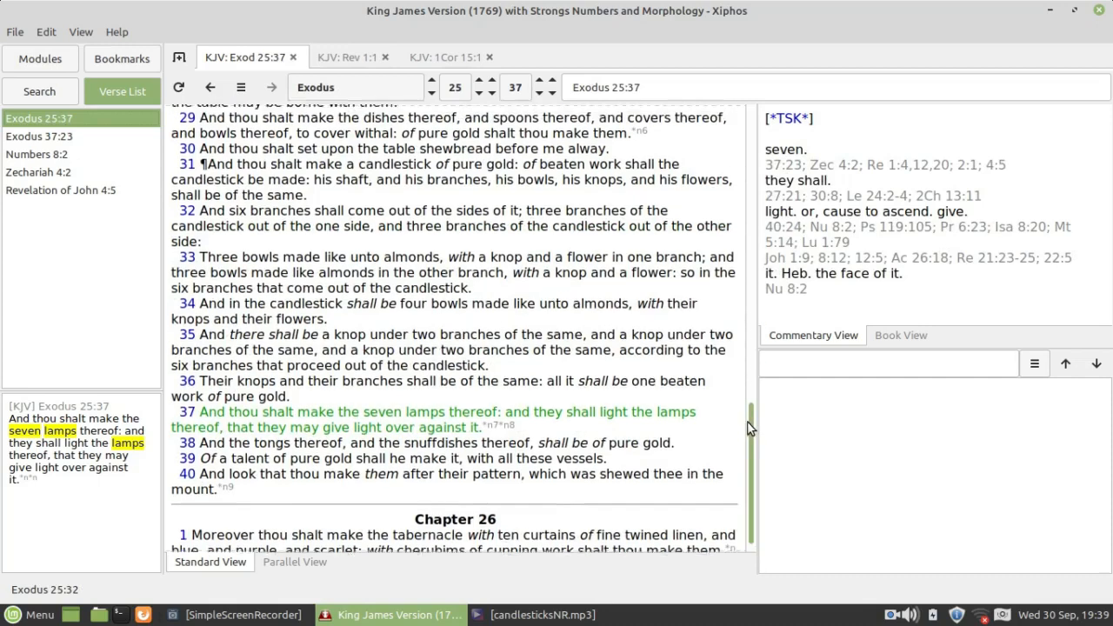
{"action": "scroll", "scroll_direction": "up", "scroll_amount": 3}
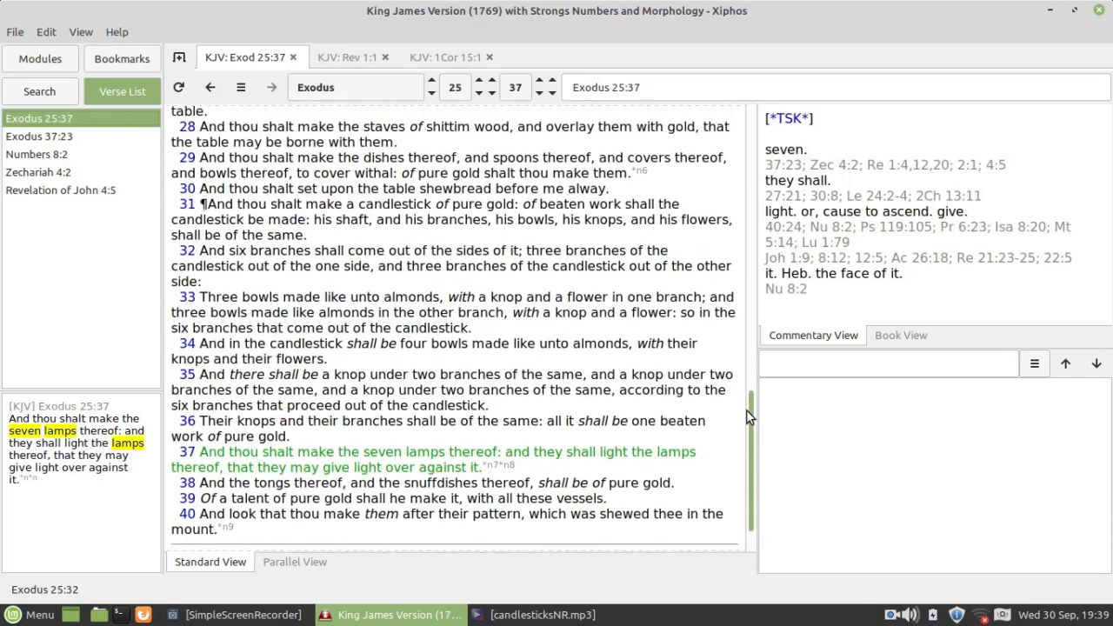
{"action": "scroll", "scroll_direction": "down", "scroll_amount": 3}
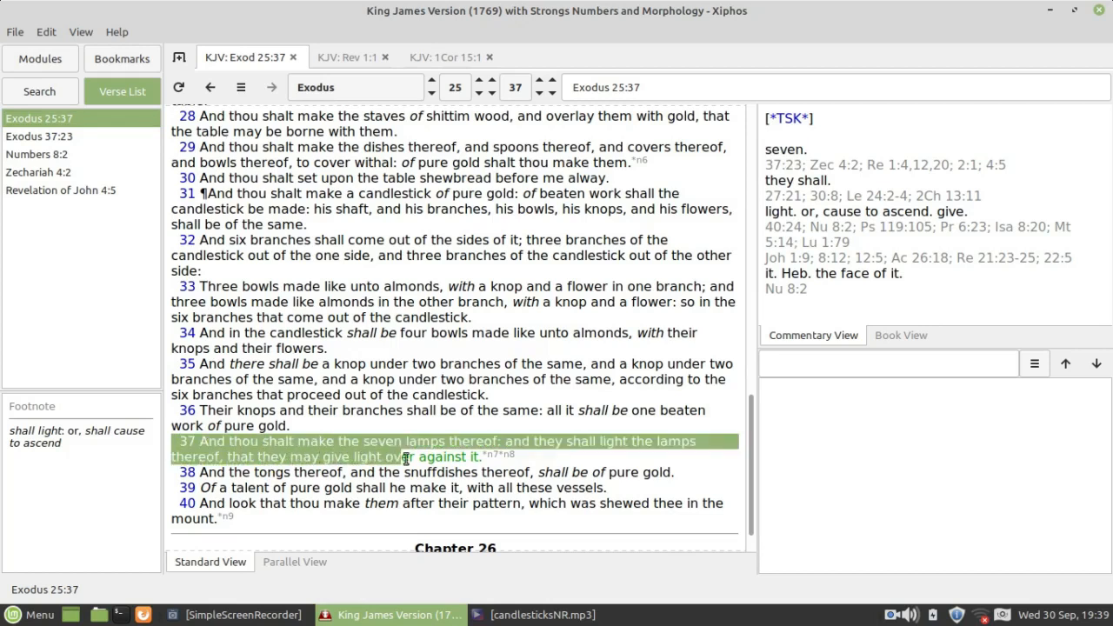
{"action": "mouse_move", "coordinate": [487, 456]}
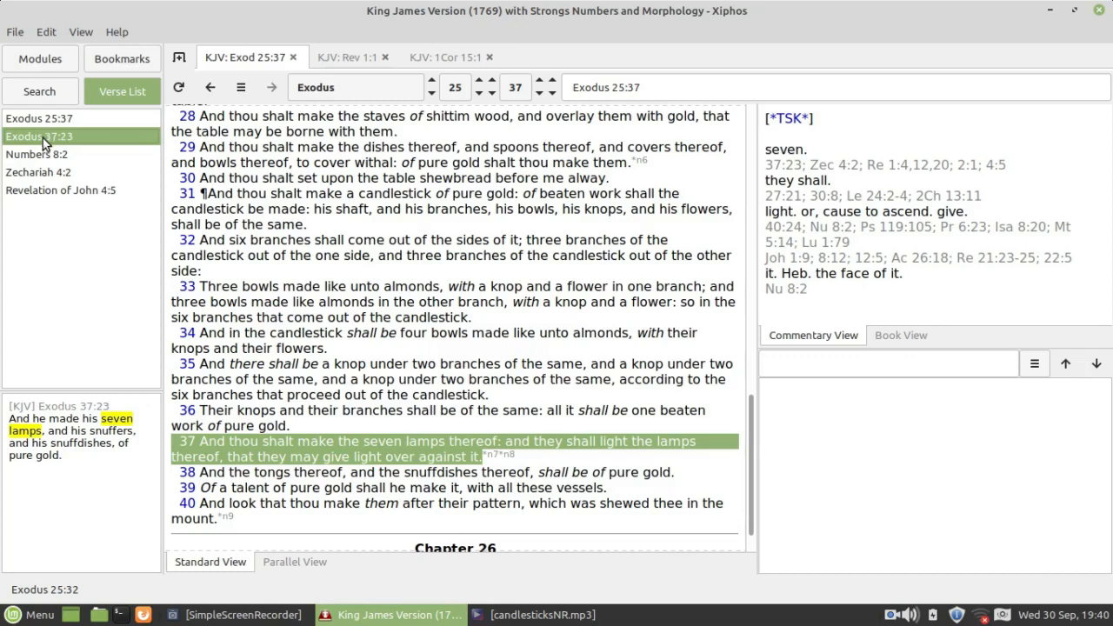
{"action": "left_click", "coordinate": [37, 153]}
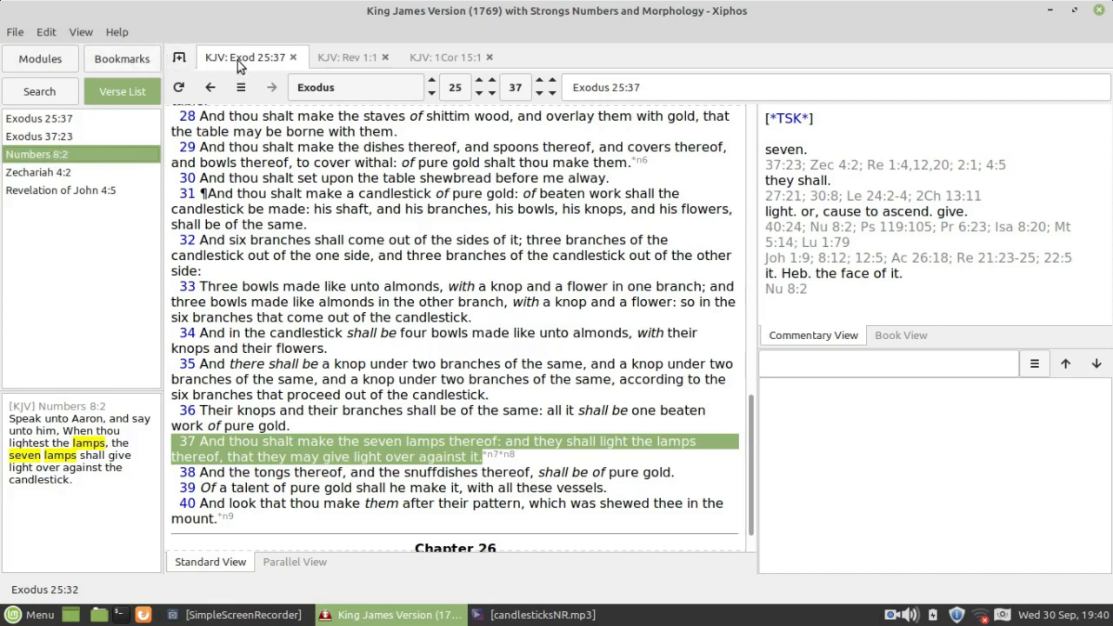
{"action": "mouse_move", "coordinate": [293, 58]}
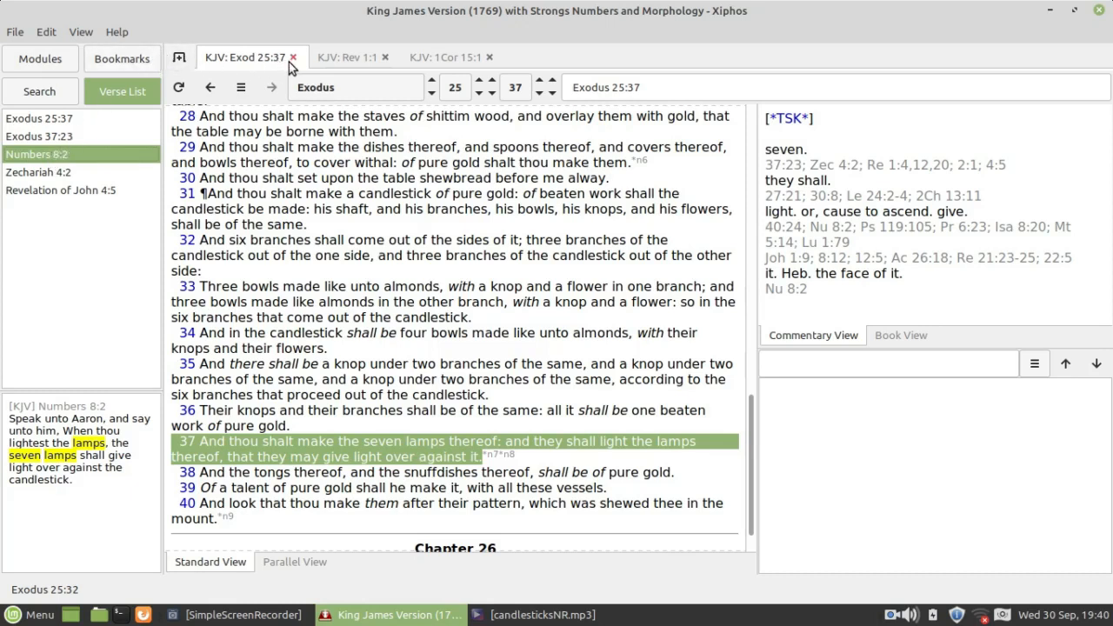
{"action": "mouse_move", "coordinate": [348, 55]}
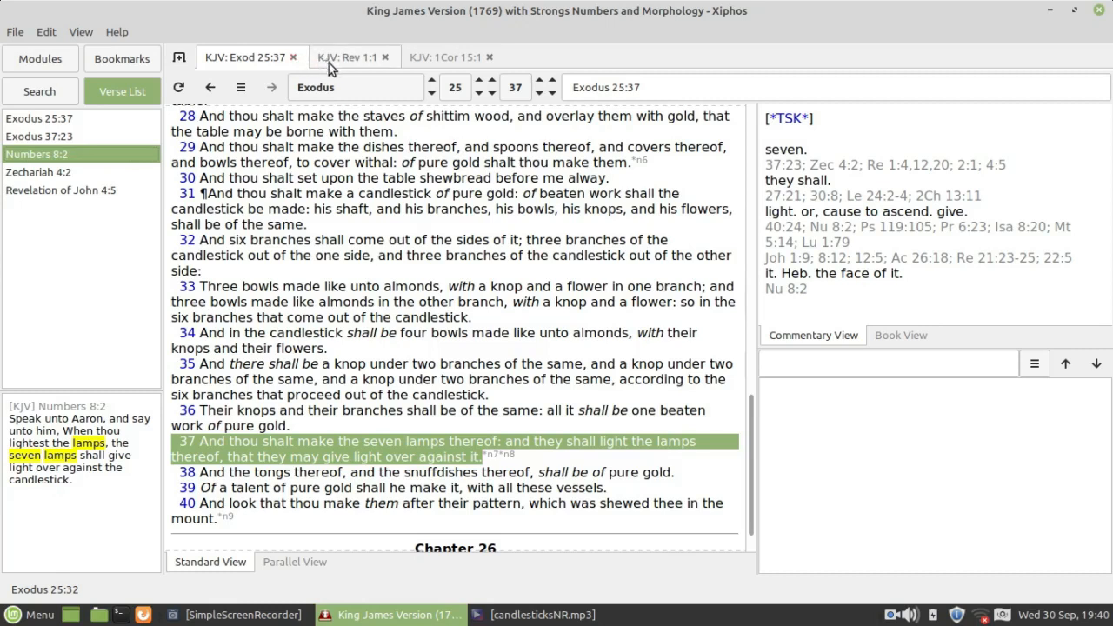
{"action": "mouse_move", "coordinate": [157, 181]}
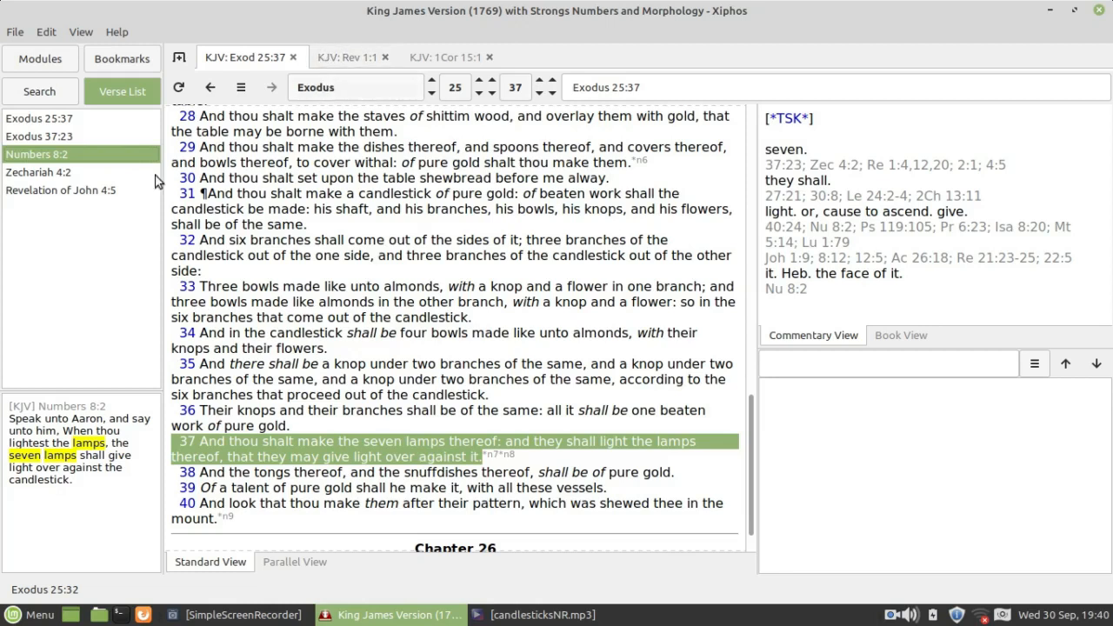
{"action": "mouse_move", "coordinate": [80, 198]}
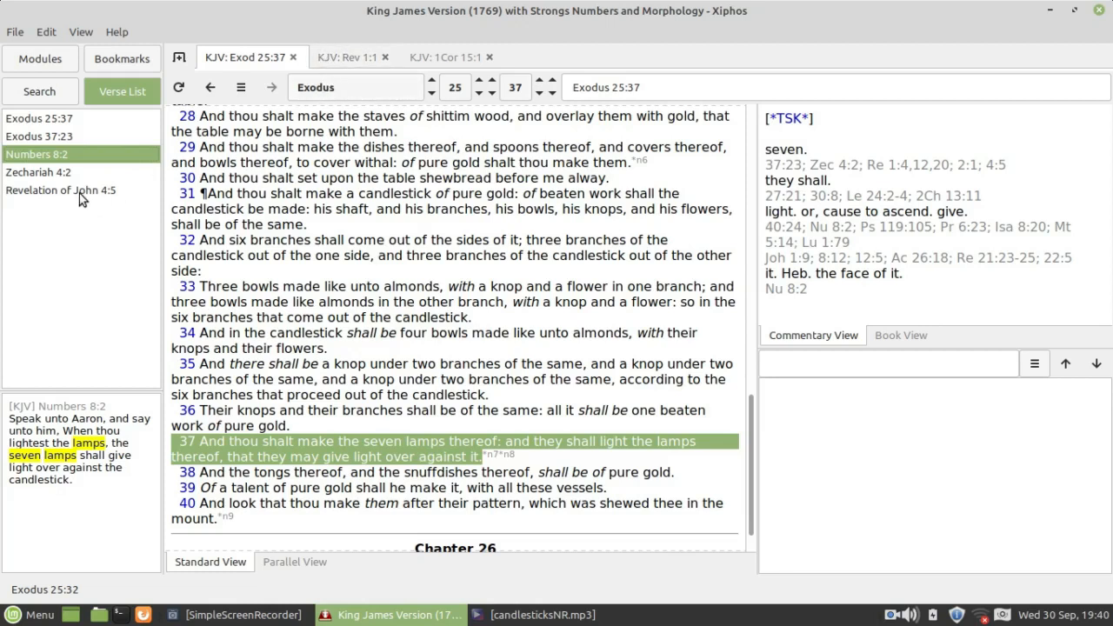
Step: Open Revelation 4:5 from the search results in the main reading text
{"action": "left_click", "coordinate": [61, 189]}
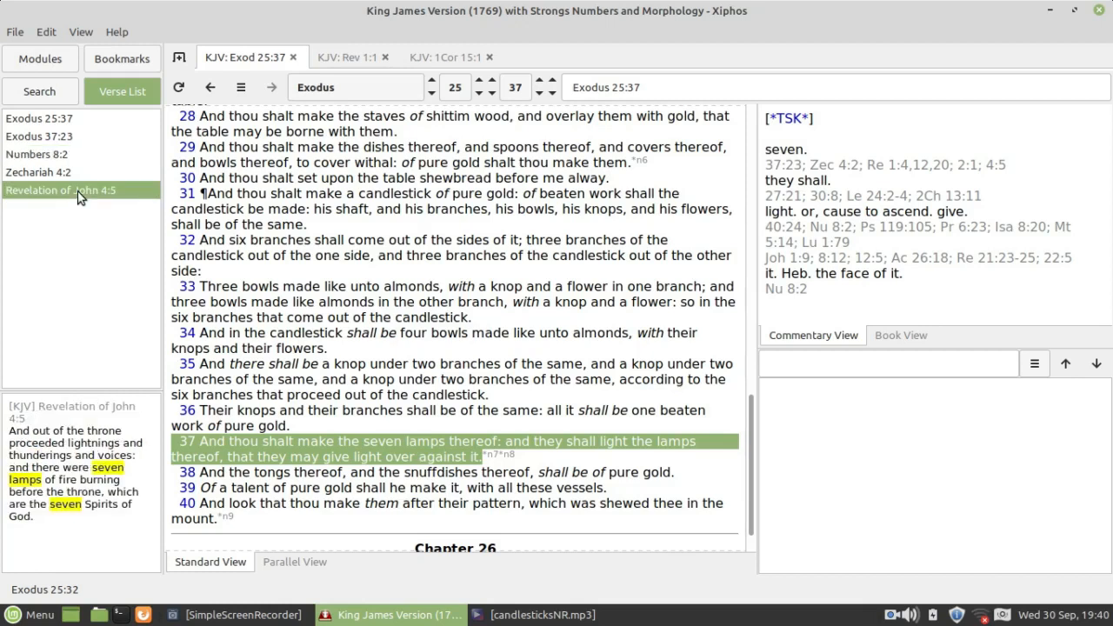
{"action": "left_click", "coordinate": [60, 190]}
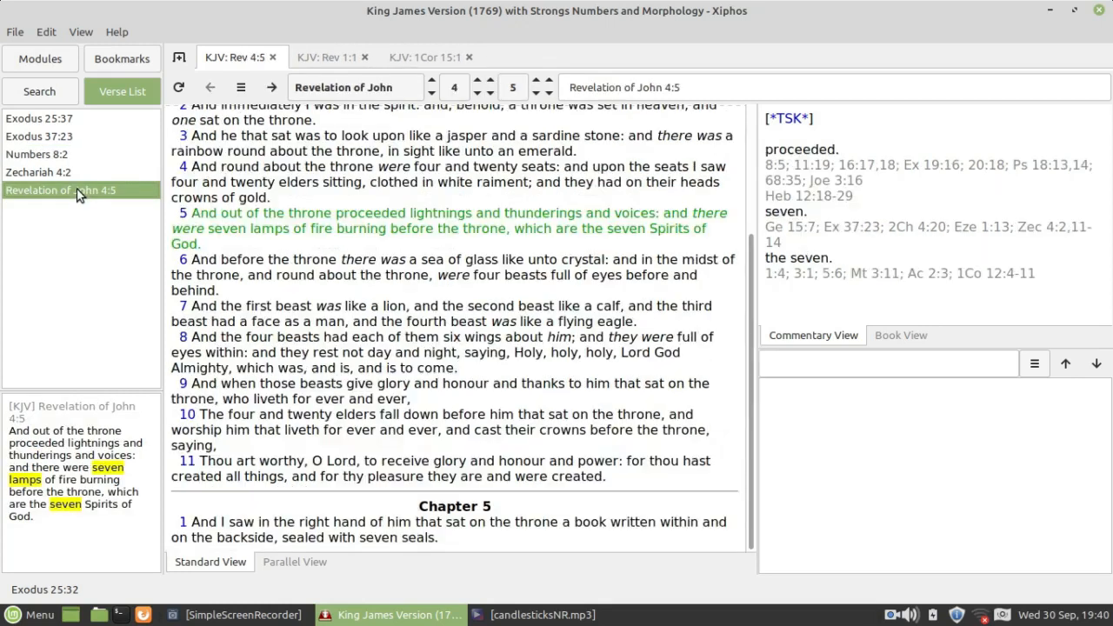
{"action": "mouse_move", "coordinate": [734, 317]}
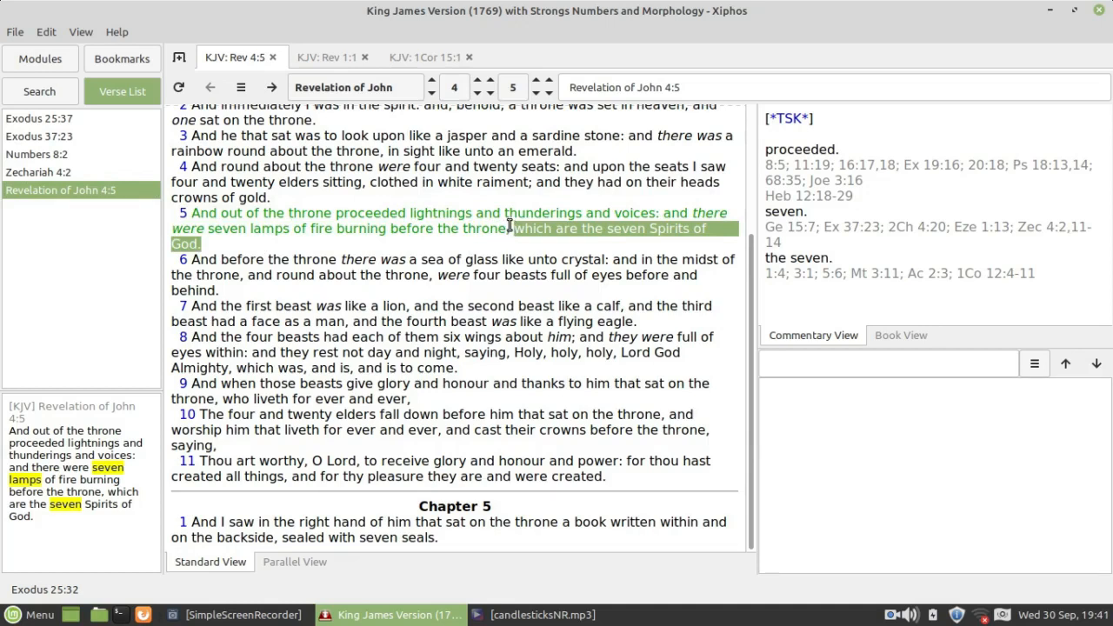
{"action": "mouse_move", "coordinate": [31, 125]}
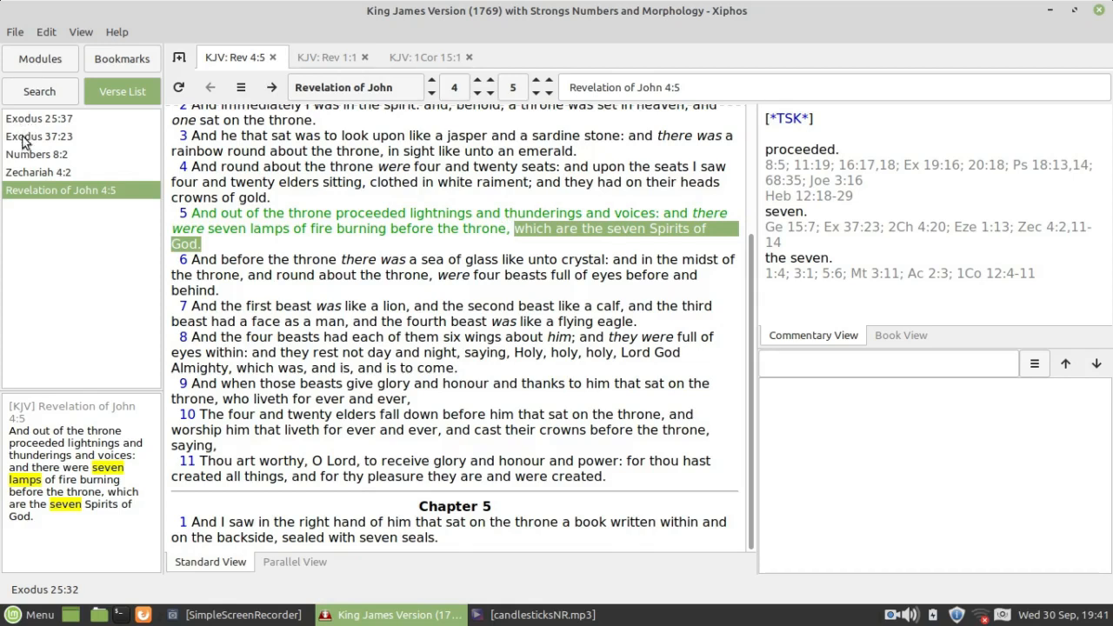
{"action": "mouse_move", "coordinate": [28, 177]}
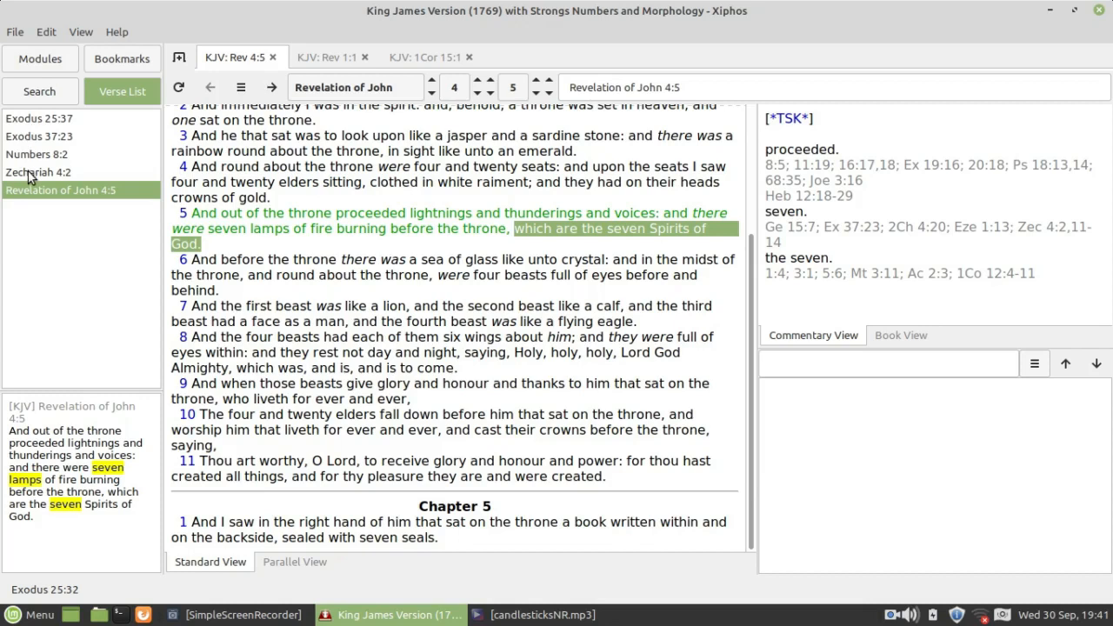
{"action": "left_click", "coordinate": [39, 172]}
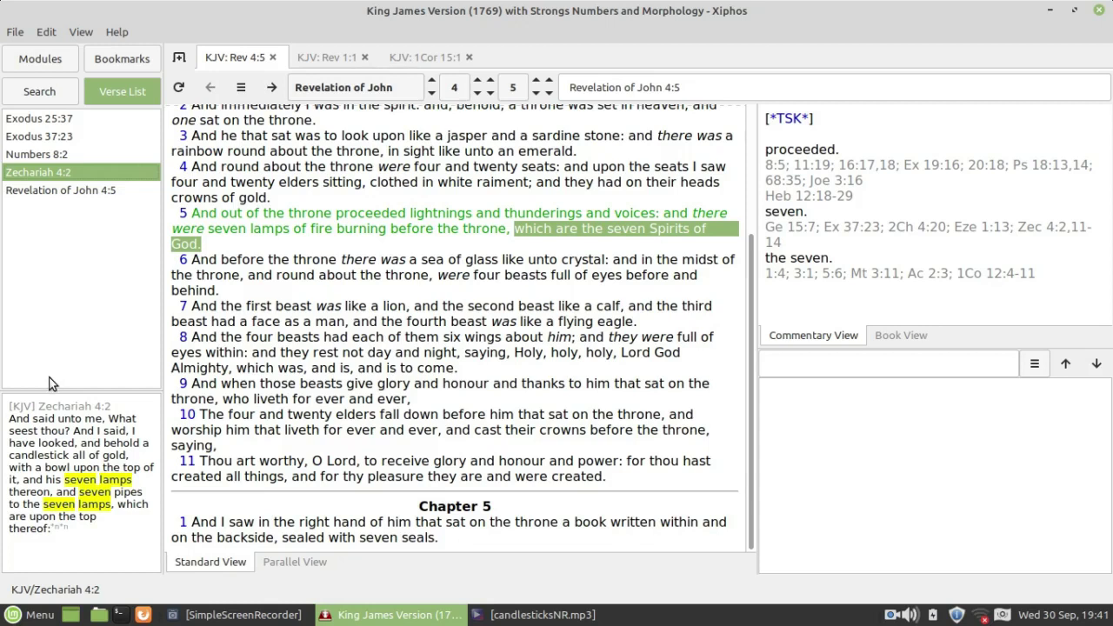
{"action": "mouse_move", "coordinate": [80, 217]}
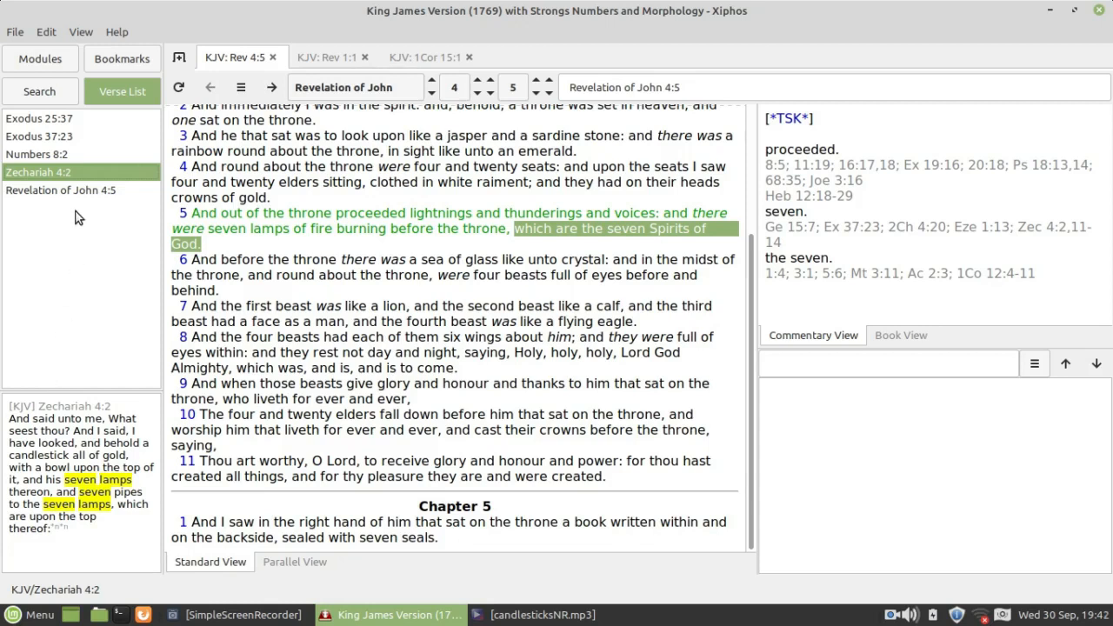
{"action": "left_click", "coordinate": [59, 190]}
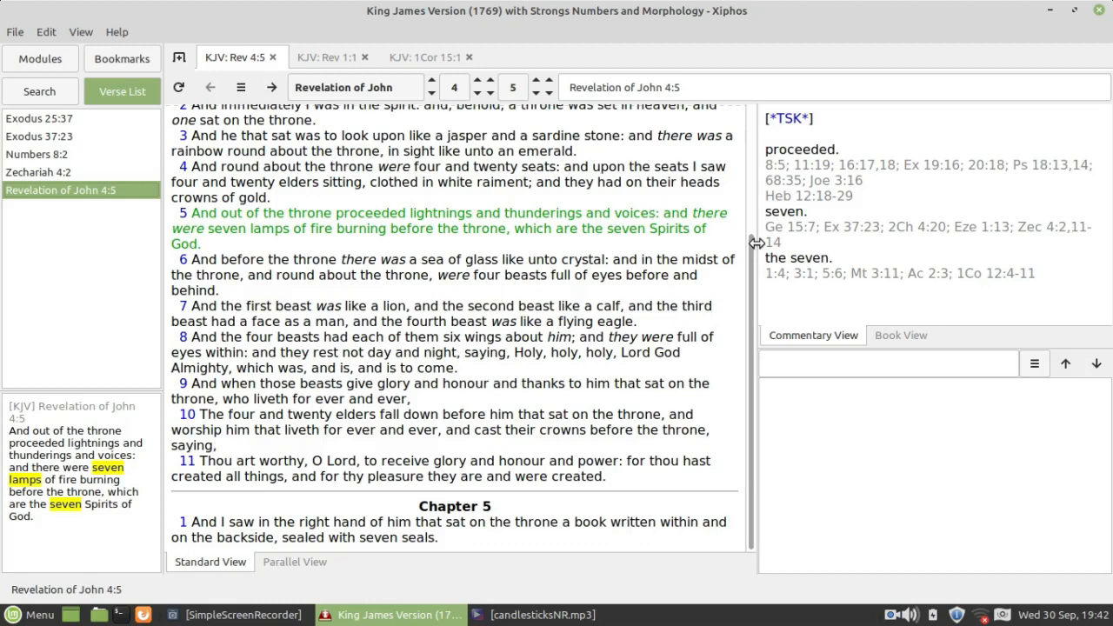
{"action": "mouse_move", "coordinate": [755, 250]}
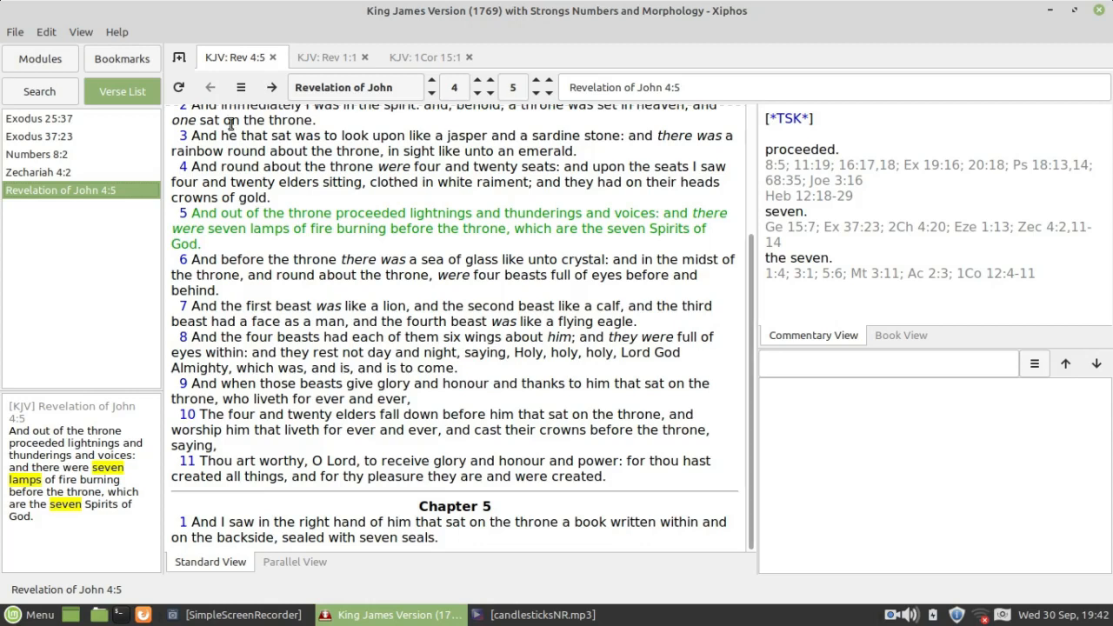
Step: Open Exodus 25:37 in the main text and scroll up toward verses 31–32
{"action": "left_click", "coordinate": [38, 119]}
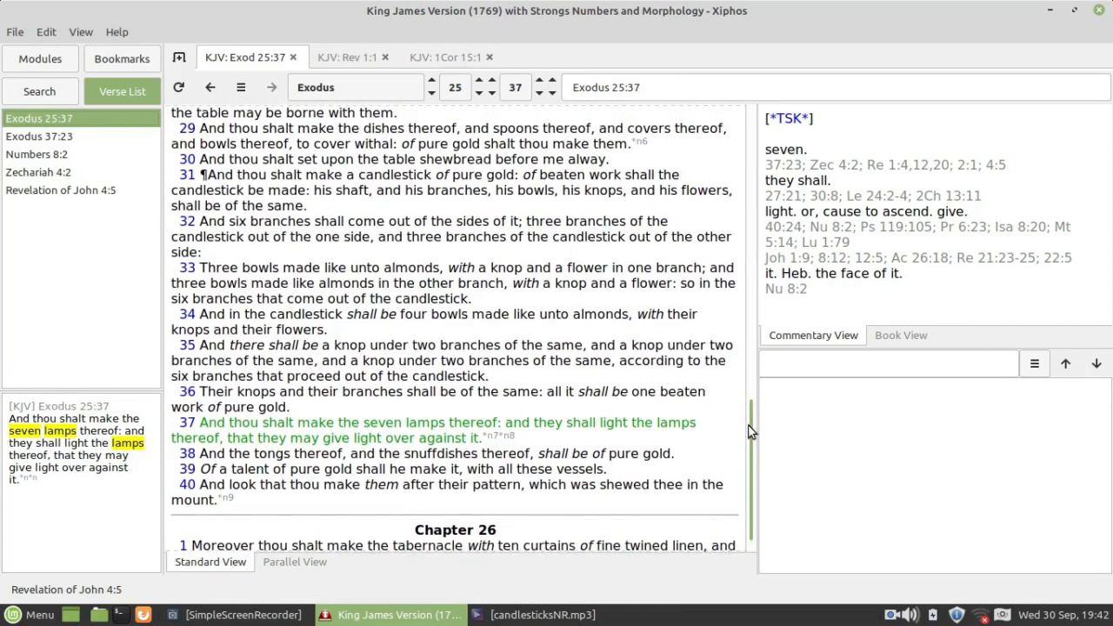
{"action": "scroll", "scroll_direction": "up", "scroll_amount": 3}
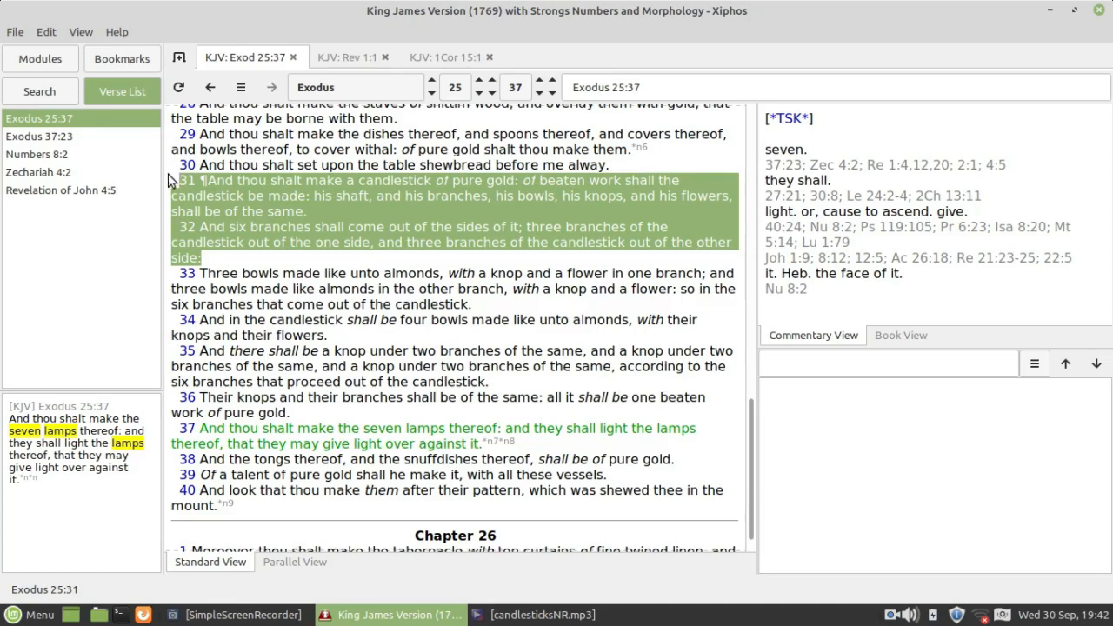
{"action": "mouse_move", "coordinate": [161, 174]}
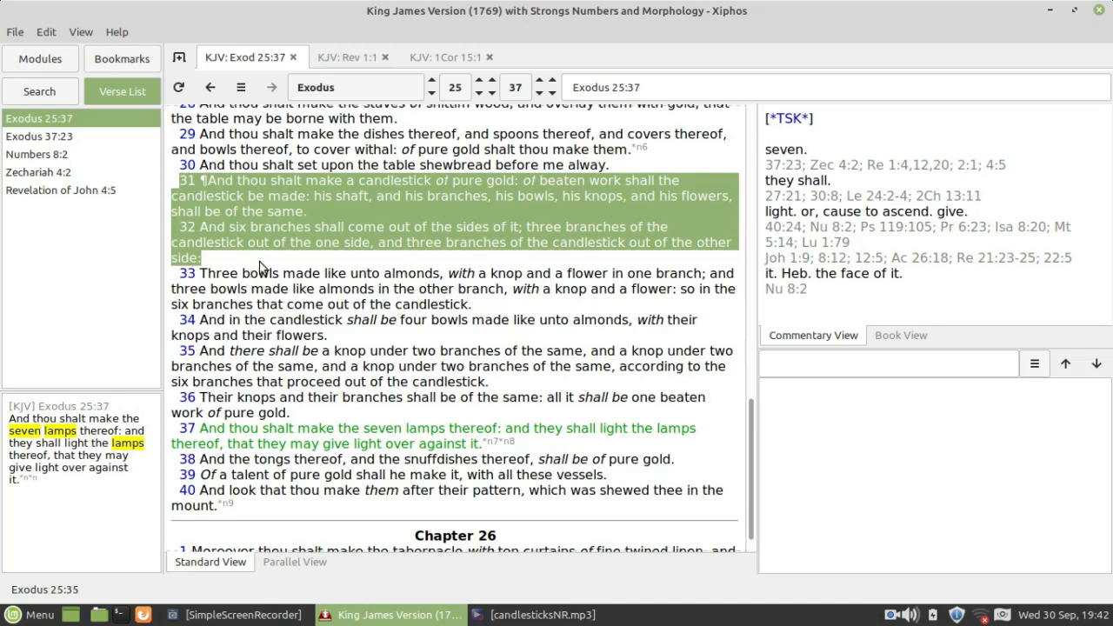
{"action": "mouse_move", "coordinate": [46, 202]}
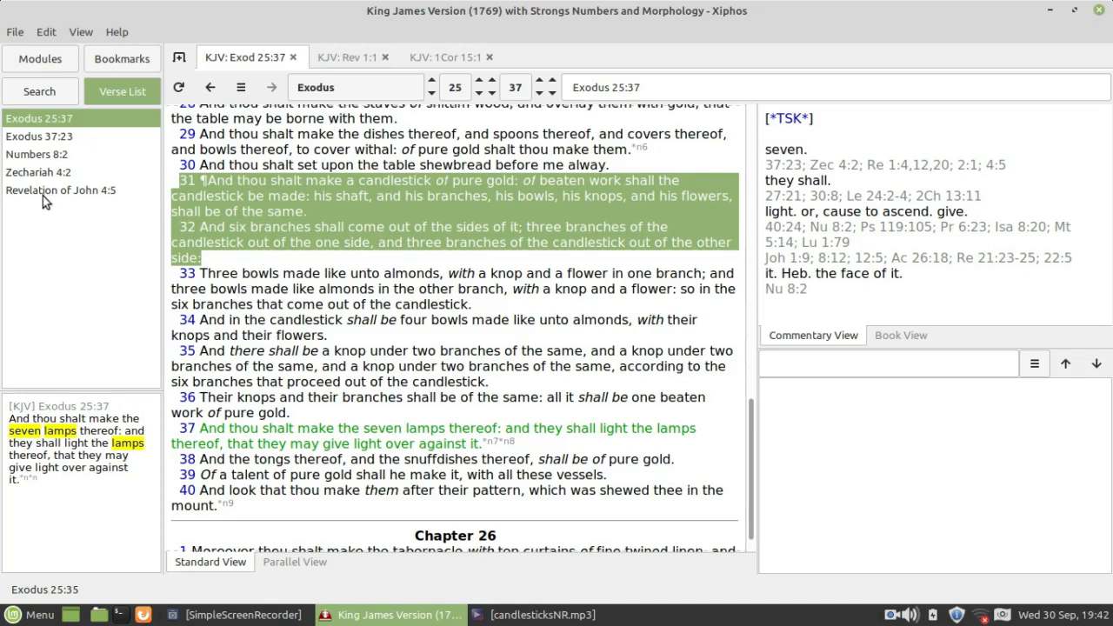
{"action": "left_click", "coordinate": [61, 190]}
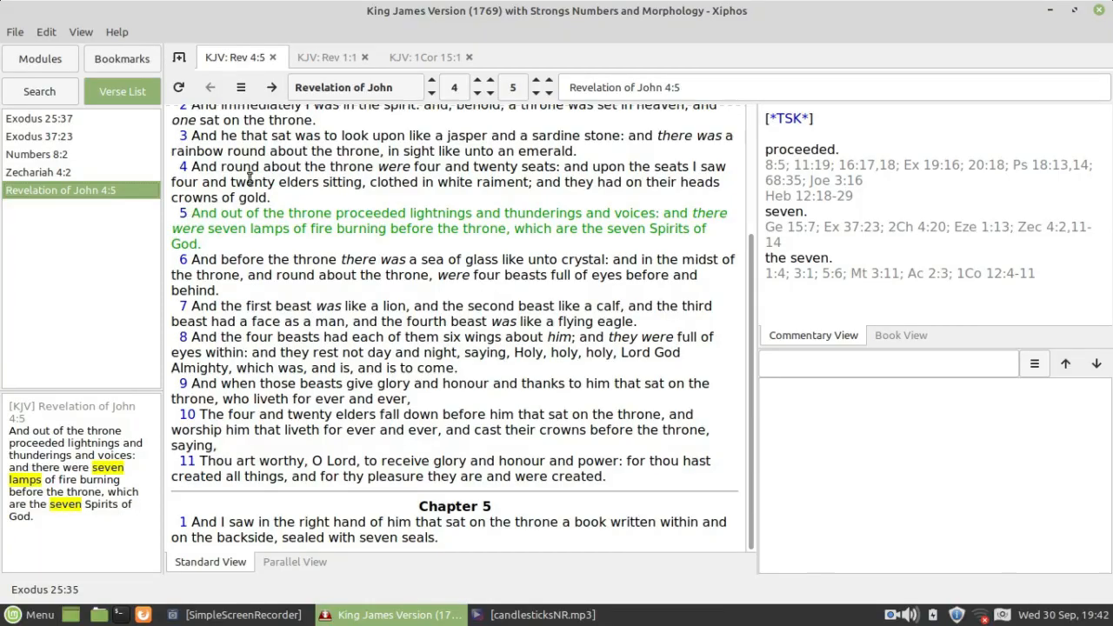
{"action": "left_click", "coordinate": [454, 87]}
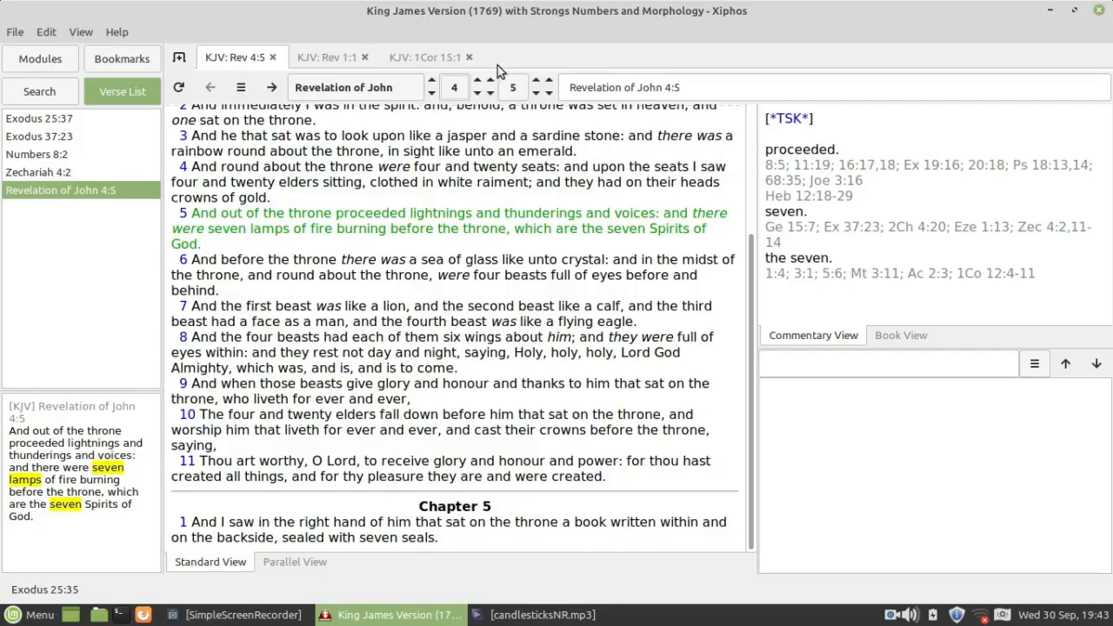
{"action": "mouse_move", "coordinate": [536, 61]}
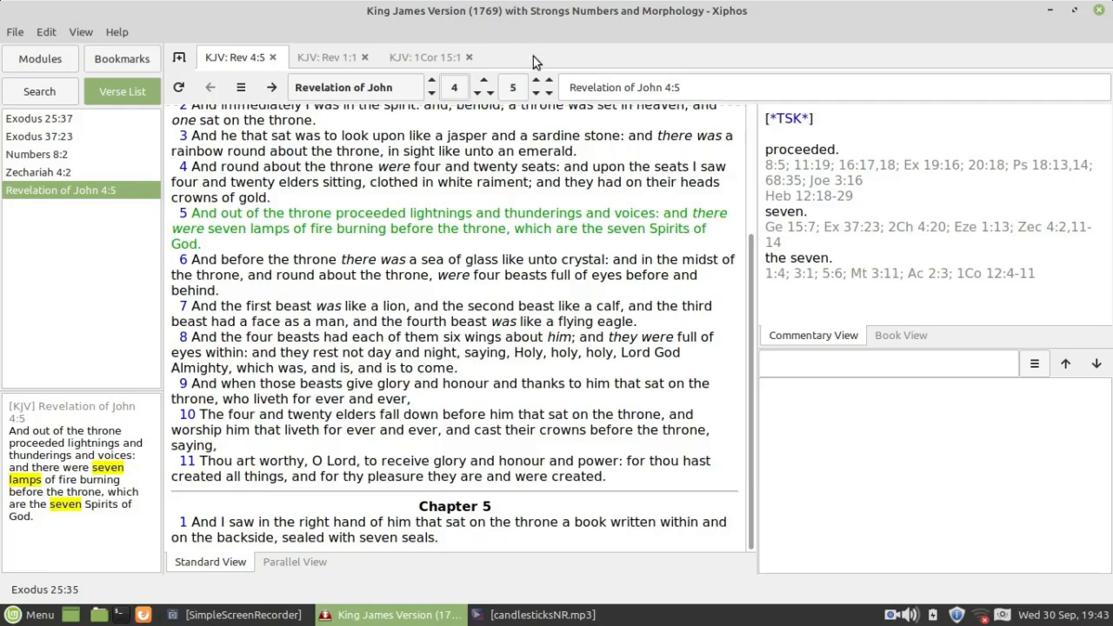
{"action": "mouse_move", "coordinate": [688, 254]}
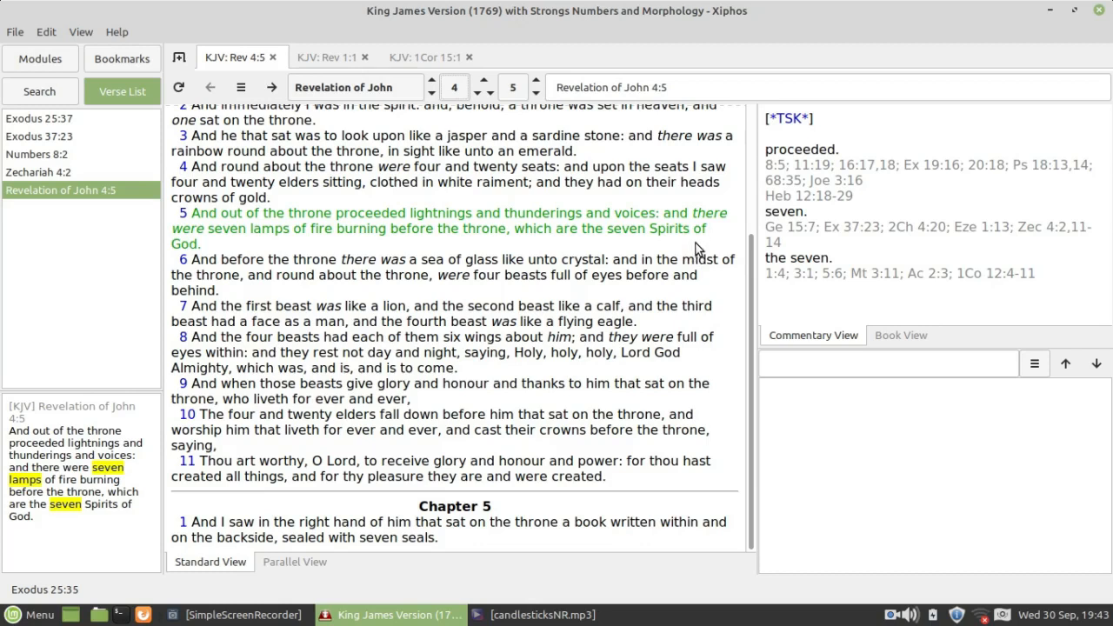
{"action": "mouse_move", "coordinate": [696, 244]}
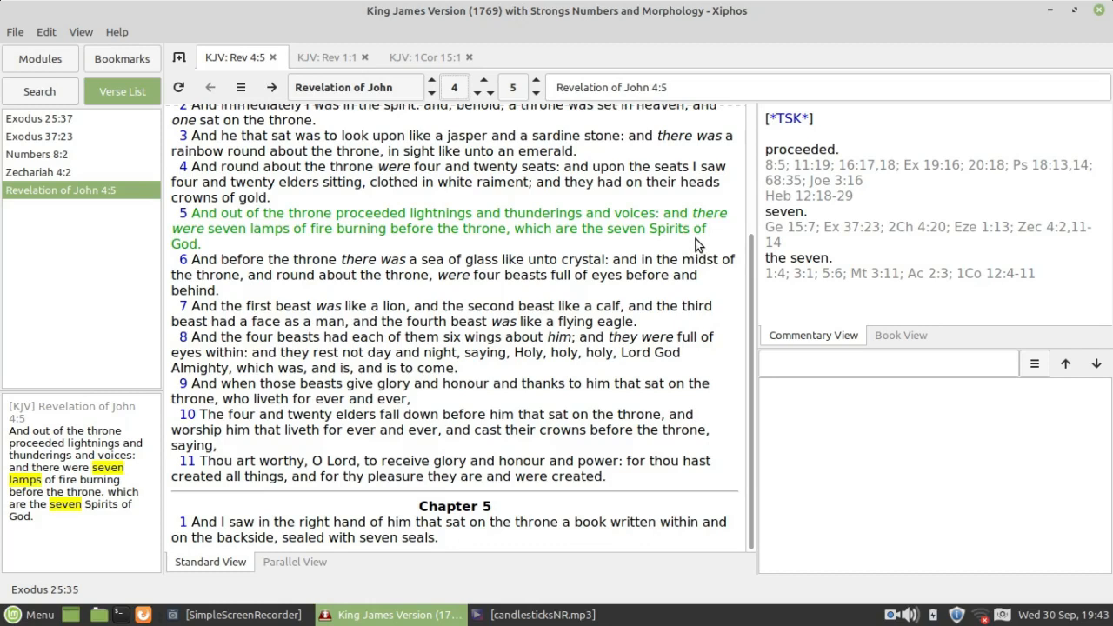
{"action": "mouse_move", "coordinate": [699, 237]}
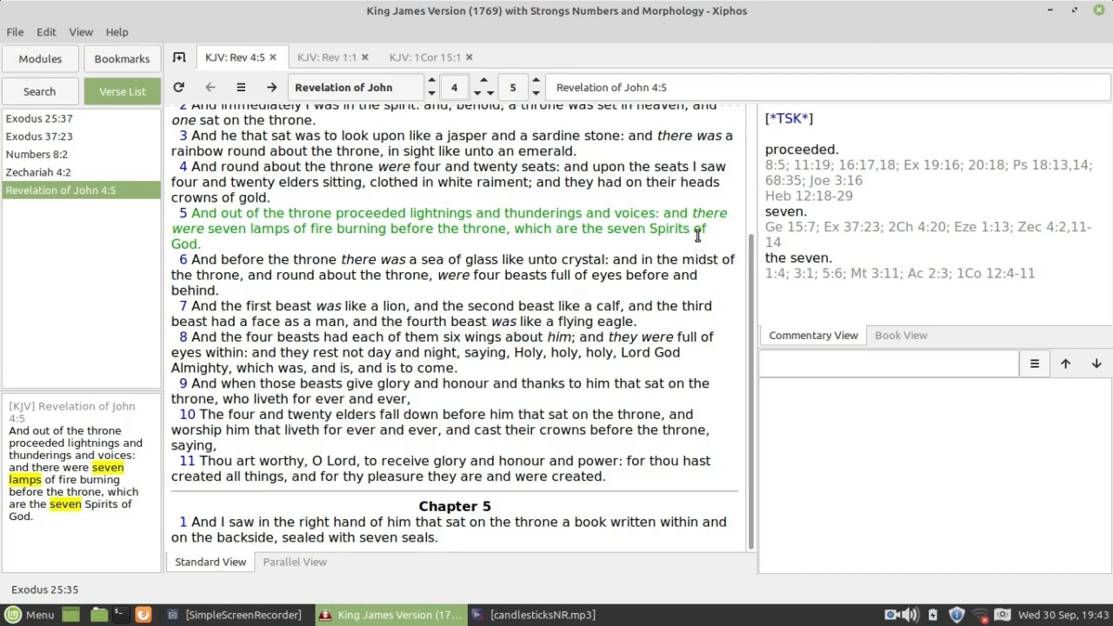
{"action": "mouse_move", "coordinate": [698, 234]}
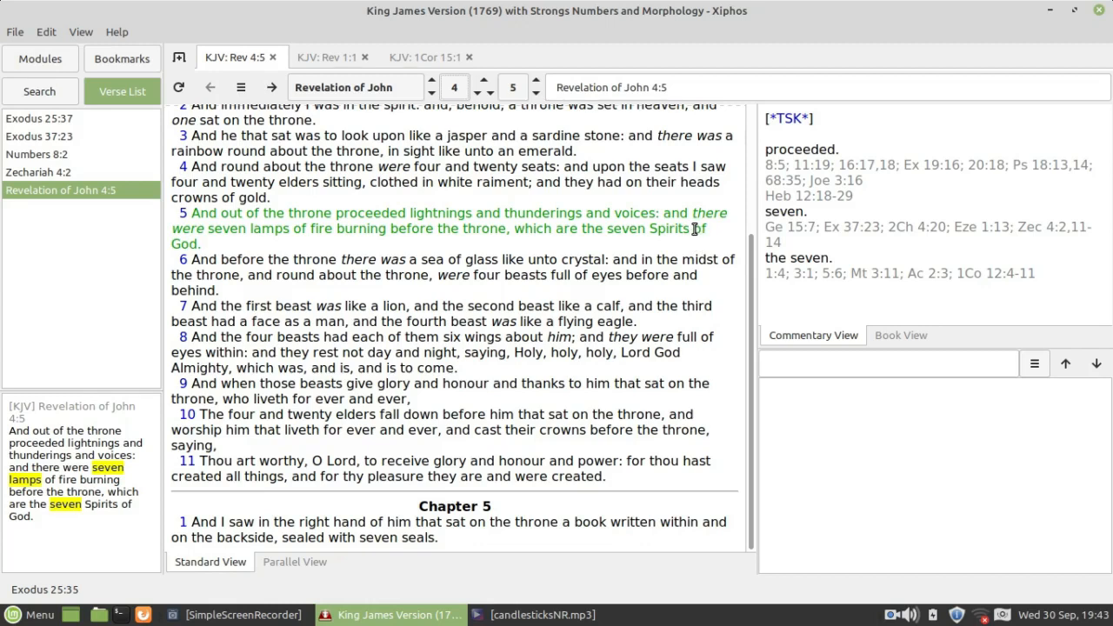
{"action": "mouse_move", "coordinate": [692, 229]}
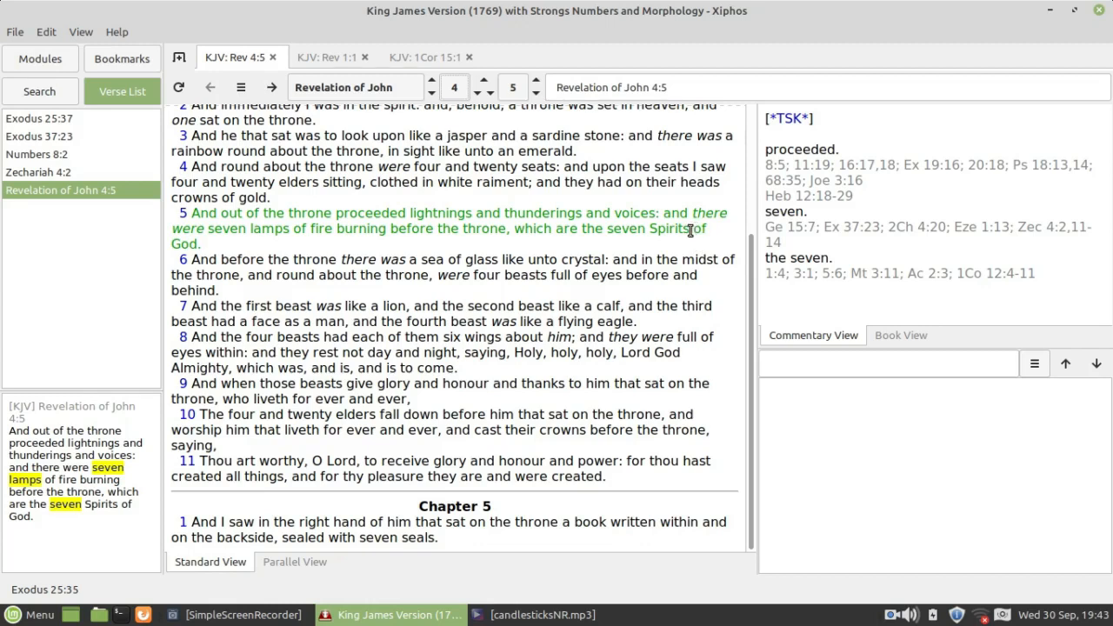
{"action": "mouse_move", "coordinate": [651, 252]}
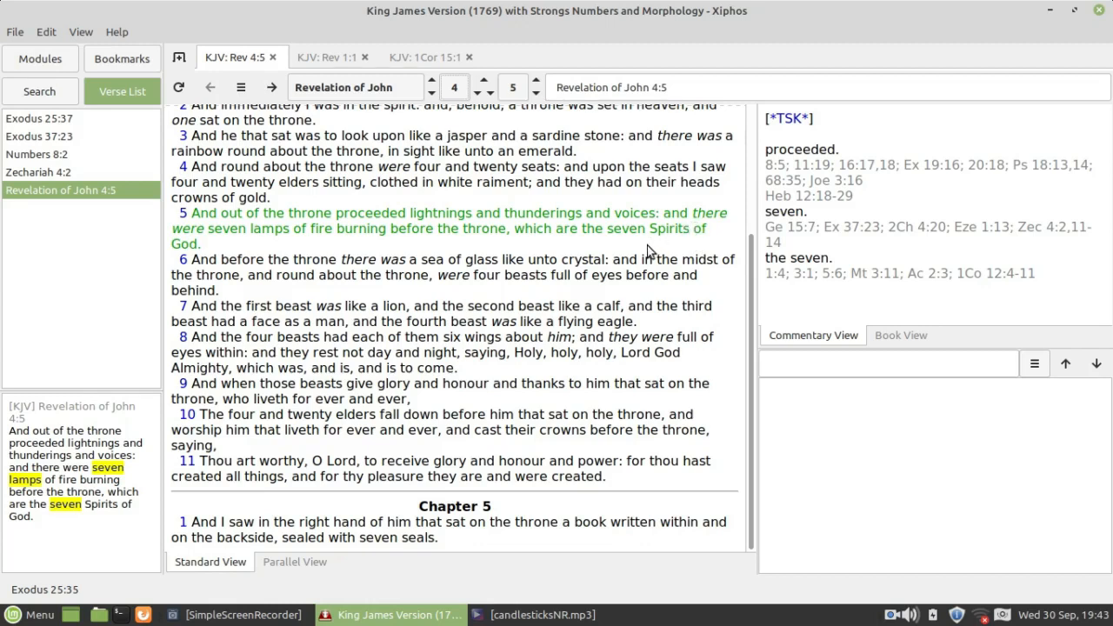
{"action": "mouse_move", "coordinate": [463, 178]}
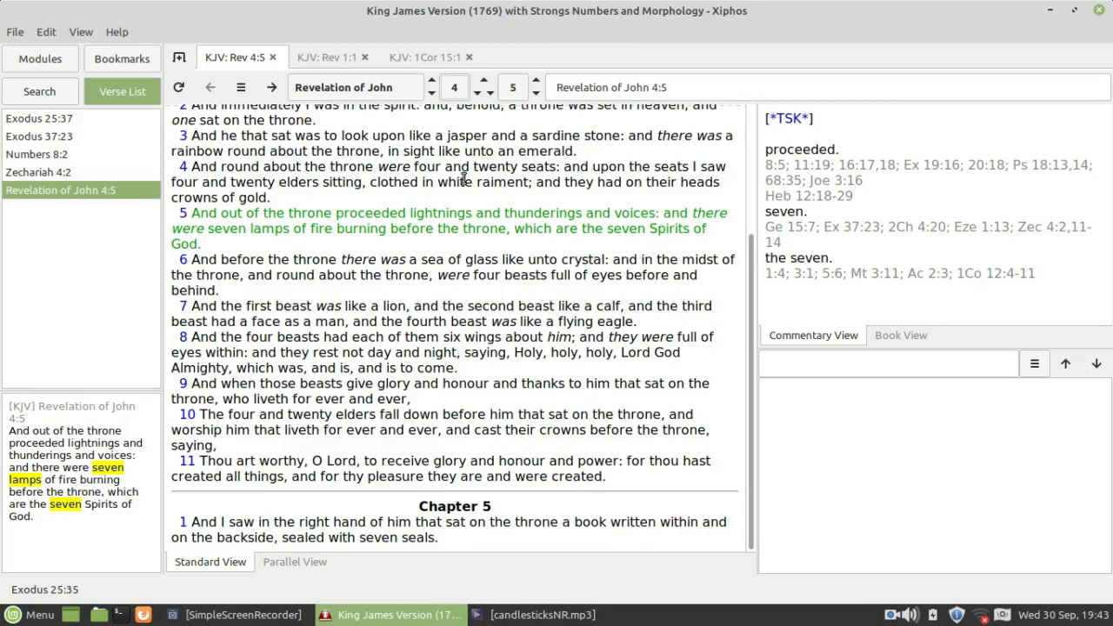
Step: Jump to Revelation chapter 1 via the chapter dropdown and scroll toward verse 20
{"action": "left_click", "coordinate": [454, 87]}
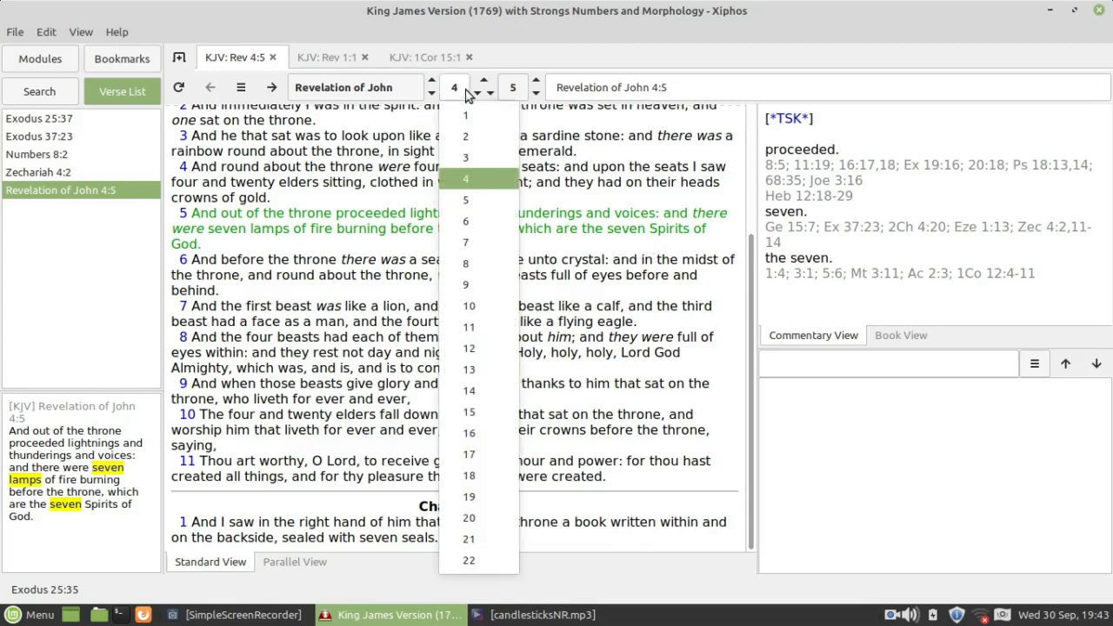
{"action": "left_click", "coordinate": [466, 115]}
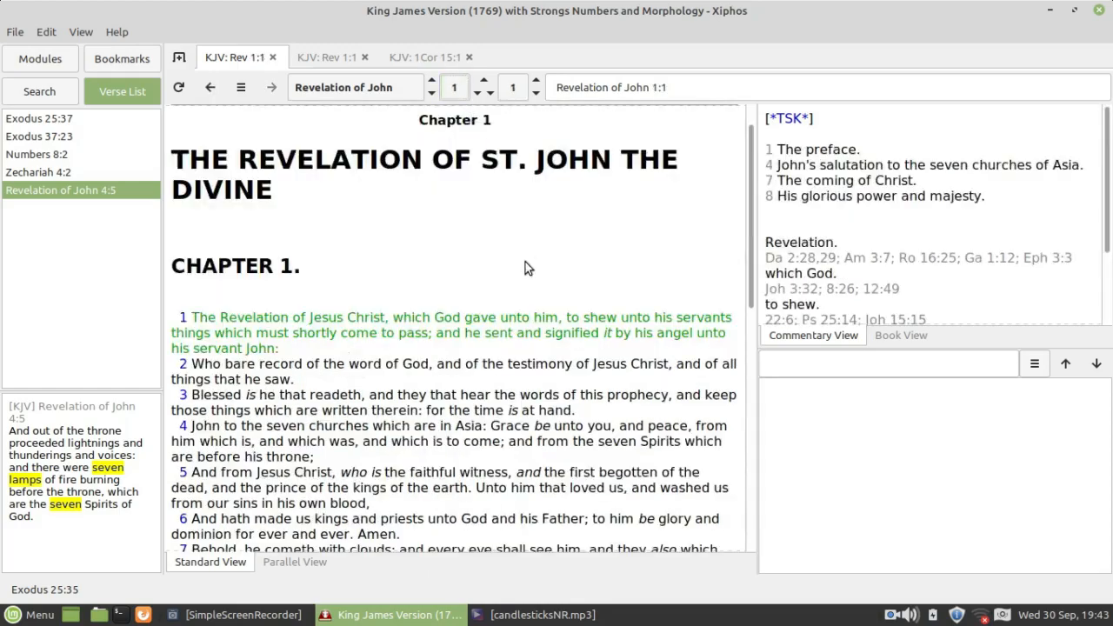
{"action": "scroll", "scroll_direction": "down", "scroll_amount": 3}
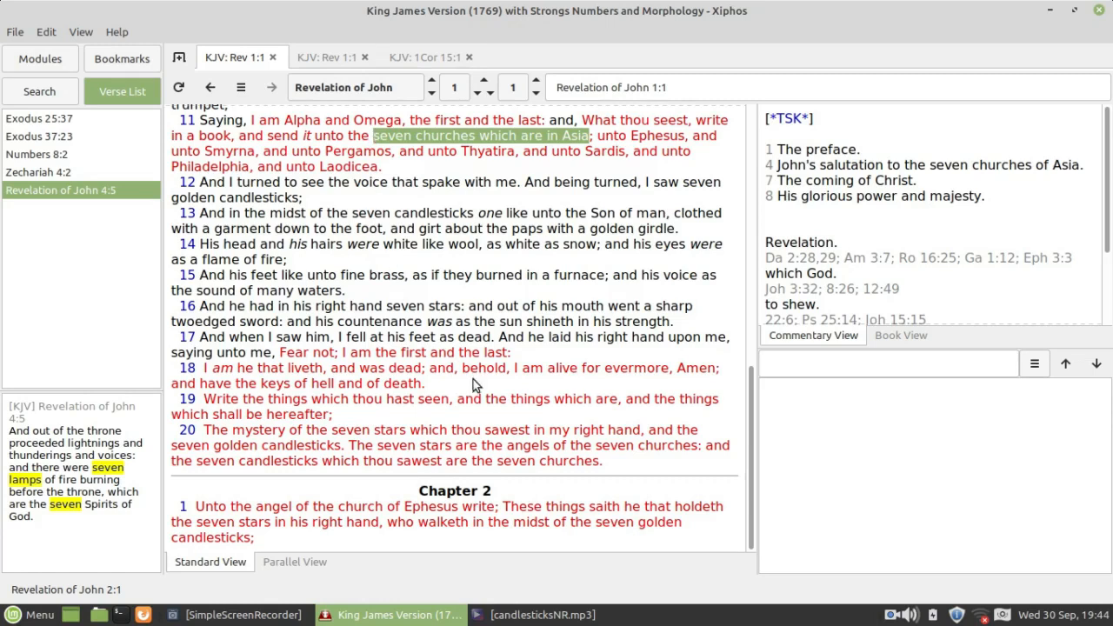
{"action": "mouse_move", "coordinate": [617, 475]}
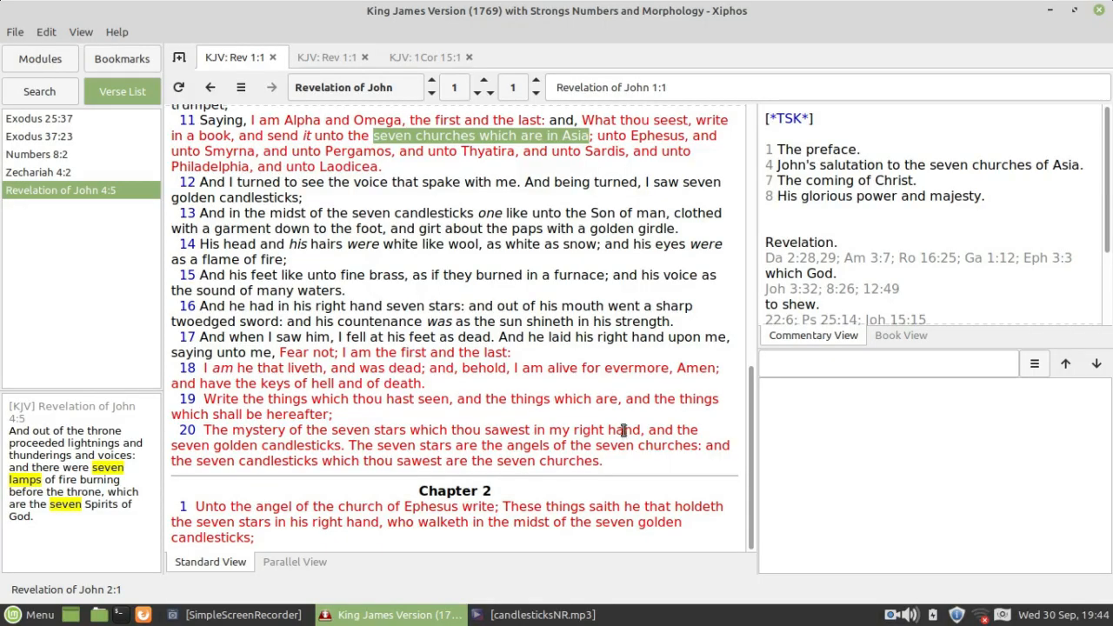
Step: Jump to Revelation chapter 4 from the chapter dropdown
{"action": "left_click", "coordinate": [453, 87]}
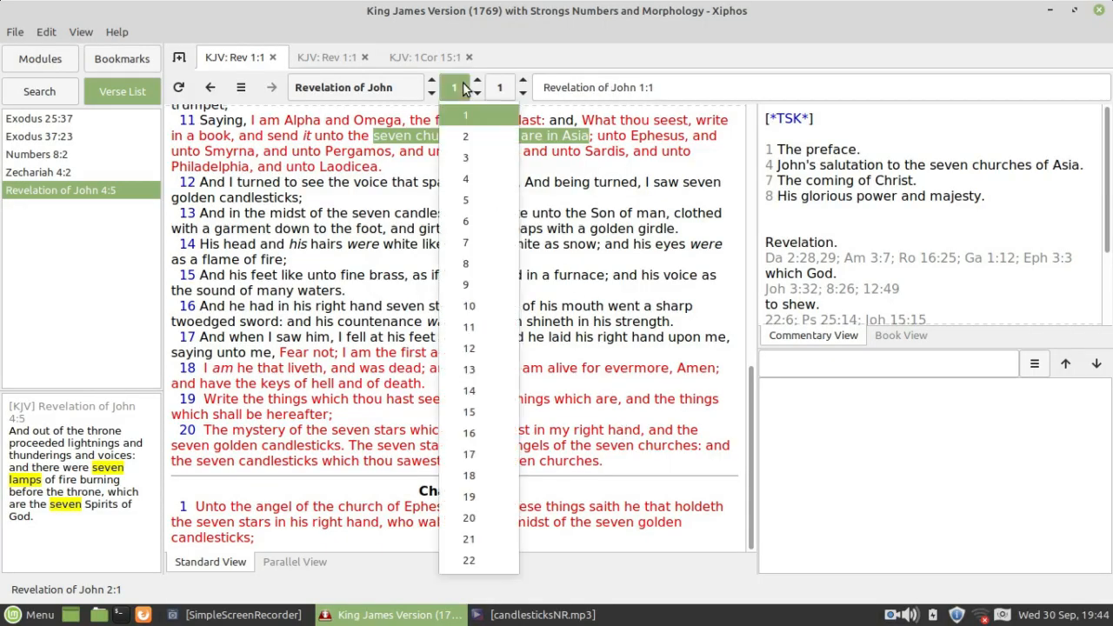
{"action": "left_click", "coordinate": [466, 177]}
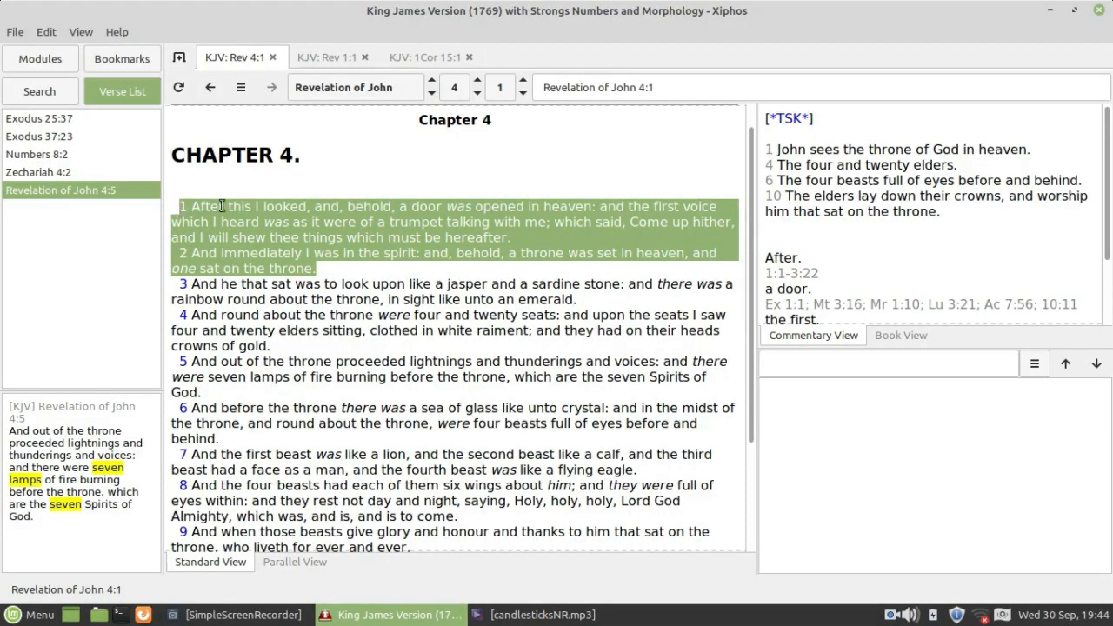
{"action": "mouse_move", "coordinate": [247, 190]}
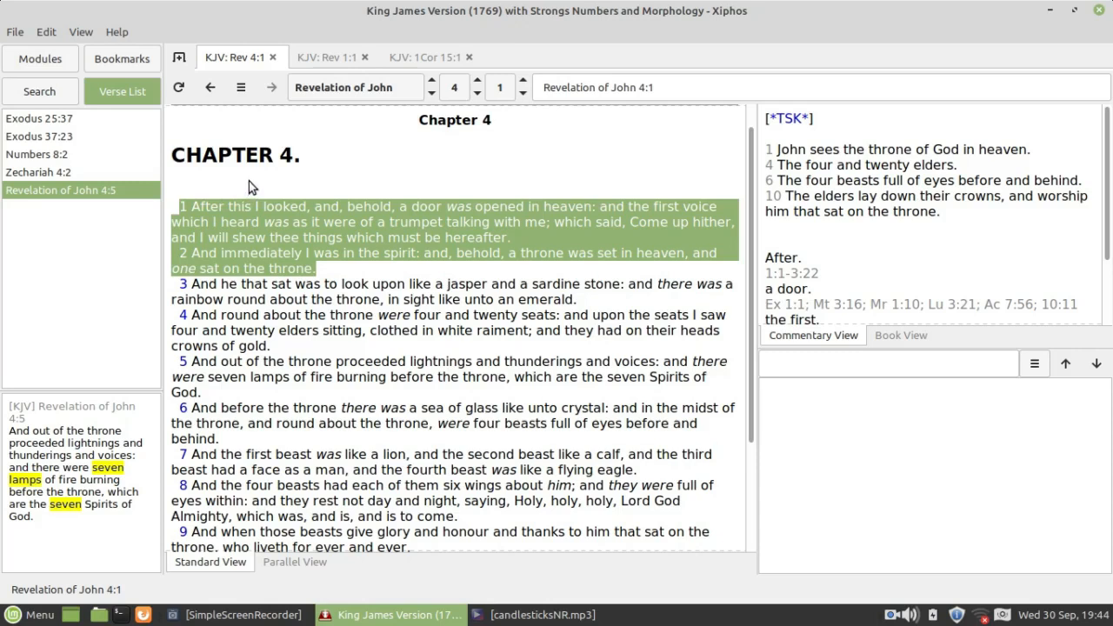
{"action": "mouse_move", "coordinate": [275, 146]}
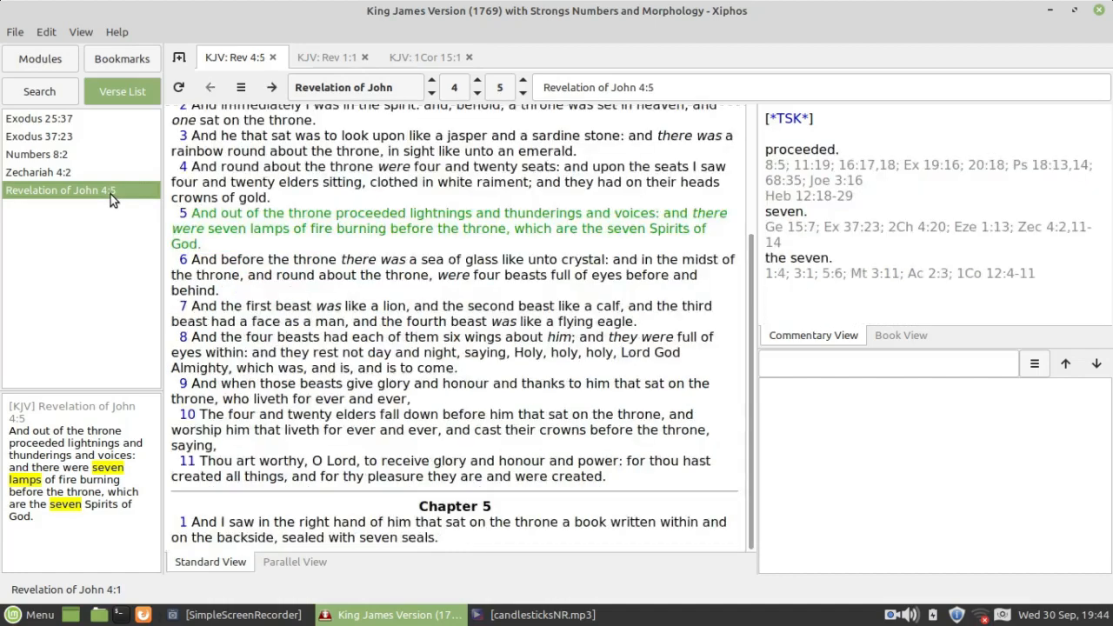
Step: Show Exodus 25:37 from the Verse List sidebar
{"action": "left_click", "coordinate": [39, 119]}
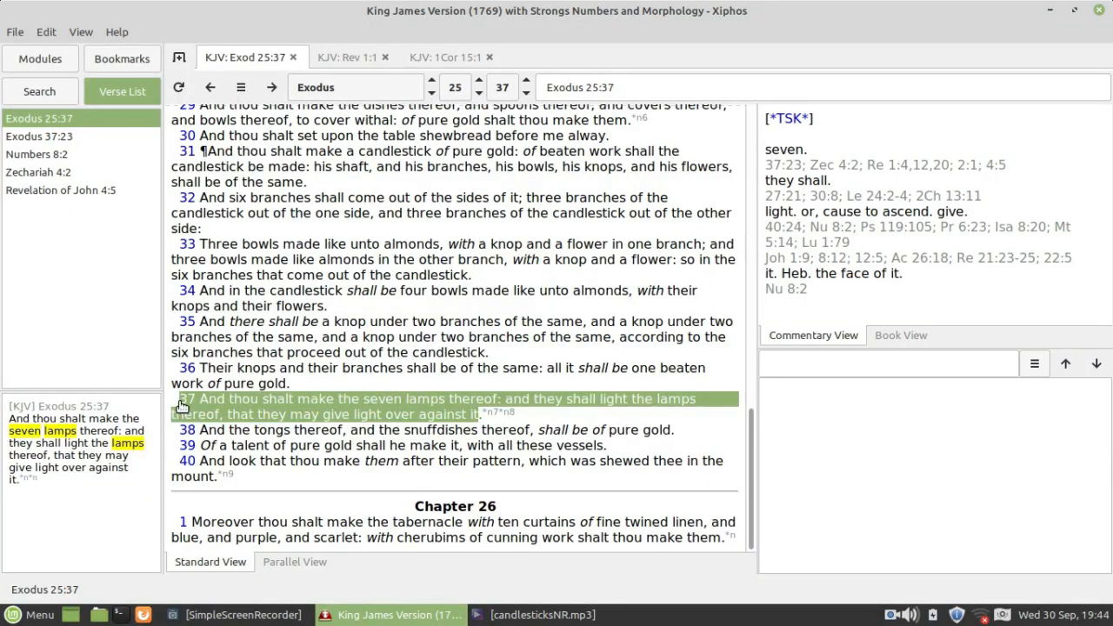
{"action": "mouse_move", "coordinate": [178, 390]}
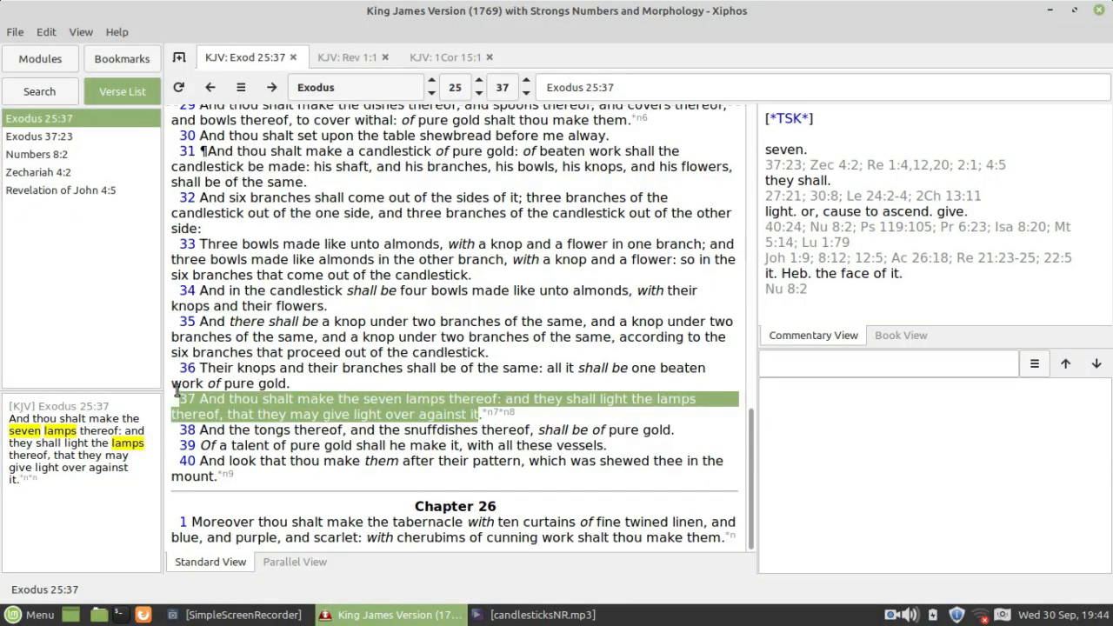
{"action": "mouse_move", "coordinate": [170, 385]}
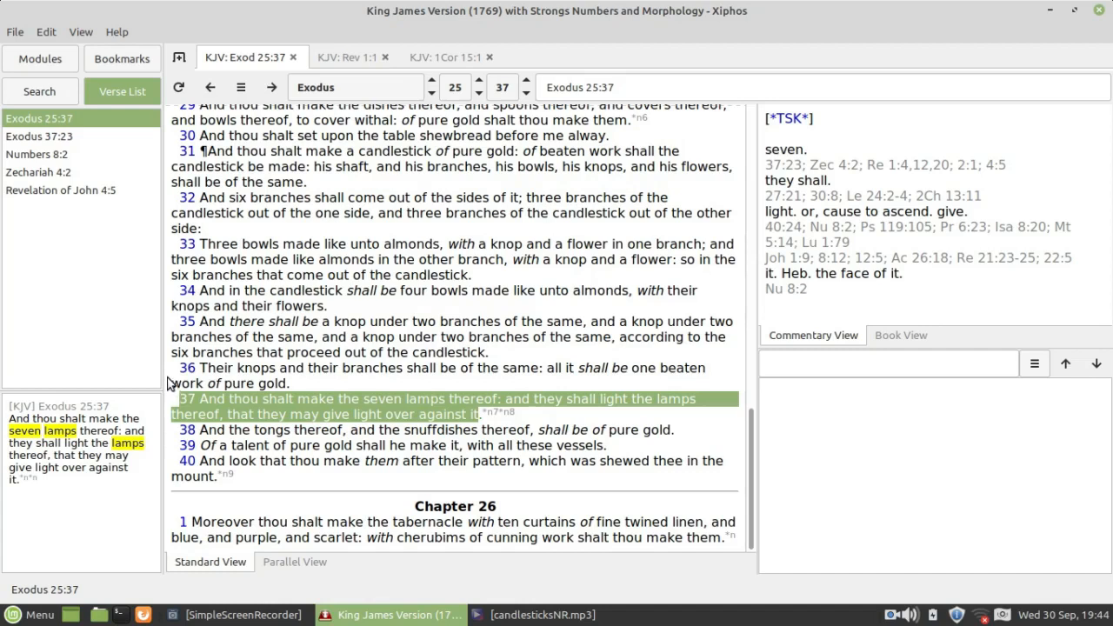
{"action": "mouse_move", "coordinate": [165, 372]}
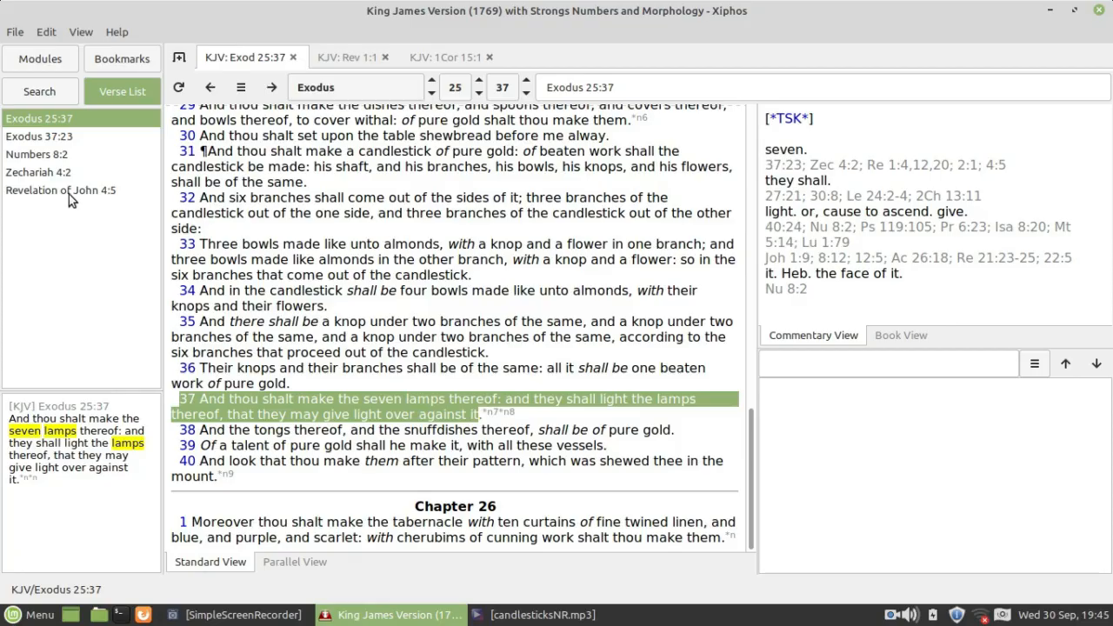
Step: Show Revelation 4:5 again, then Zechariah 4:2 from the Verse List
{"action": "left_click", "coordinate": [61, 190]}
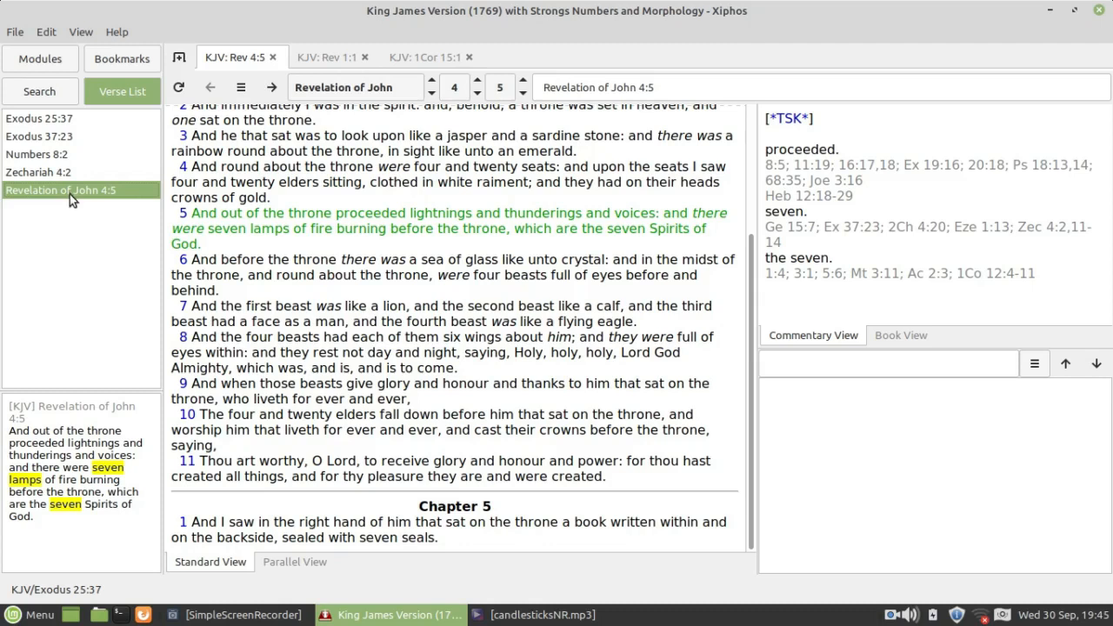
{"action": "mouse_move", "coordinate": [153, 424]}
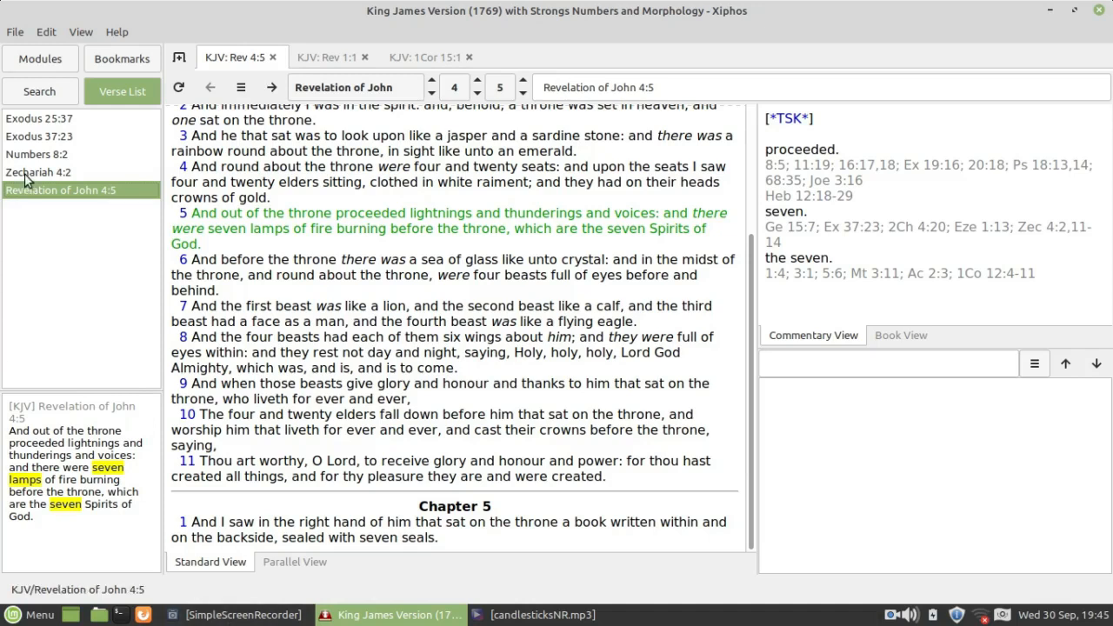
{"action": "left_click", "coordinate": [38, 172]}
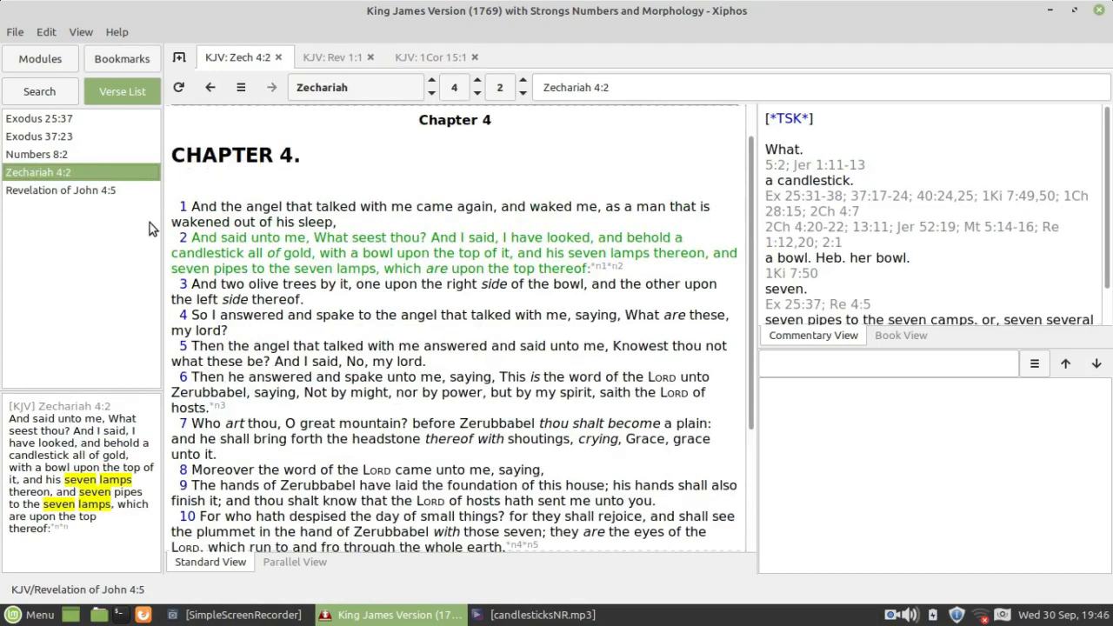